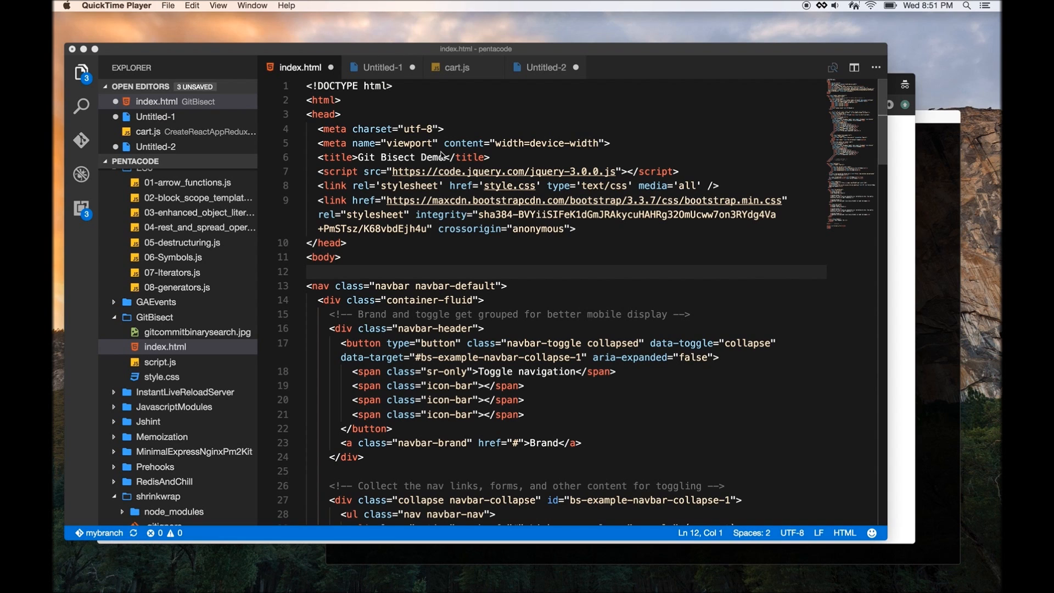
{"action": "mouse_move", "coordinate": [924, 194]}
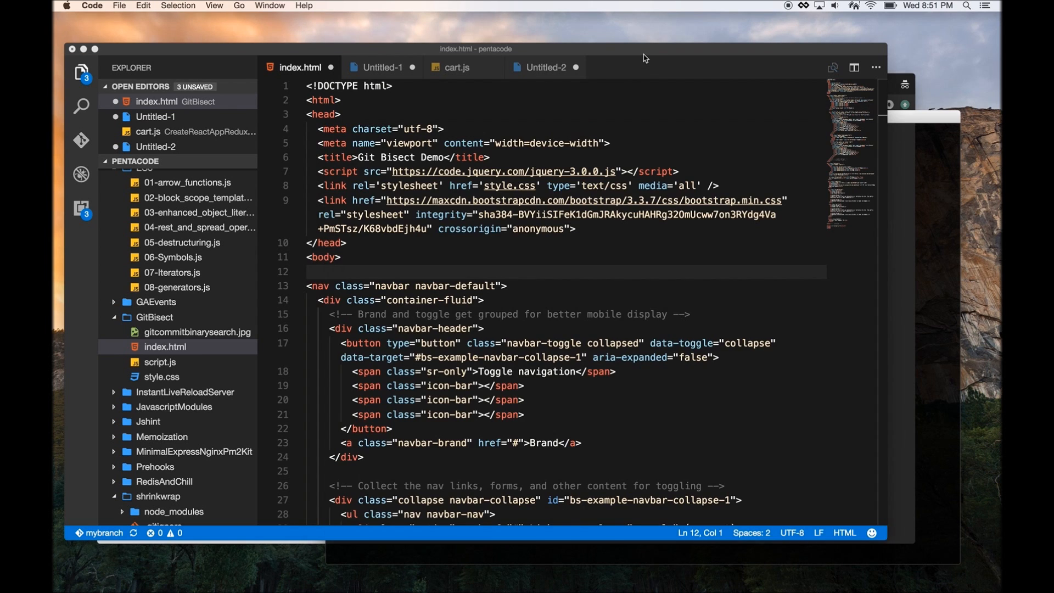
{"action": "mouse_move", "coordinate": [933, 139]}
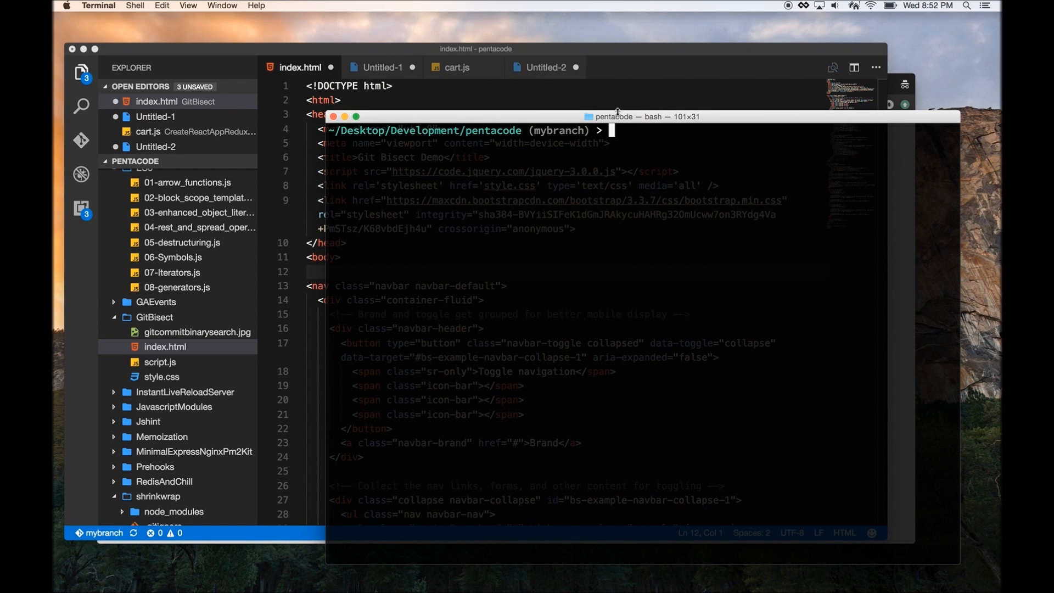
{"action": "mouse_move", "coordinate": [612, 100]}
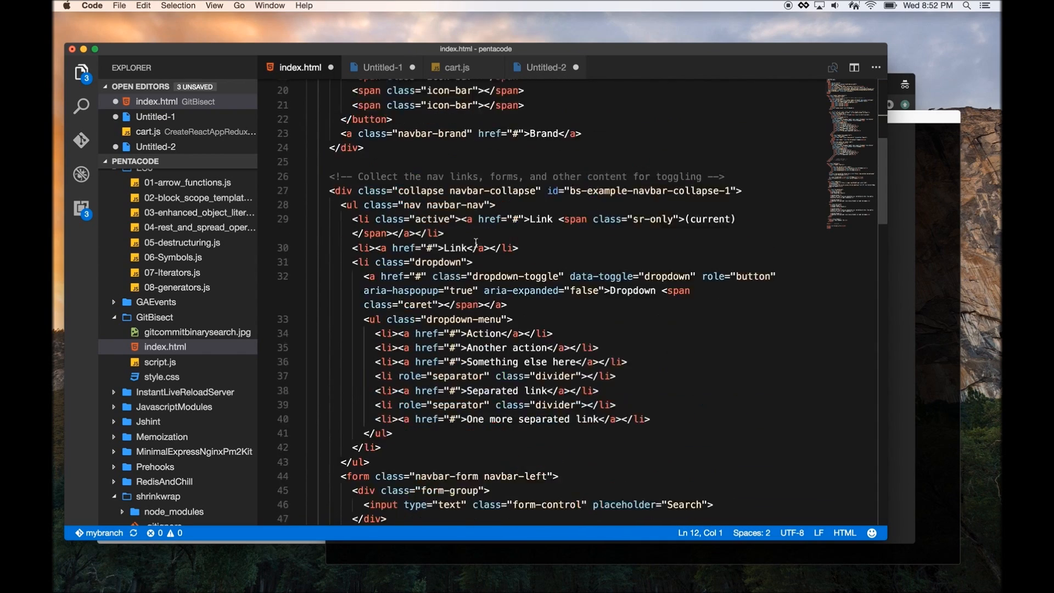
Run git merge master in the pentacode repository, producing conflicts in index.html
{"action": "scroll", "scroll_direction": "down", "scroll_amount": 3}
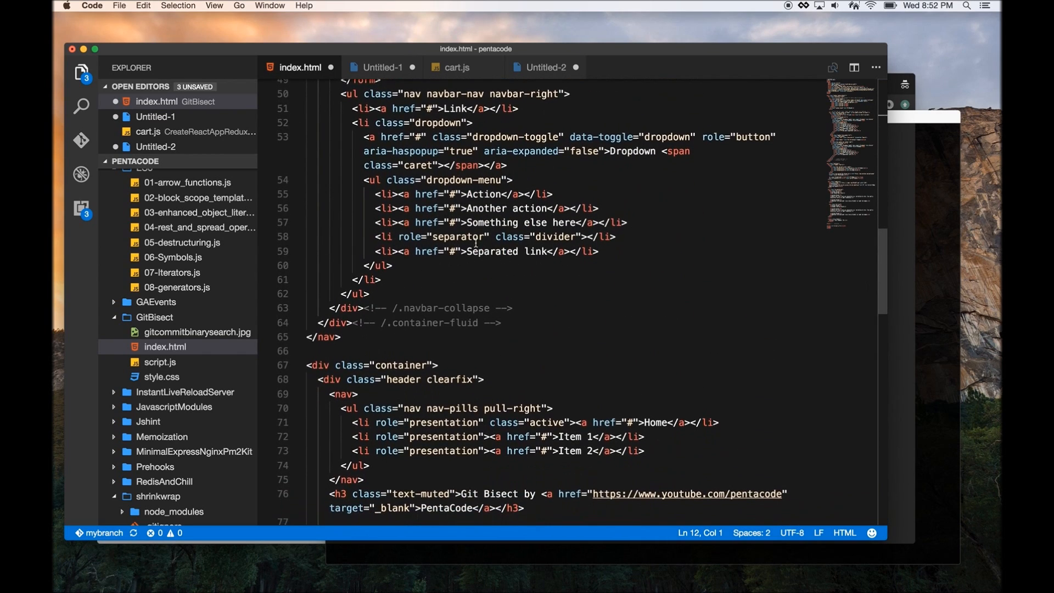
{"action": "scroll", "scroll_direction": "down", "scroll_amount": 3}
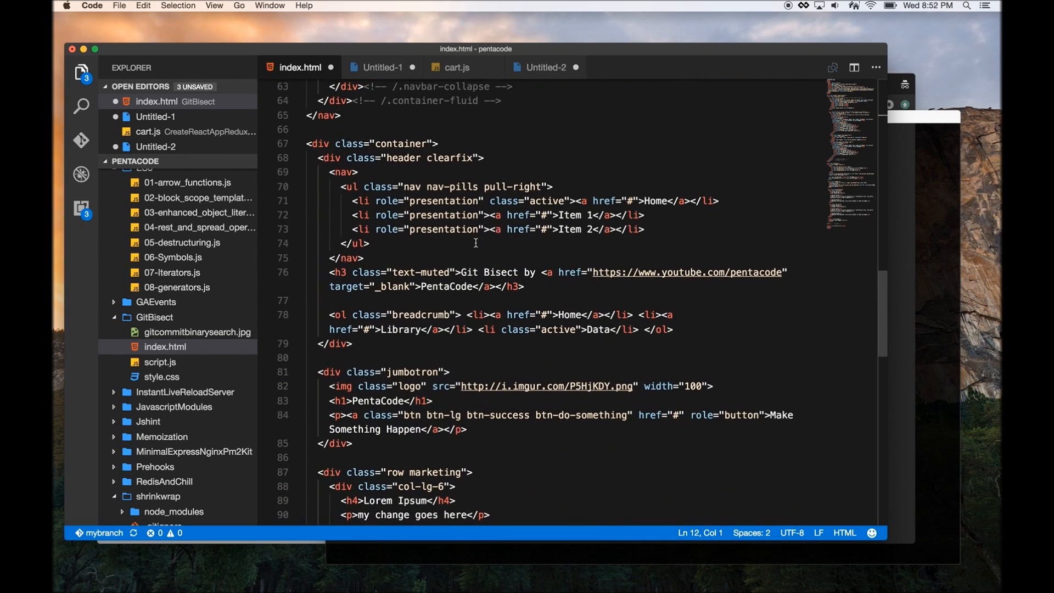
{"action": "scroll", "scroll_direction": "down", "scroll_amount": 3}
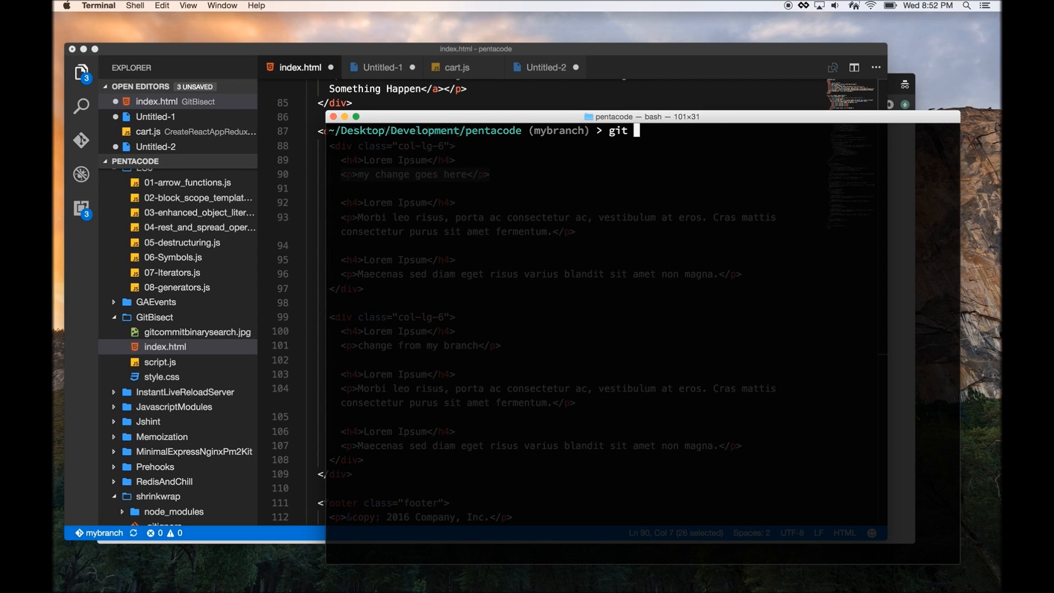
{"action": "type", "text": "merge mast"}
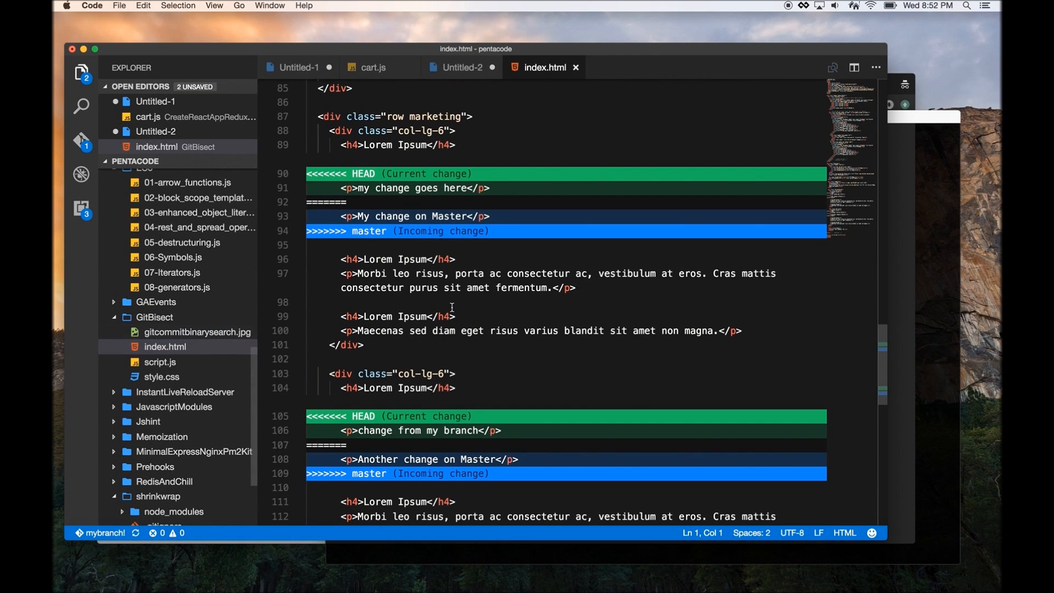
{"action": "scroll", "scroll_direction": "up", "scroll_amount": 3}
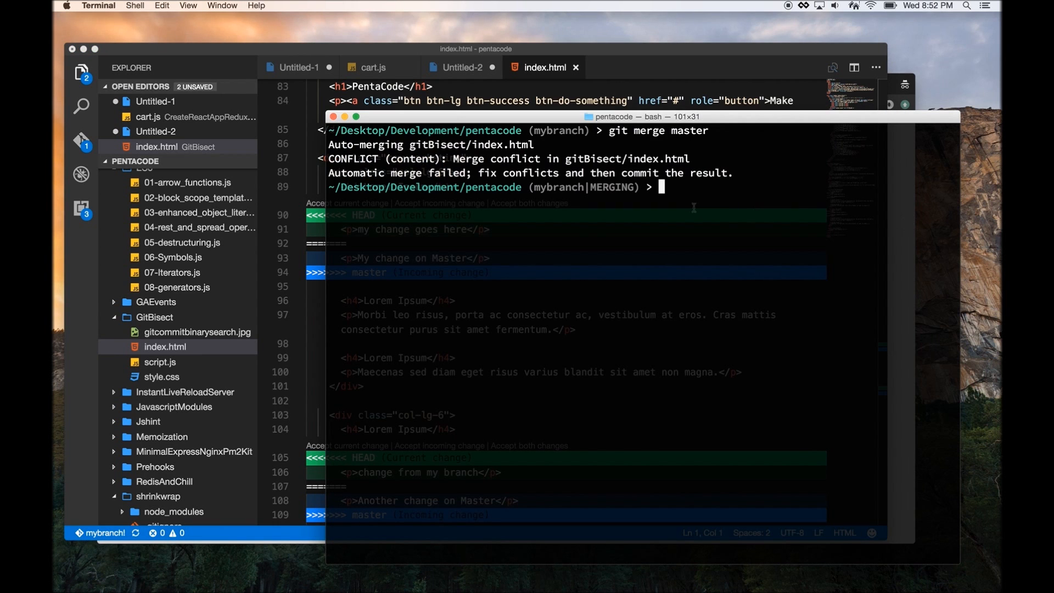
{"action": "mouse_move", "coordinate": [643, 59]}
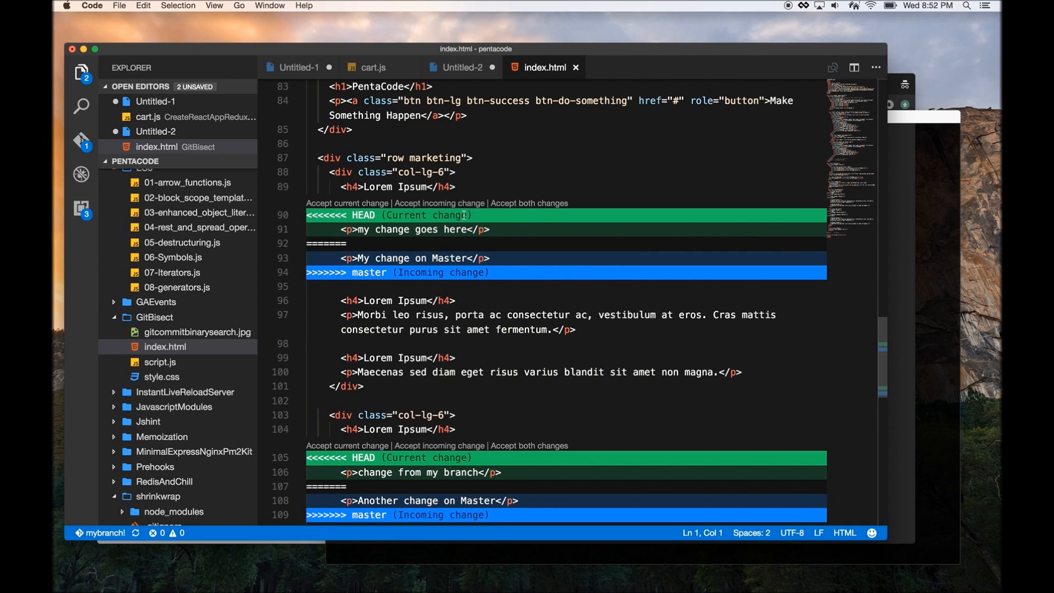
{"action": "mouse_move", "coordinate": [346, 203]}
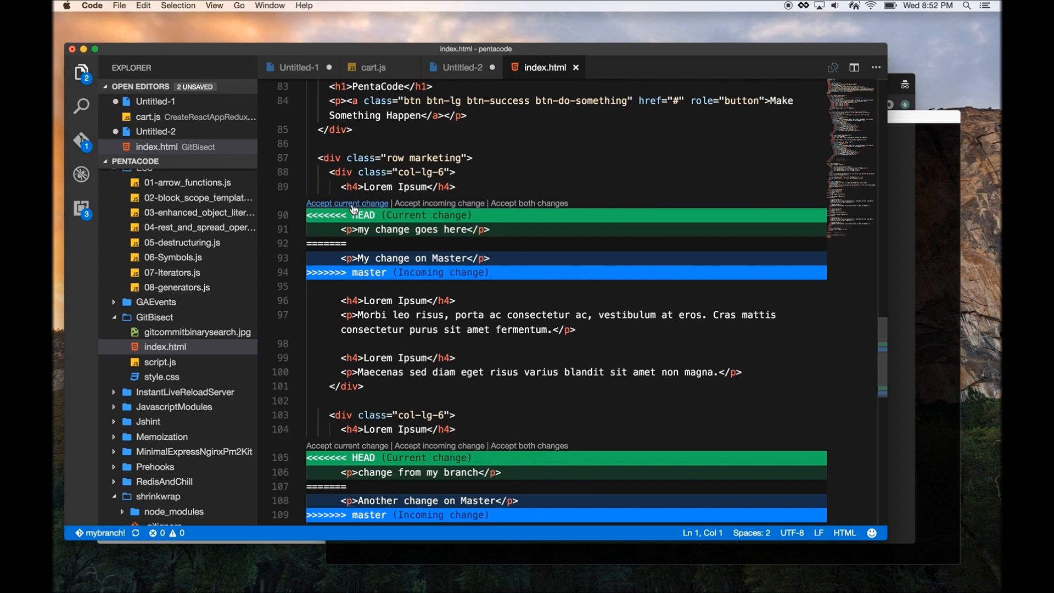
{"action": "mouse_move", "coordinate": [439, 204]}
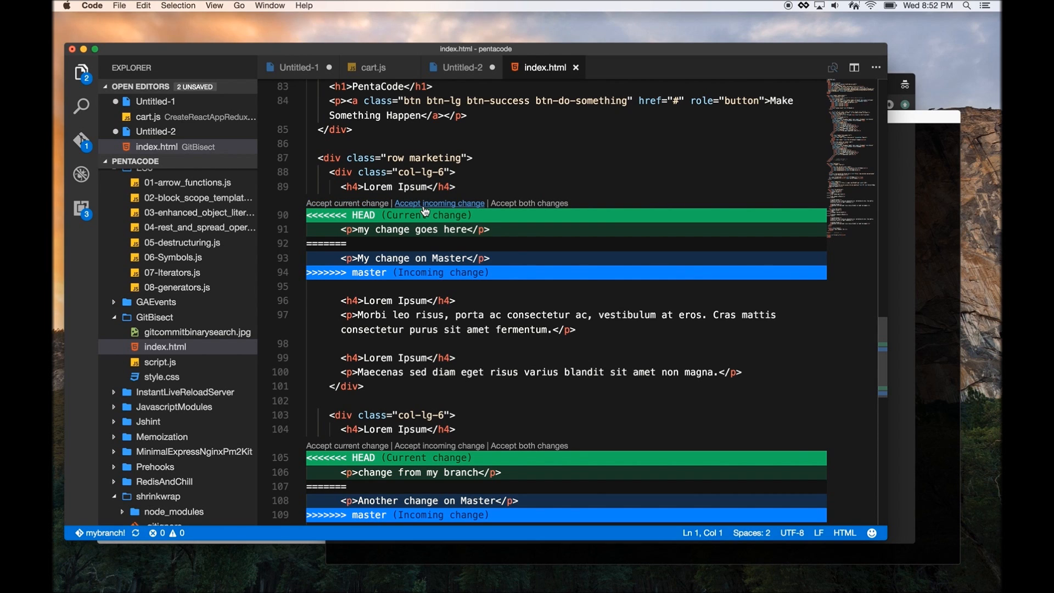
{"action": "mouse_move", "coordinate": [529, 203]}
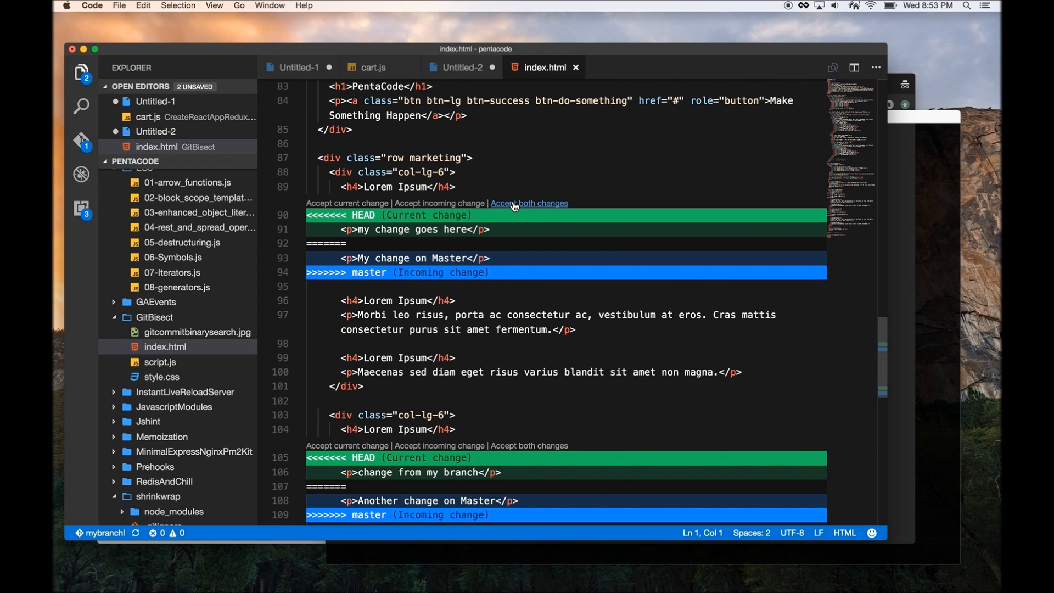
{"action": "mouse_move", "coordinate": [439, 203]}
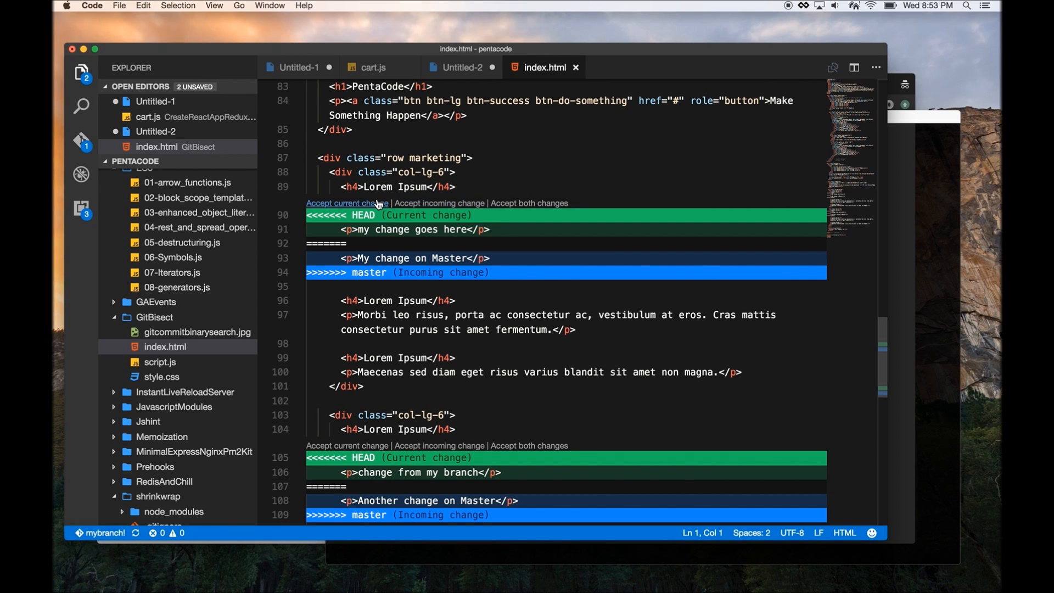
Accept the current branch's change in both index.html conflicts, discarding master's lines
{"action": "left_click", "coordinate": [342, 203]}
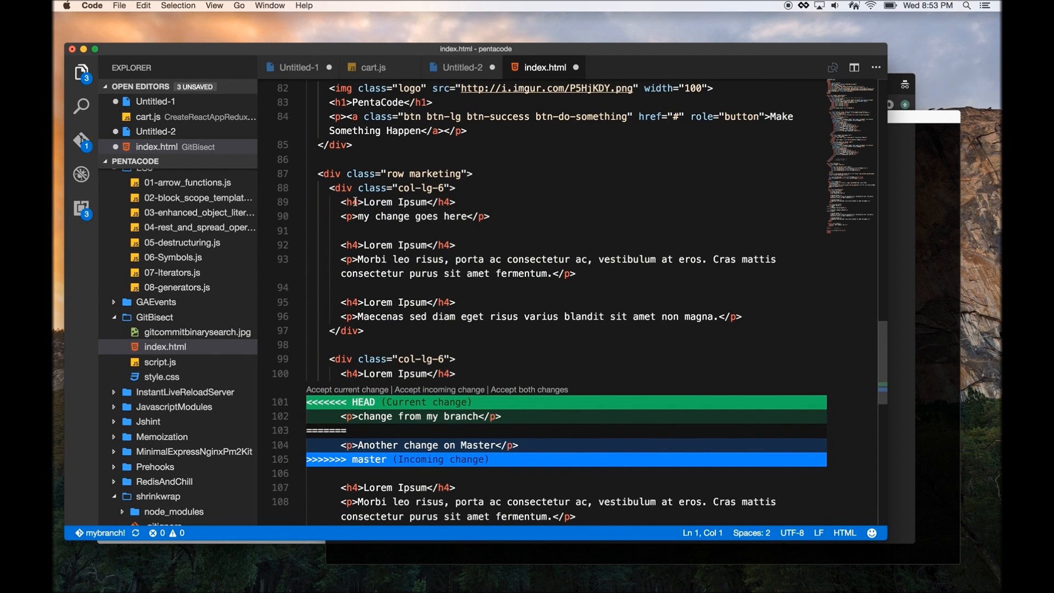
{"action": "scroll", "scroll_direction": "down", "scroll_amount": 3}
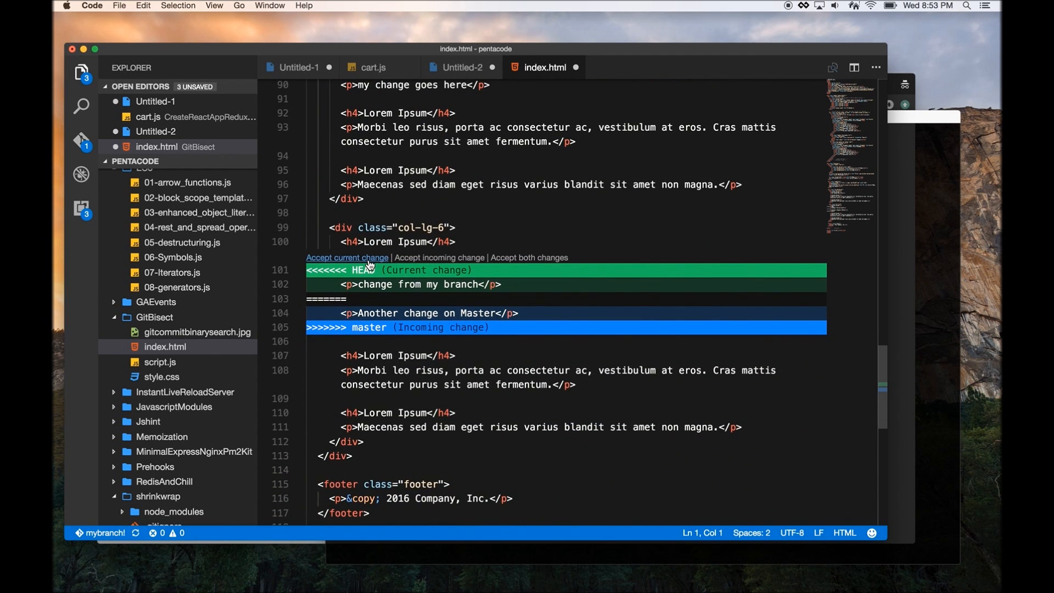
{"action": "left_click", "coordinate": [347, 257]}
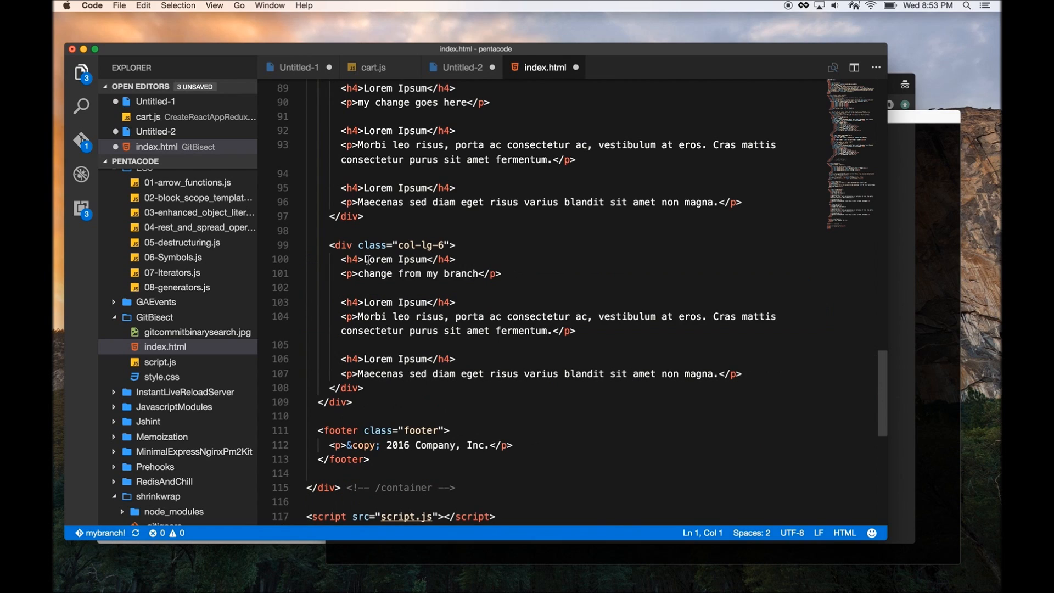
{"action": "scroll", "scroll_direction": "up", "scroll_amount": 3}
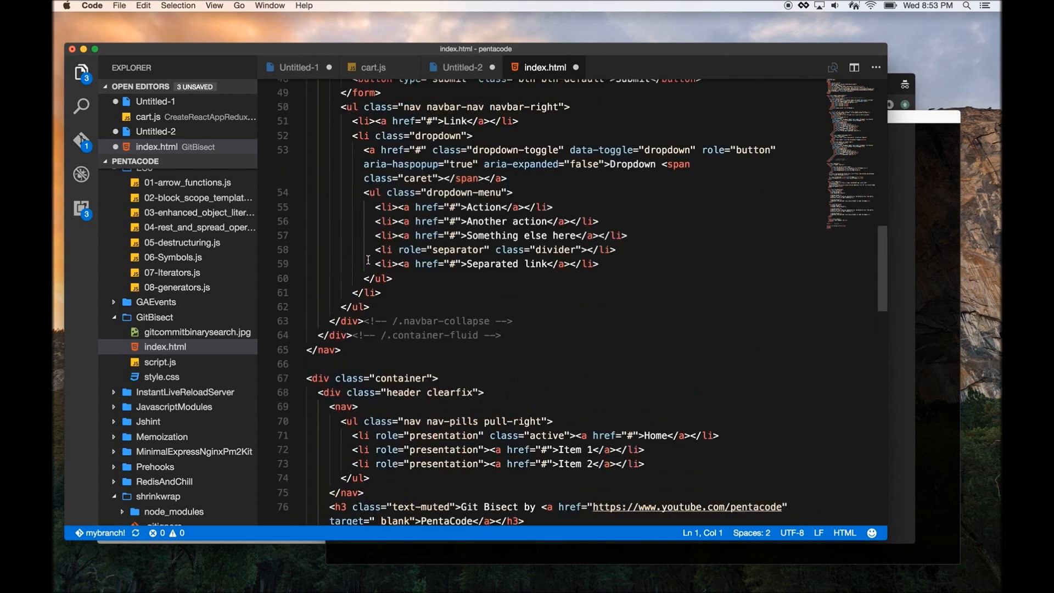
{"action": "scroll", "scroll_direction": "up", "scroll_amount": 3}
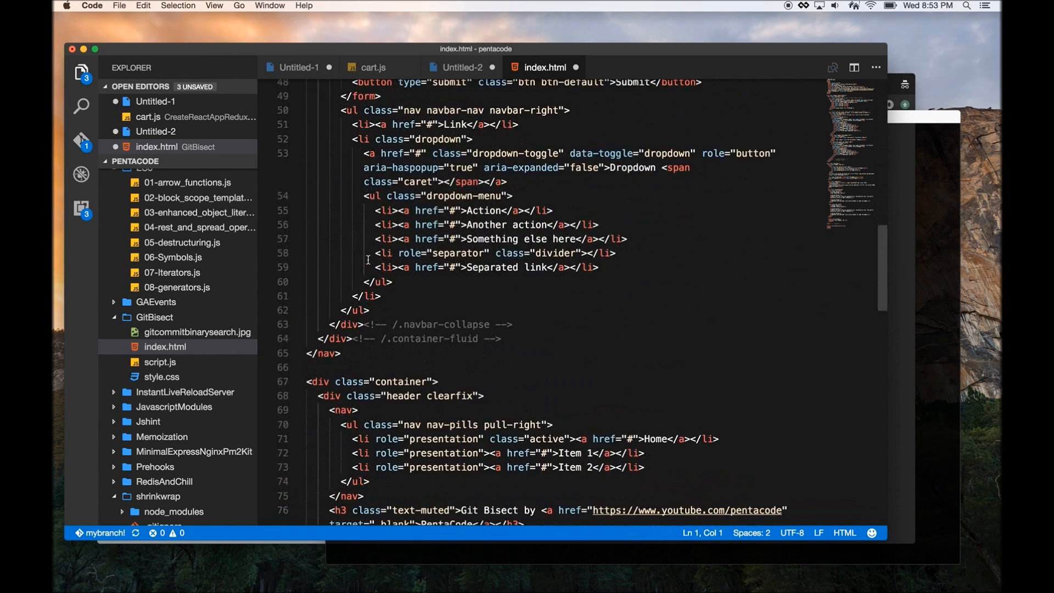
{"action": "scroll", "scroll_direction": "down", "scroll_amount": 3}
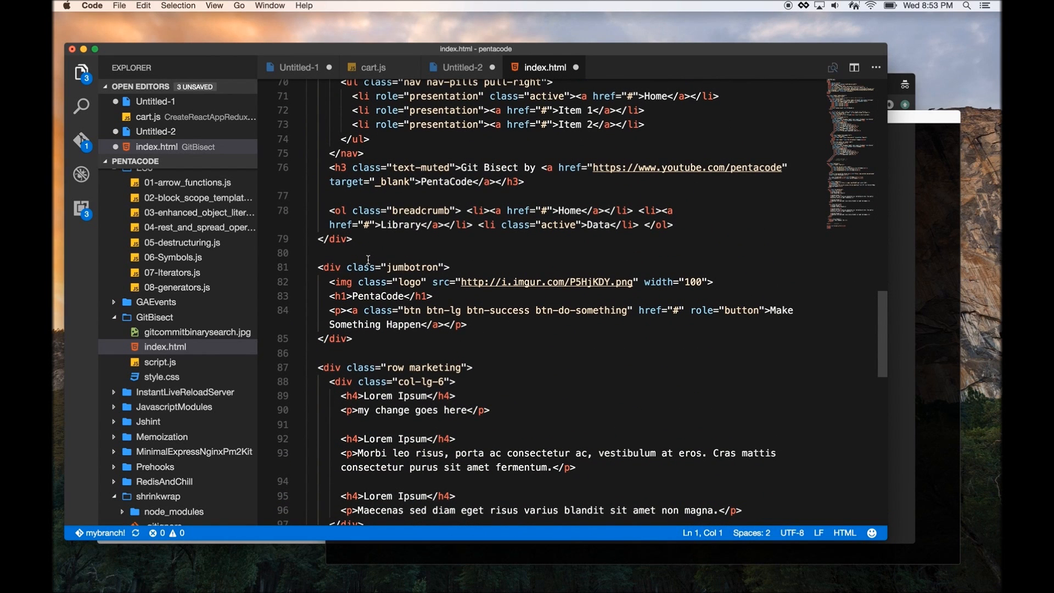
{"action": "mouse_move", "coordinate": [97, 218]}
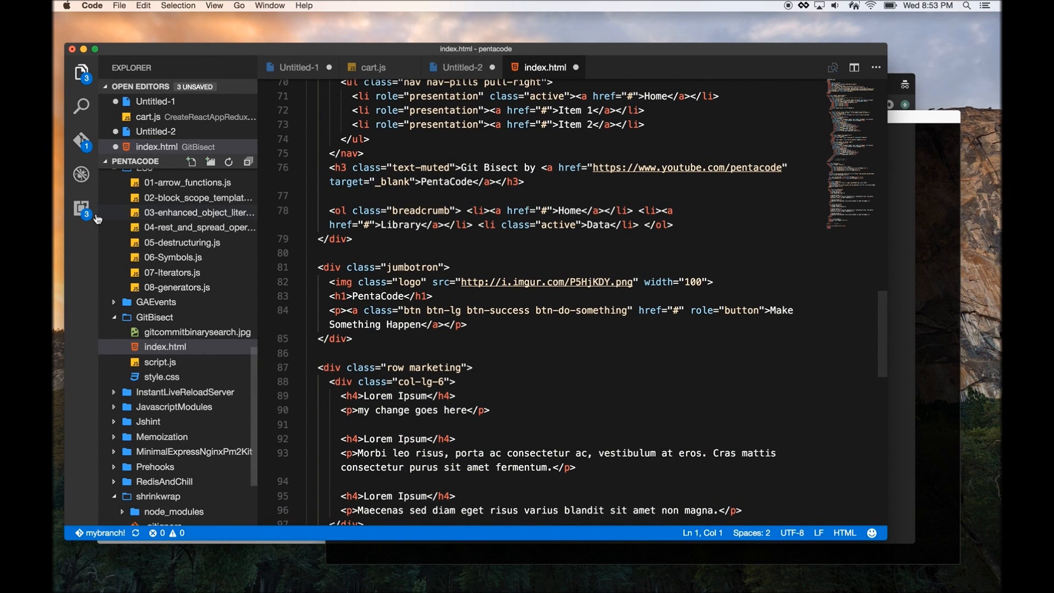
Show the installed extensions list, including Better Merge
{"action": "left_click", "coordinate": [80, 209]}
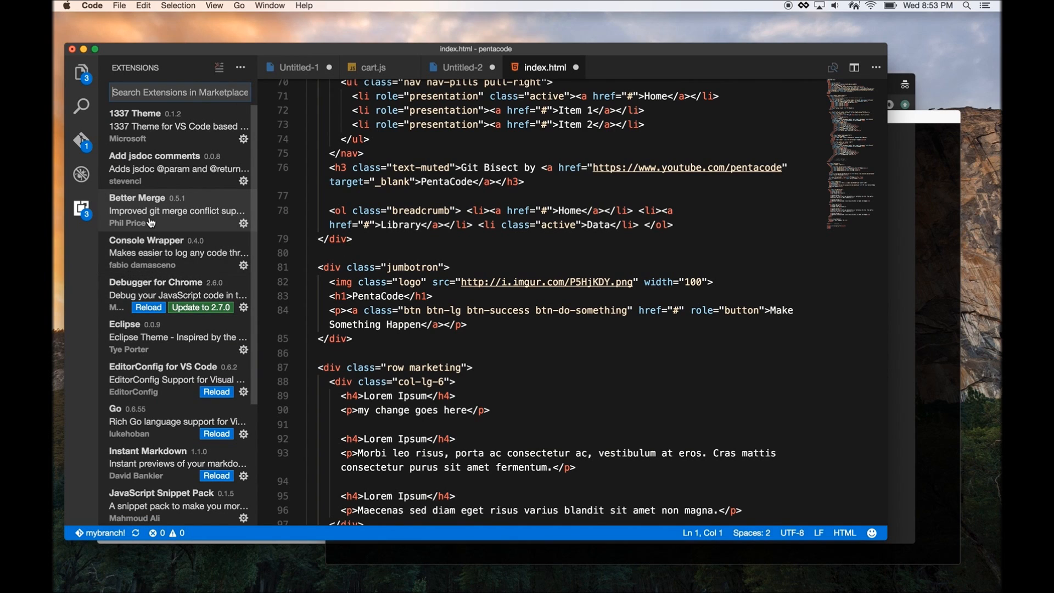
{"action": "mouse_move", "coordinate": [148, 214]}
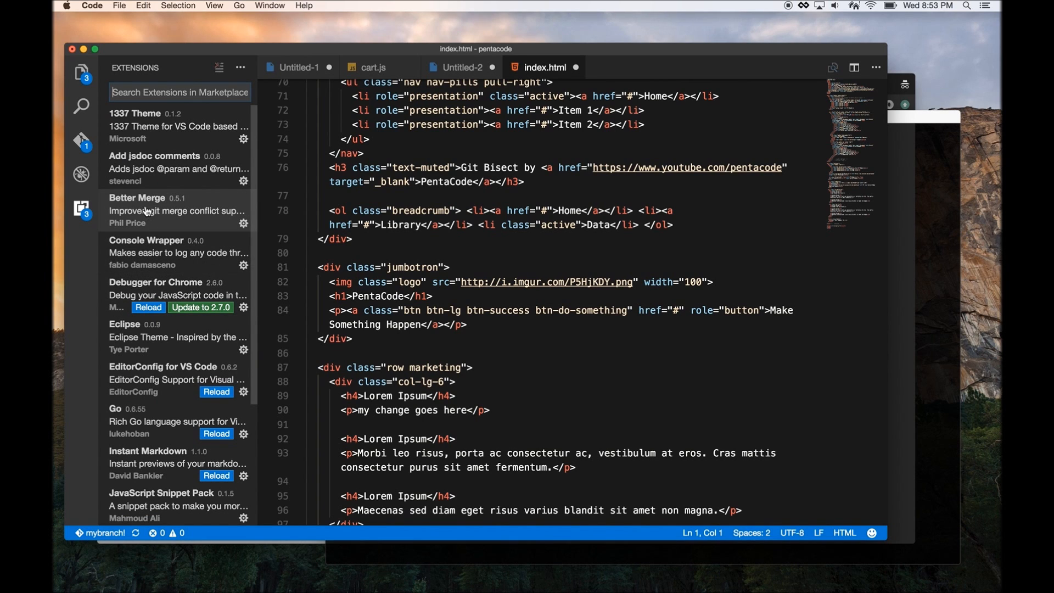
{"action": "mouse_move", "coordinate": [141, 205]}
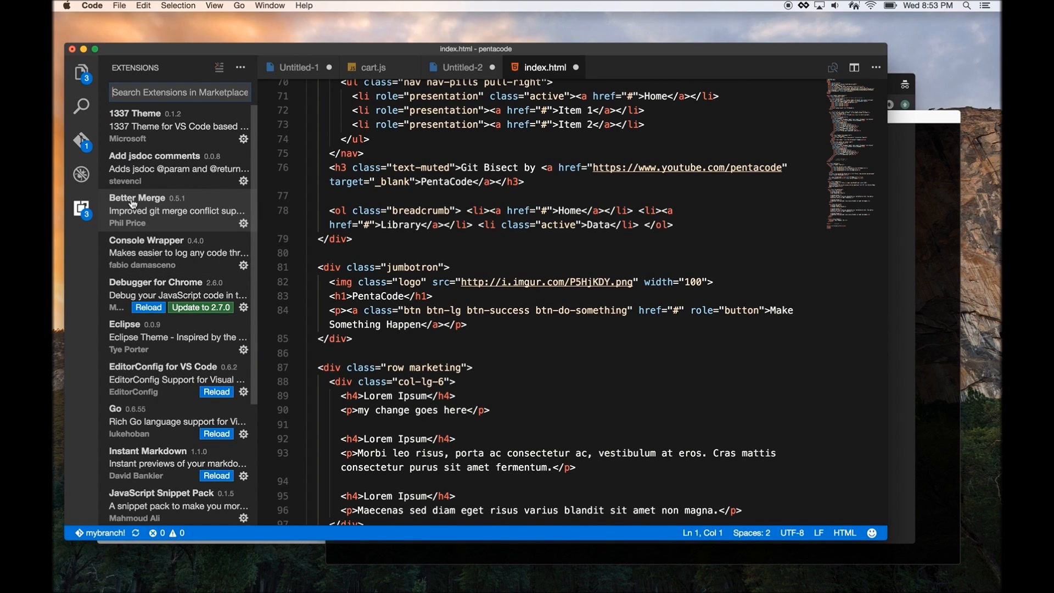
{"action": "mouse_move", "coordinate": [128, 205]}
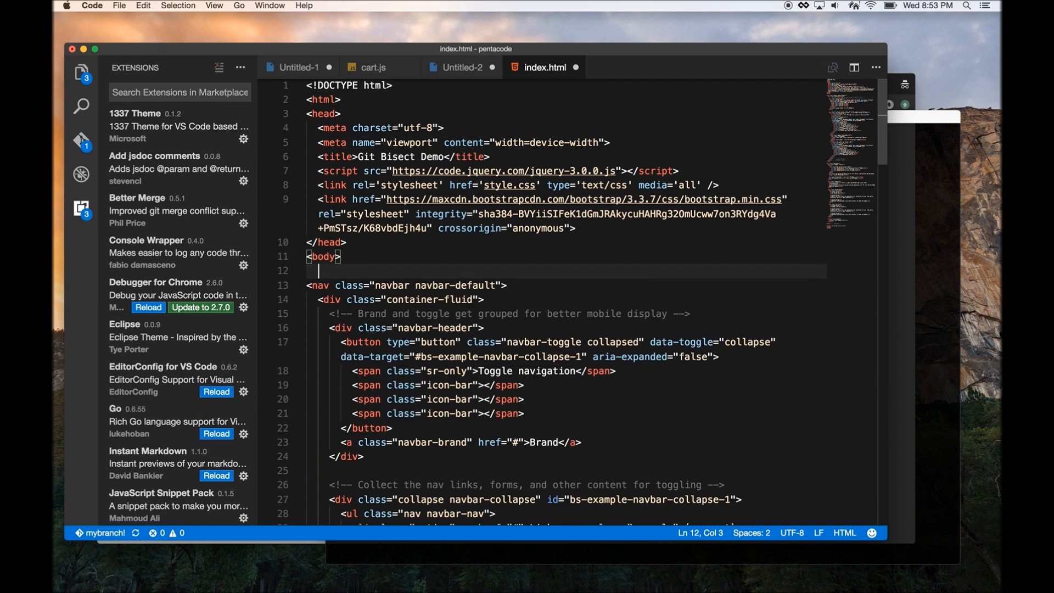
Expand the Emmet abbreviation ul.mylist>.item*4 into a mylist list with four empty items
{"action": "type", "text": "ul"}
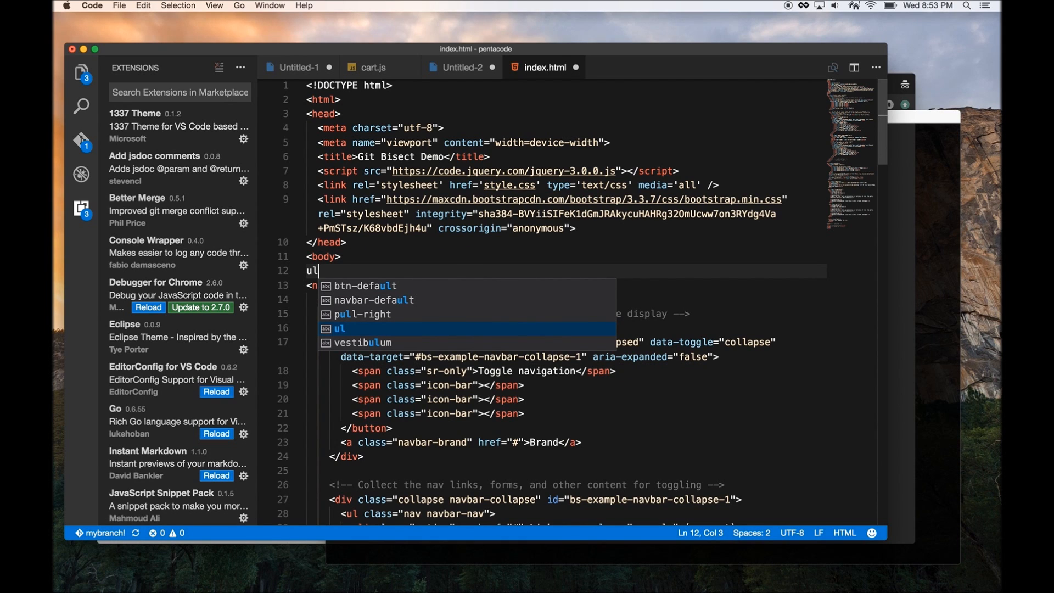
{"action": "type", "text": ".myl"}
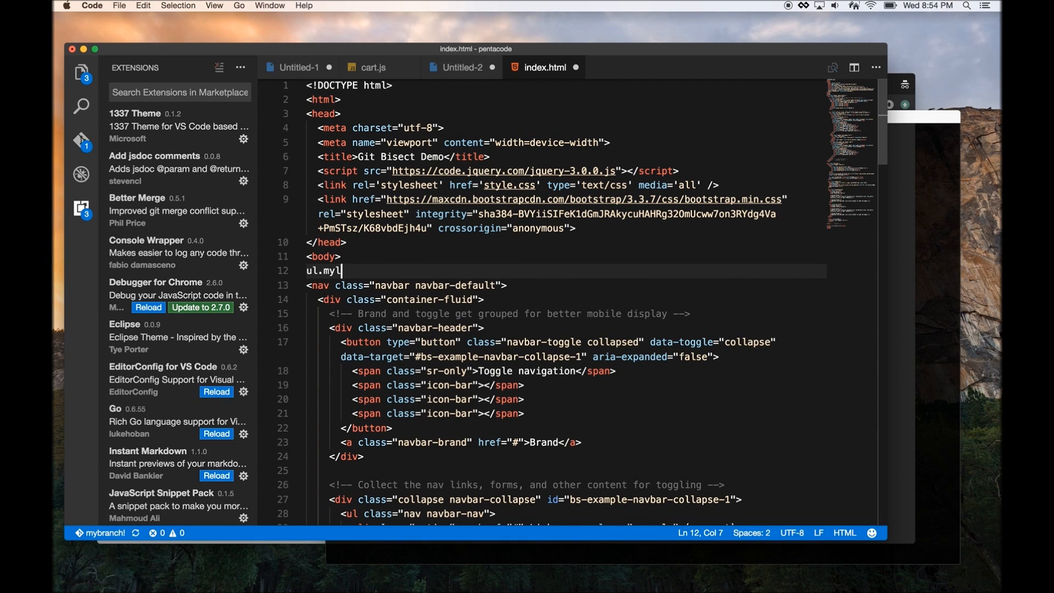
{"action": "type", "text": "ist"}
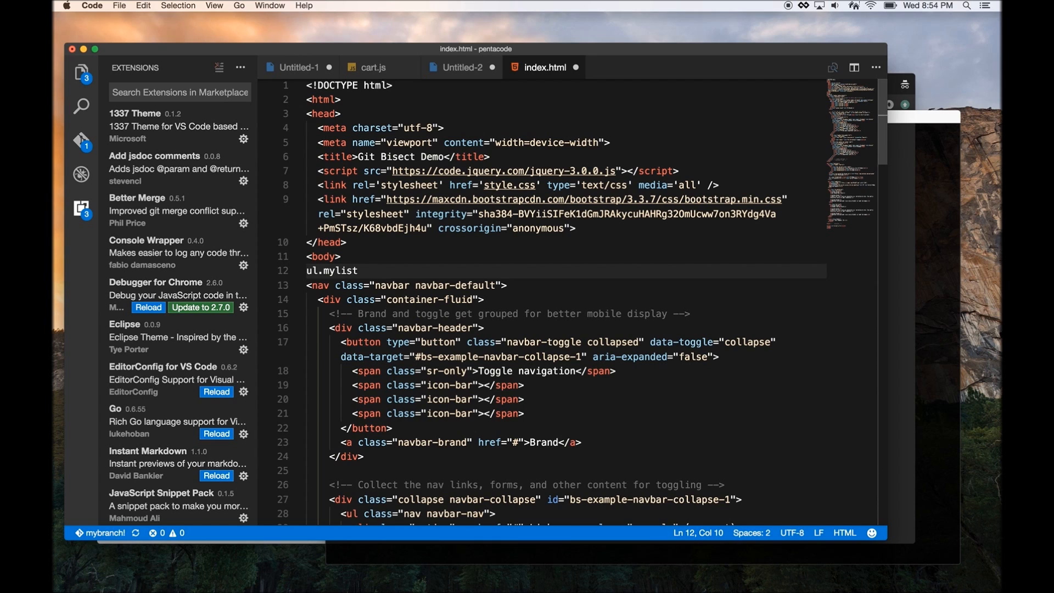
{"action": "type", "text": ">"}
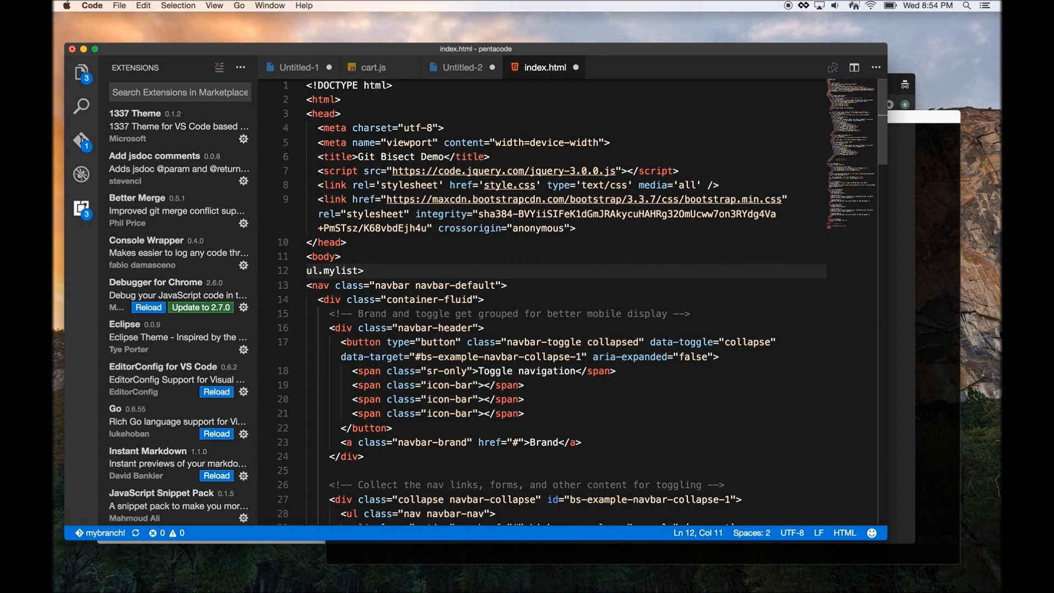
{"action": "type", "text": ".item"}
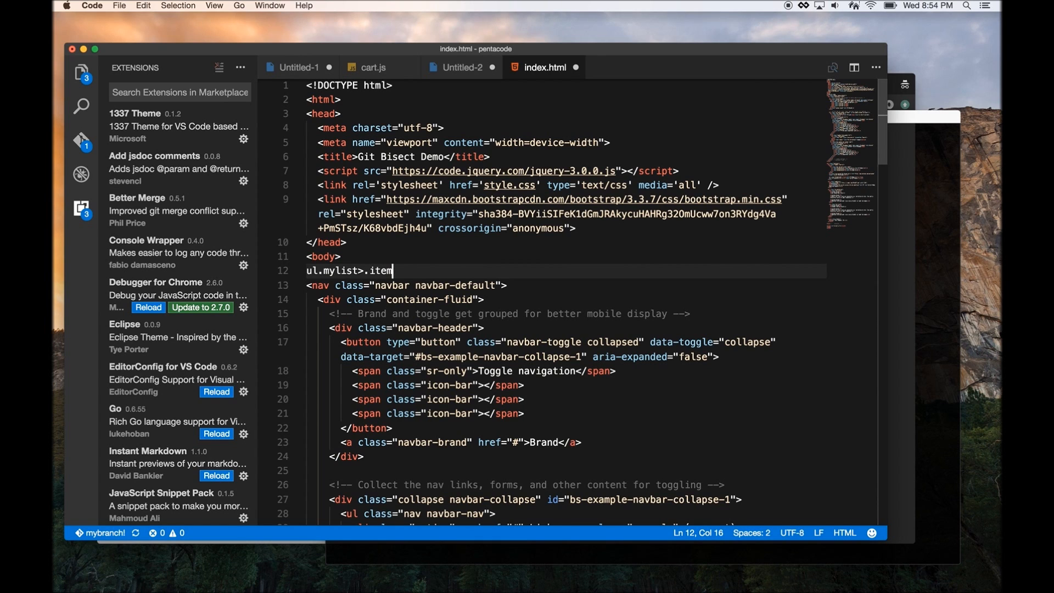
{"action": "type", "text": "*4"}
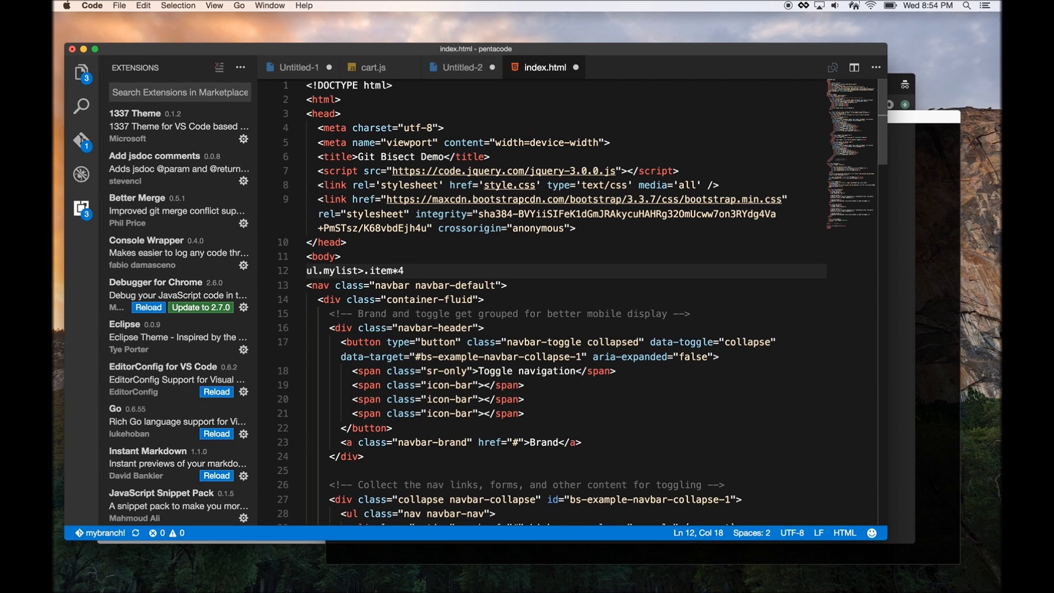
{"action": "key", "text": "Tab"}
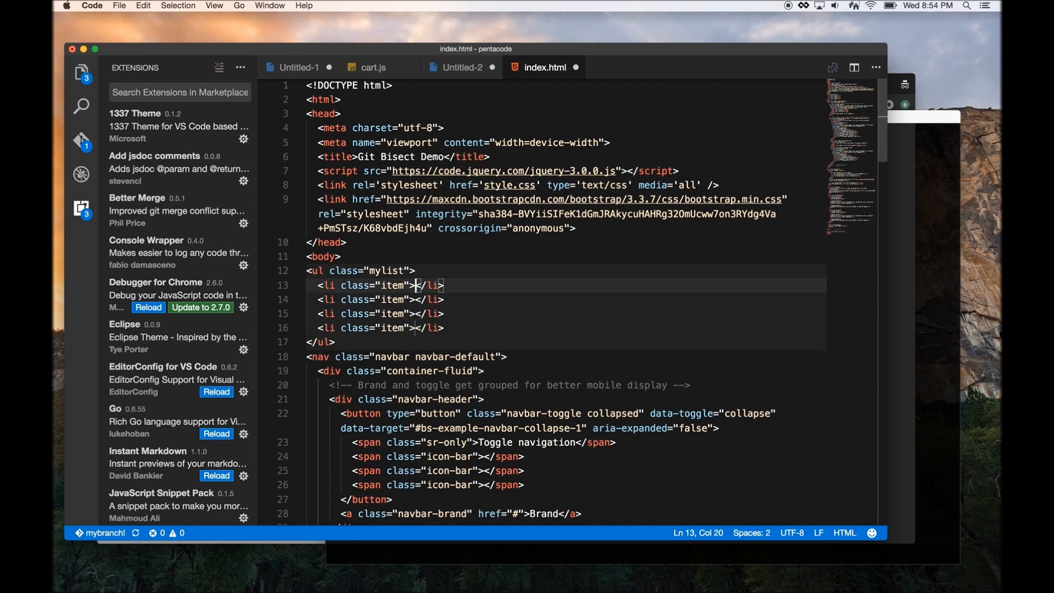
{"action": "mouse_move", "coordinate": [360, 344]}
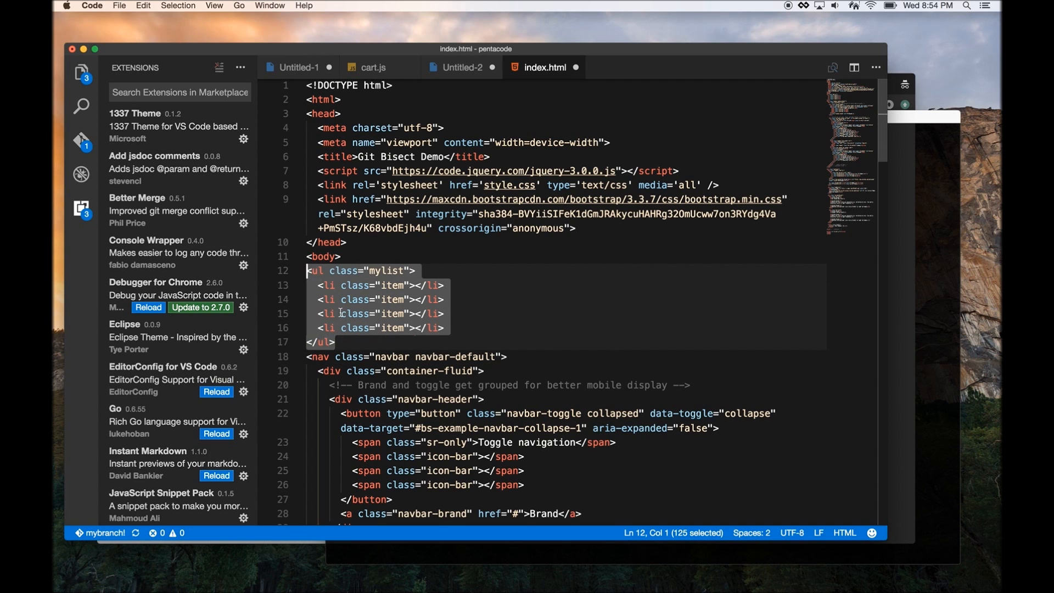
{"action": "mouse_move", "coordinate": [303, 278]}
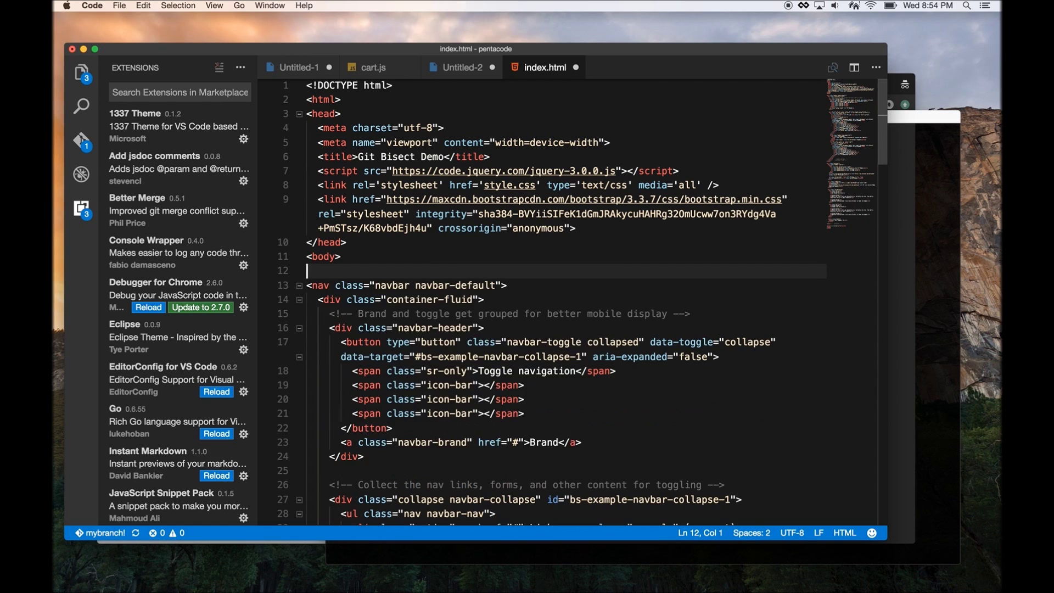
Expand ul.mylist>lorem10.item*4 into a mylist list of four lorem-filled items
{"action": "type", "text": "ul.my"}
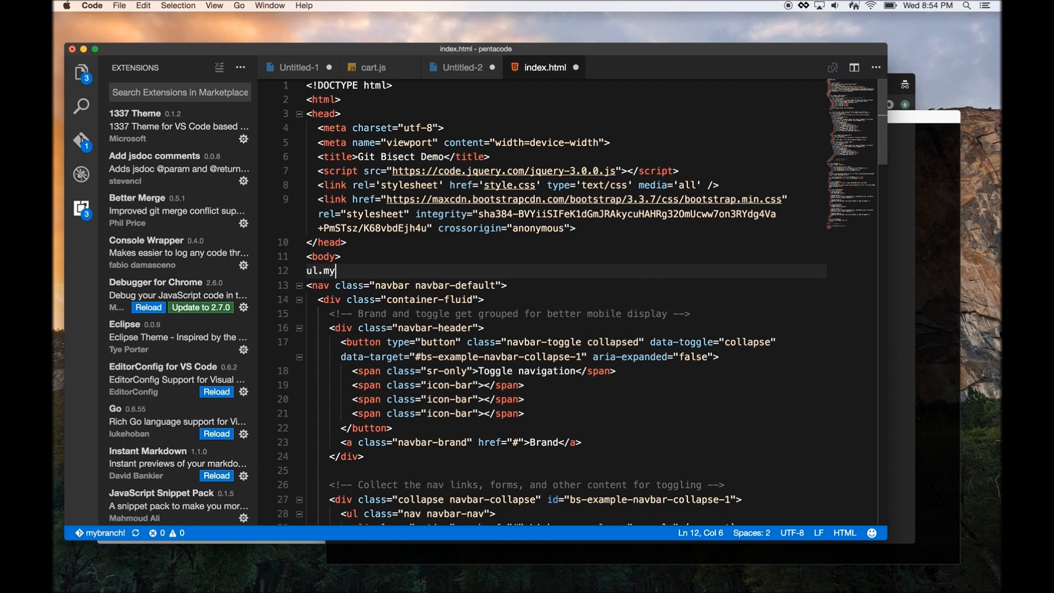
{"action": "type", "text": "list>lorem."}
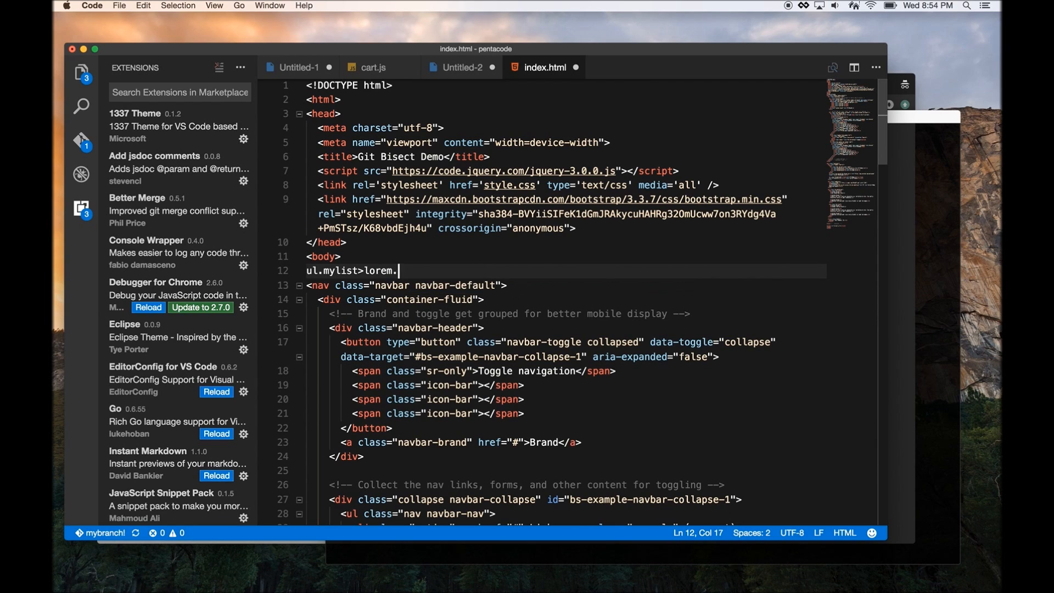
{"action": "key", "text": "Tab"}
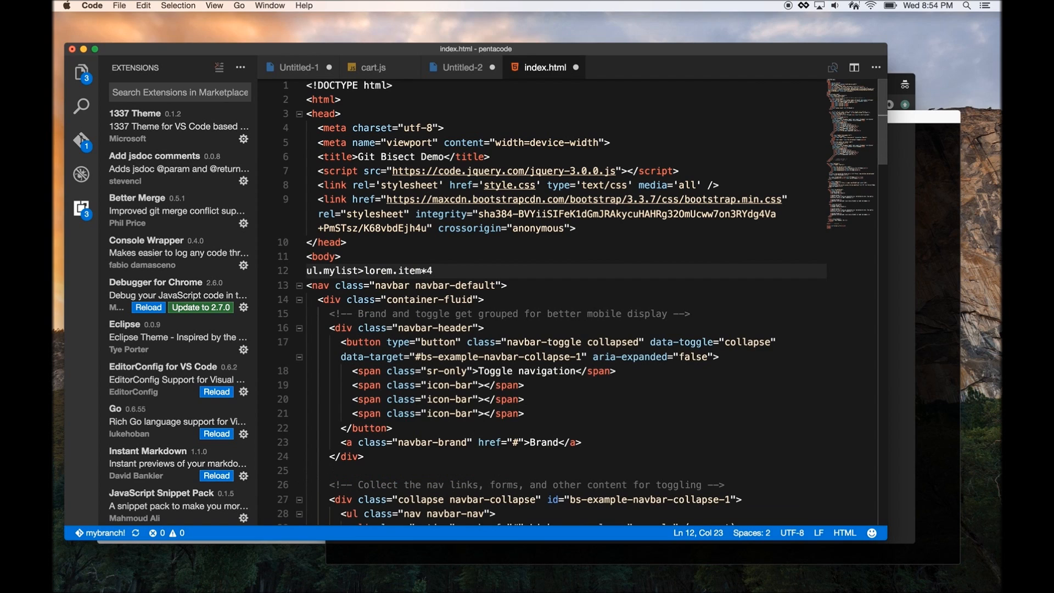
{"action": "type", "text": "10"}
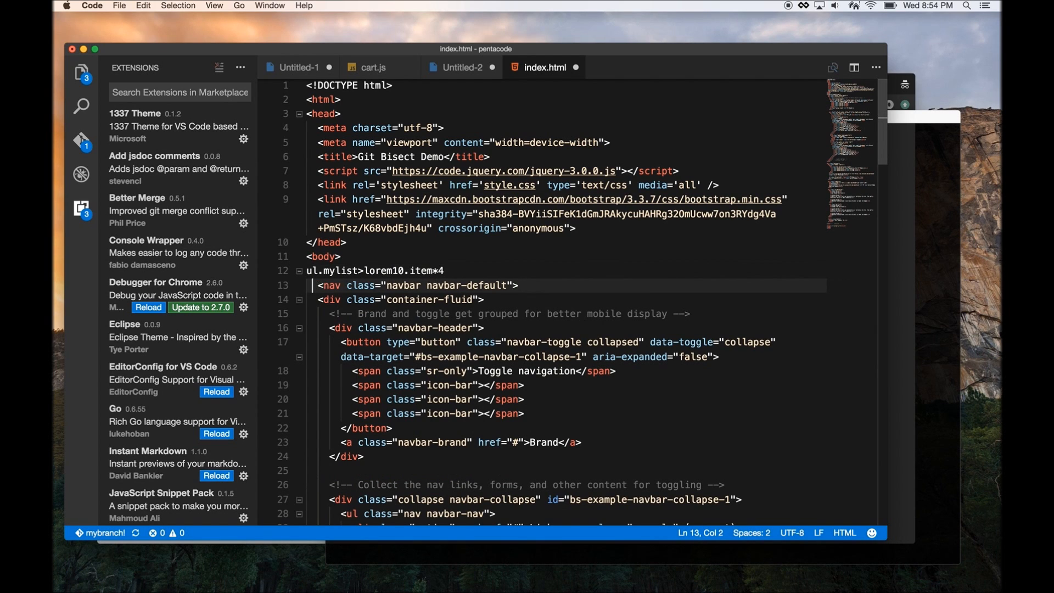
{"action": "key", "text": "Tab"}
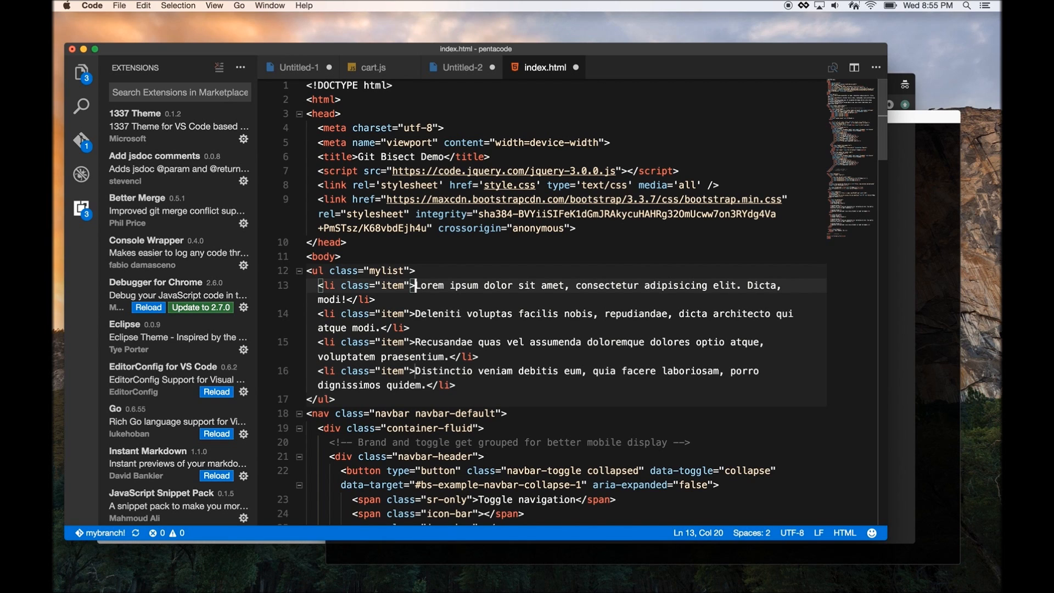
{"action": "mouse_move", "coordinate": [381, 67]}
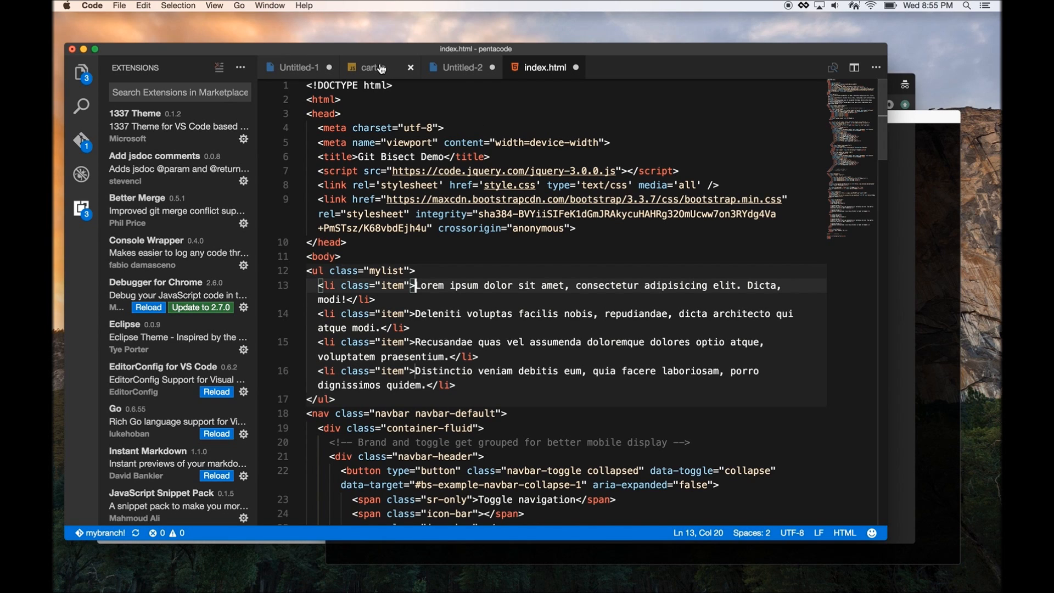
Switch to the Untitled-2 document of repeated JSON post objects
{"action": "left_click", "coordinate": [461, 67]}
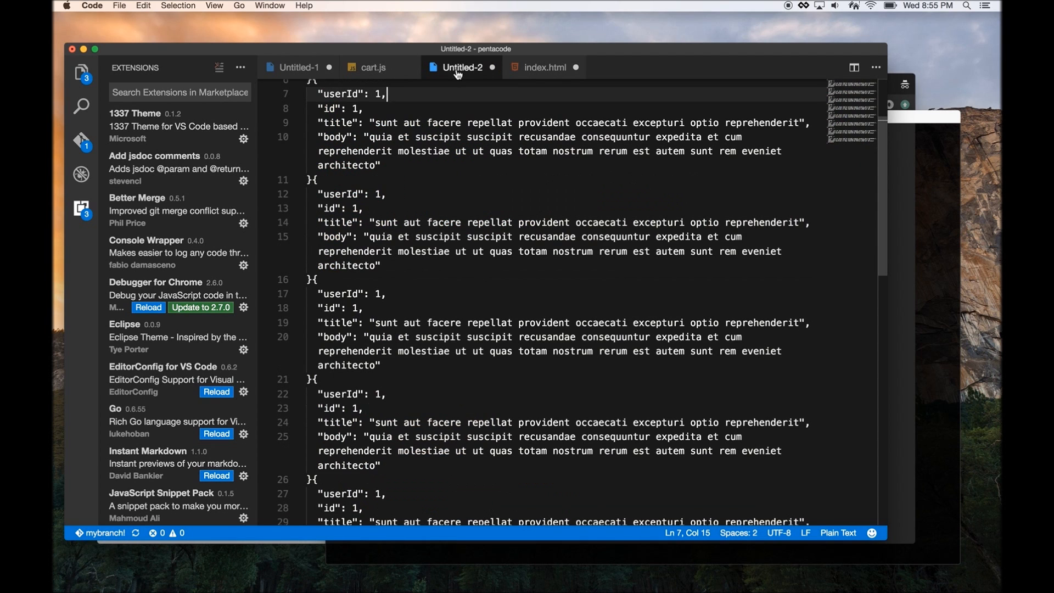
{"action": "scroll", "scroll_direction": "up", "scroll_amount": 3}
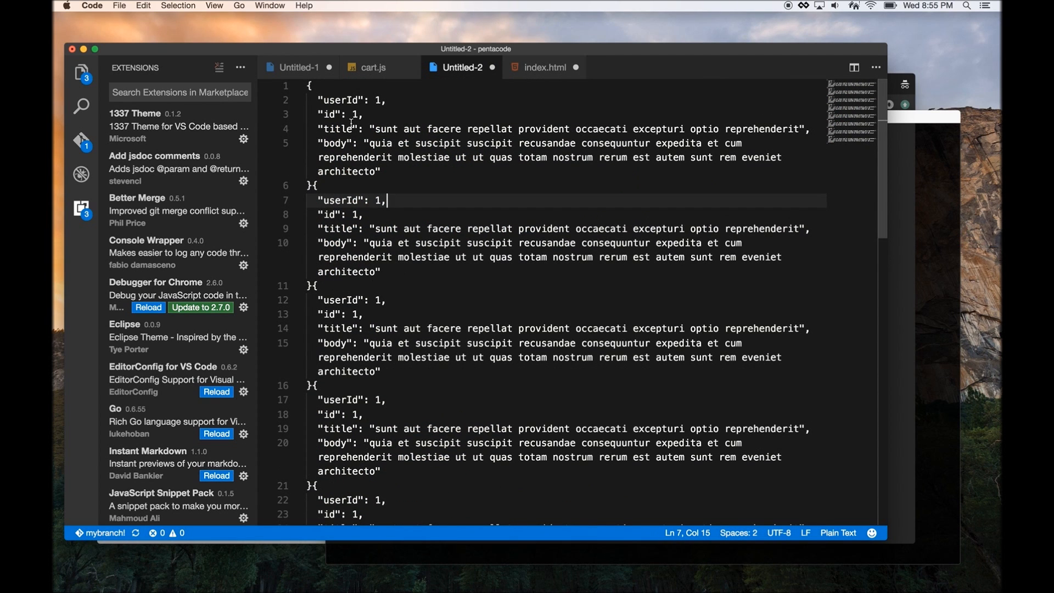
{"action": "mouse_move", "coordinate": [517, 92]}
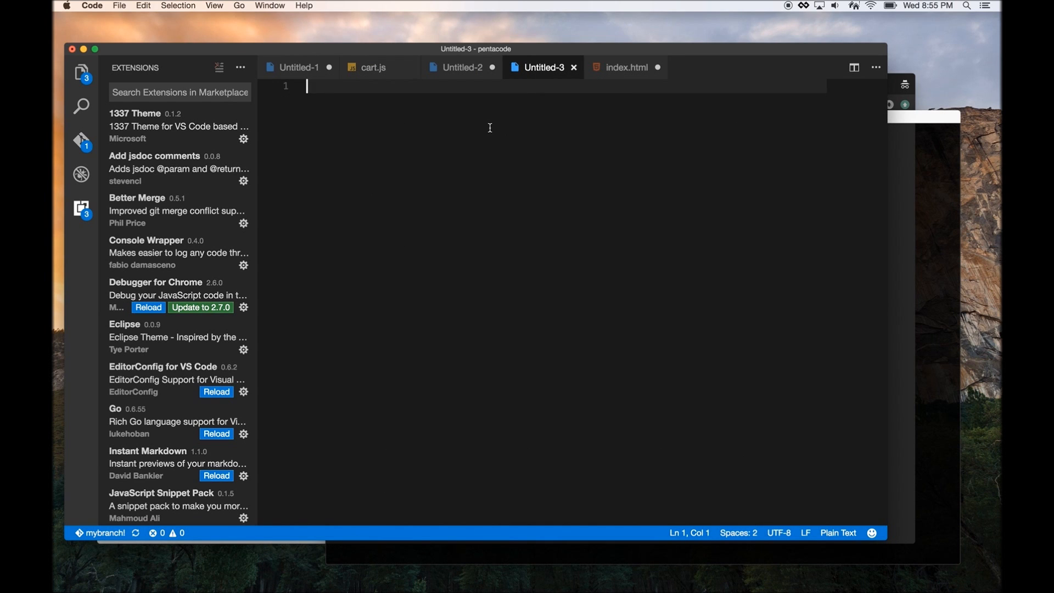
Set the new untitled file's language to JavaScript and start the myfunc(name, age) function
{"action": "left_click", "coordinate": [838, 533]}
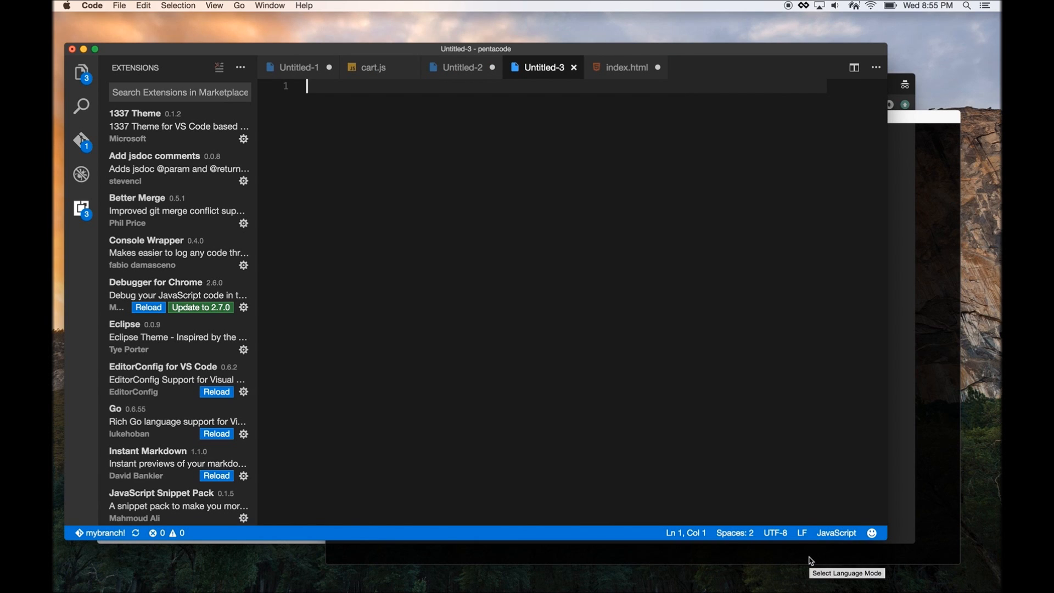
{"action": "type", "text": "f"}
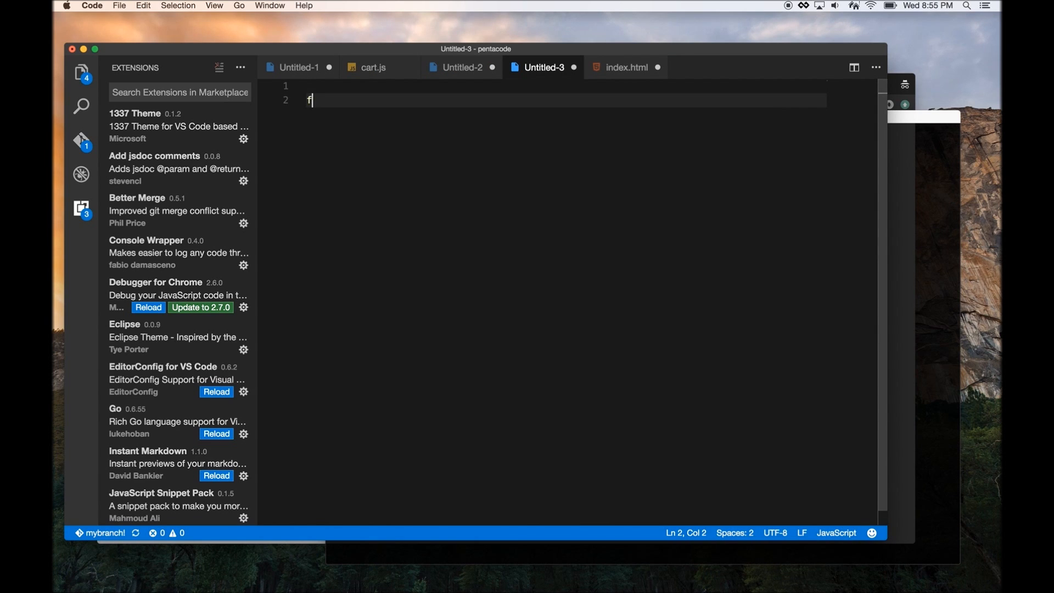
{"action": "type", "text": "f"}
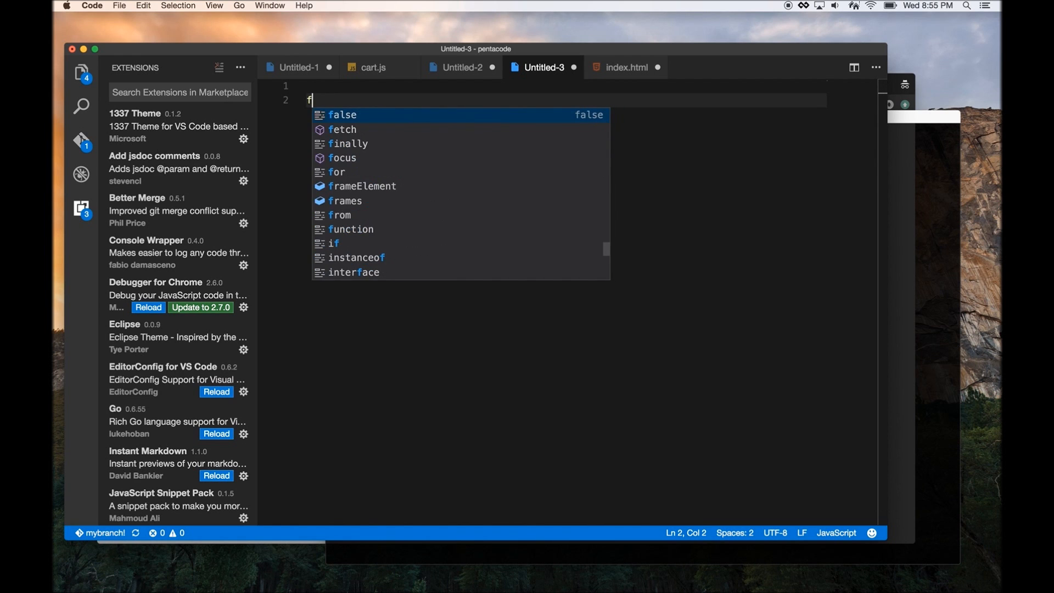
{"action": "type", "text": "unction myfunc(name, age) {"}
{"action": "type", "text": "re"}
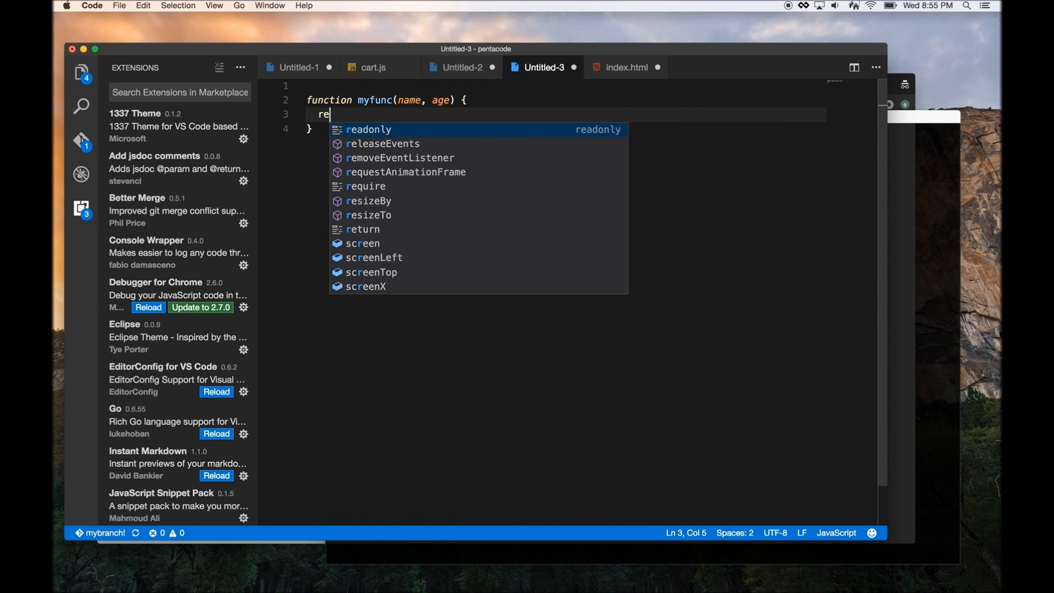
Make myfunc return 'greetings', fixing the returns typo, and move to the line above
{"action": "type", "text": "turns '"}
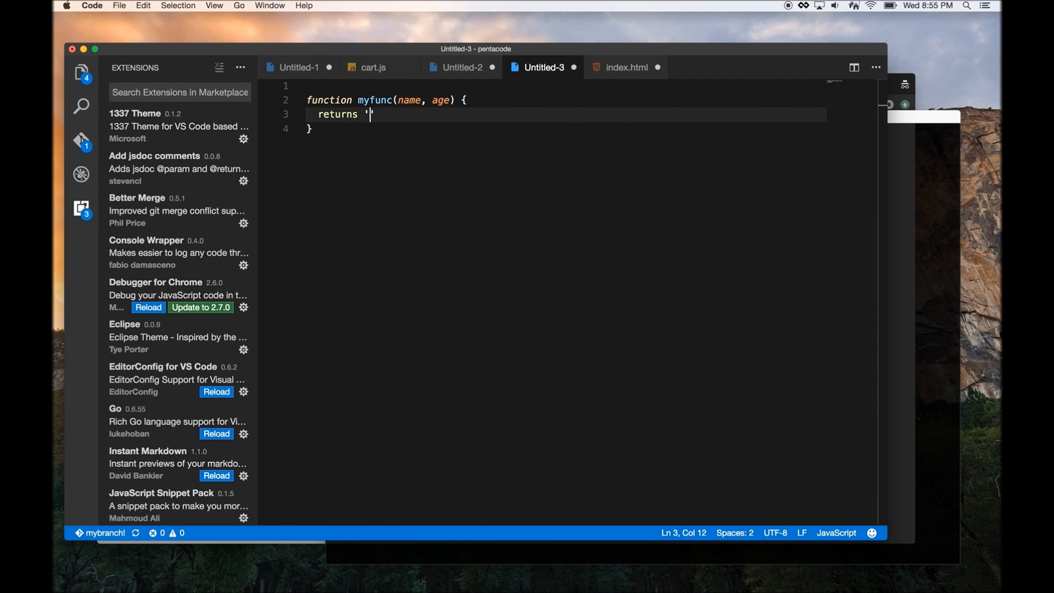
{"action": "type", "text": "greetings';"}
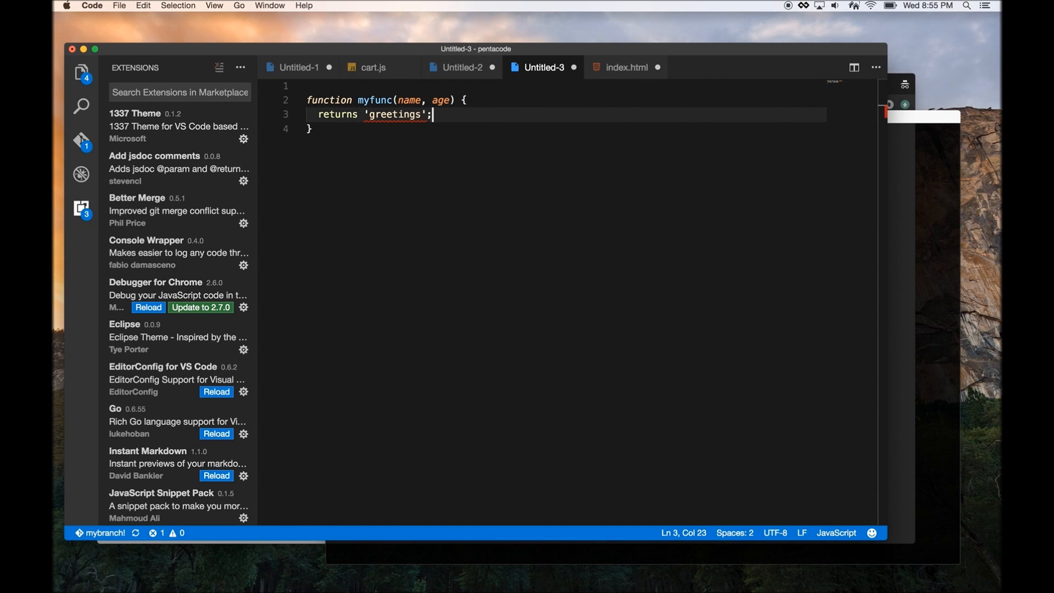
{"action": "key", "text": "Backspace"}
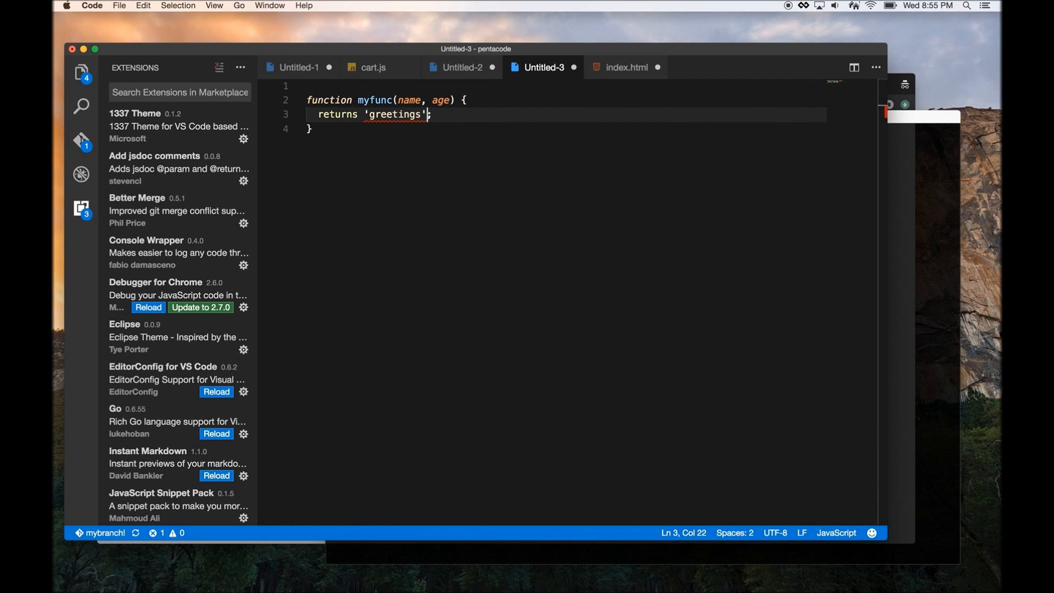
{"action": "key", "text": "Backspace"}
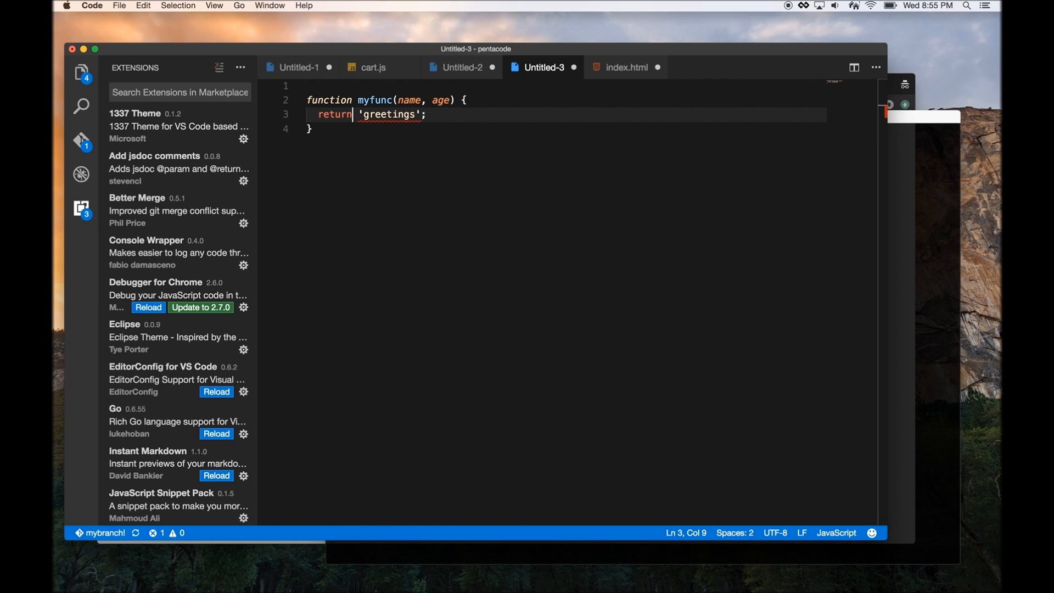
{"action": "left_click", "coordinate": [317, 86]}
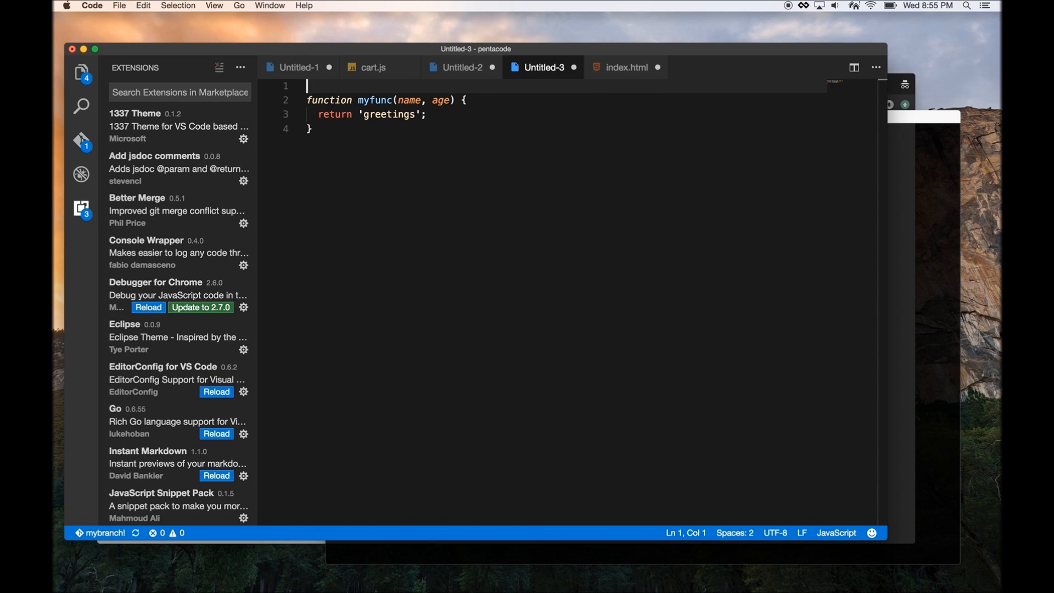
Generate a JSDoc block for myfunc with name and age params, describing name as user
{"action": "type", "text": "/**"}
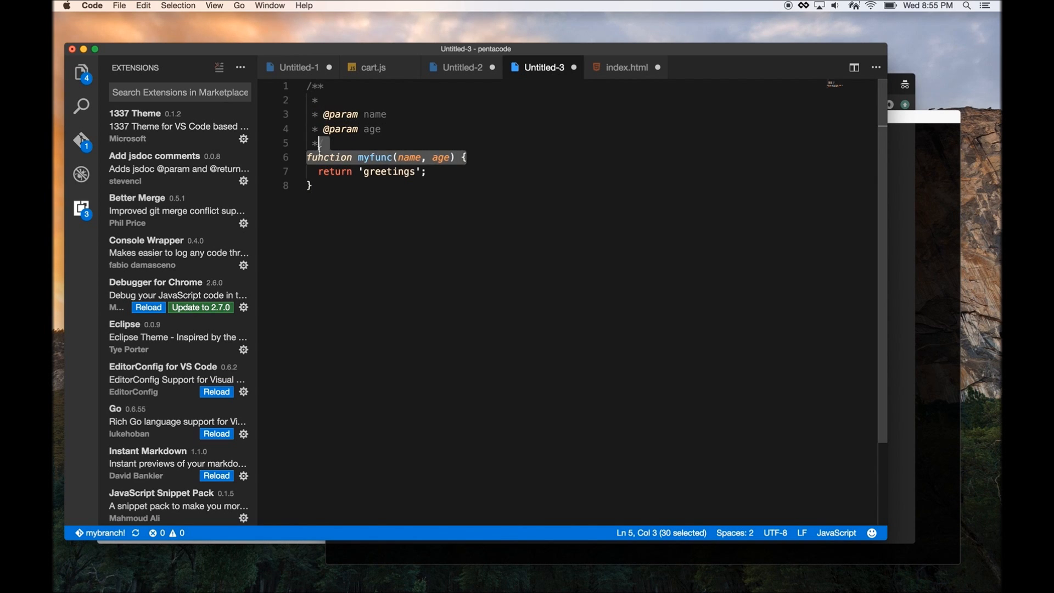
{"action": "left_click", "coordinate": [409, 115]}
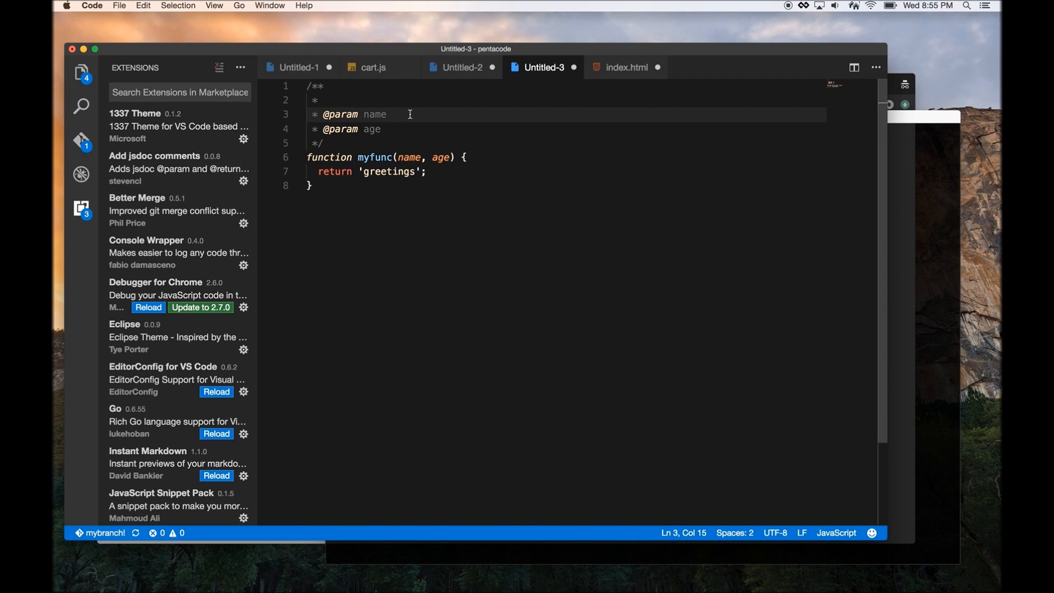
{"action": "type", "text": "user to"}
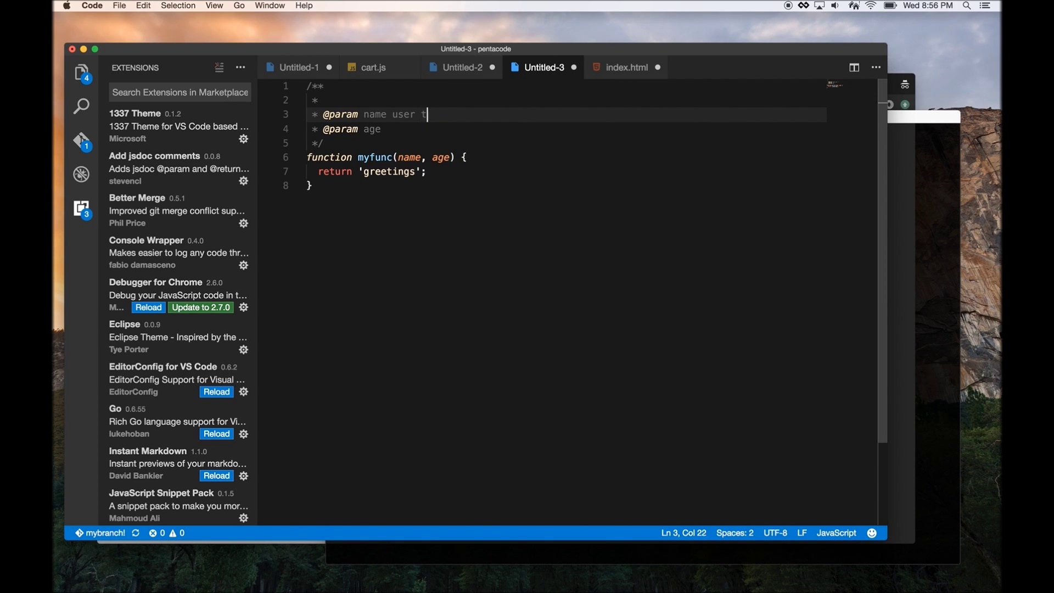
{"action": "key", "text": "Backspace"}
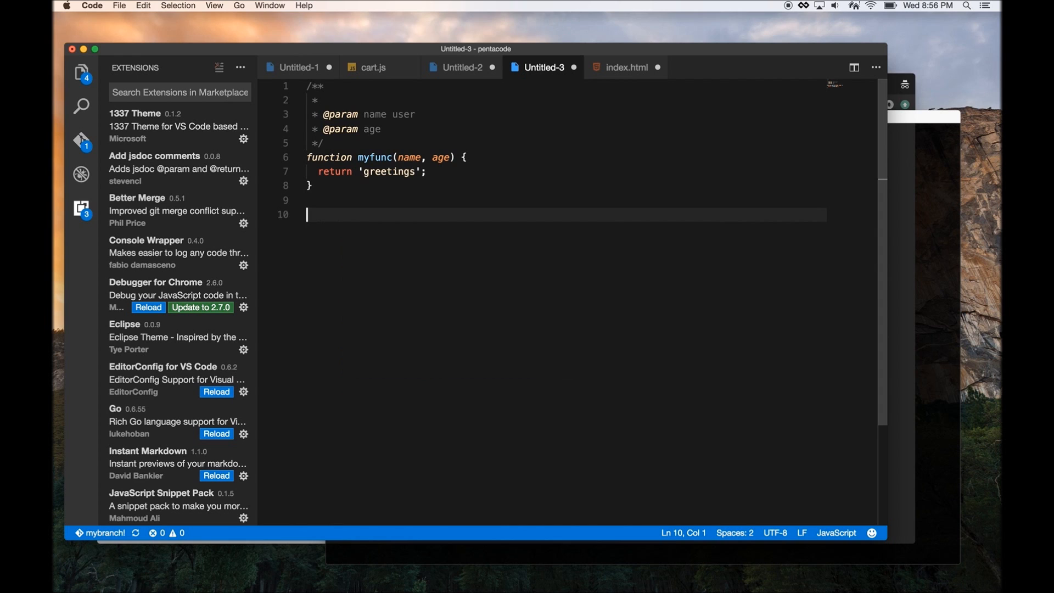
Declare const myvar = 'test'; and add console.log("myvar ", myvar); below it
{"action": "type", "text": "const my"}
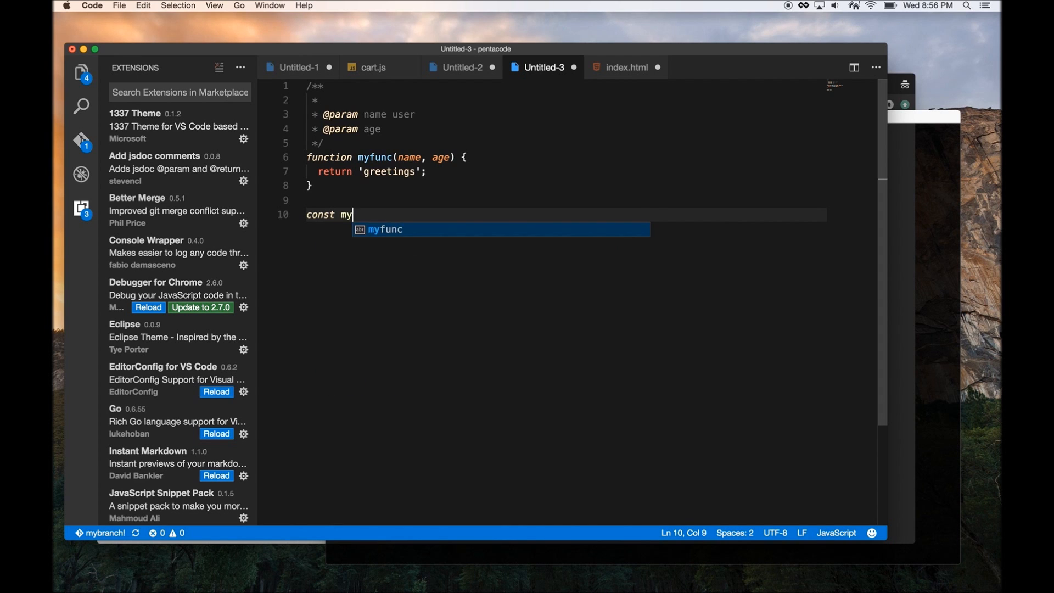
{"action": "type", "text": "var = 'test';"}
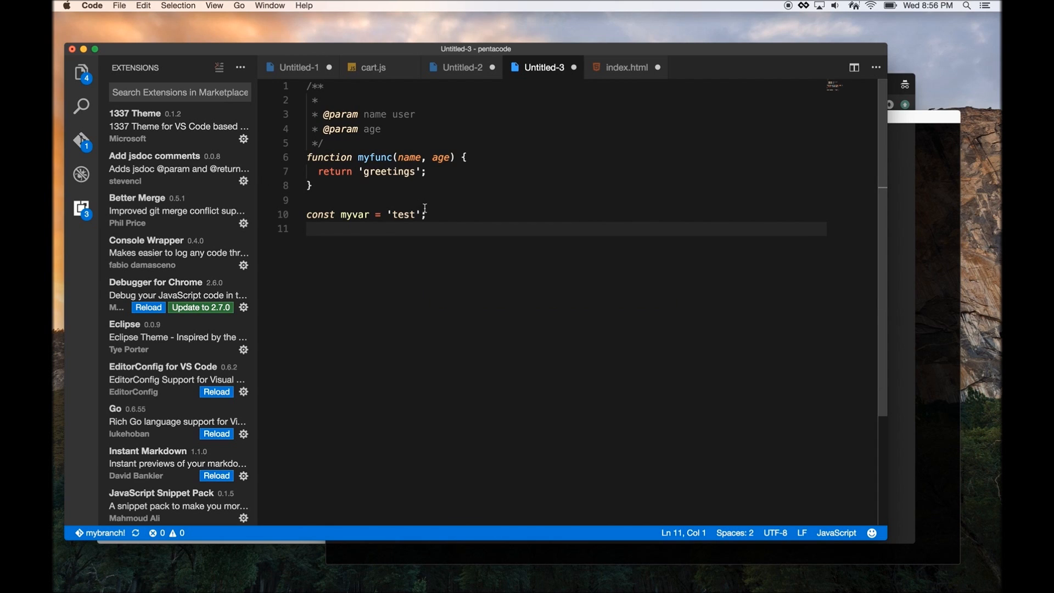
{"action": "mouse_move", "coordinate": [356, 214]}
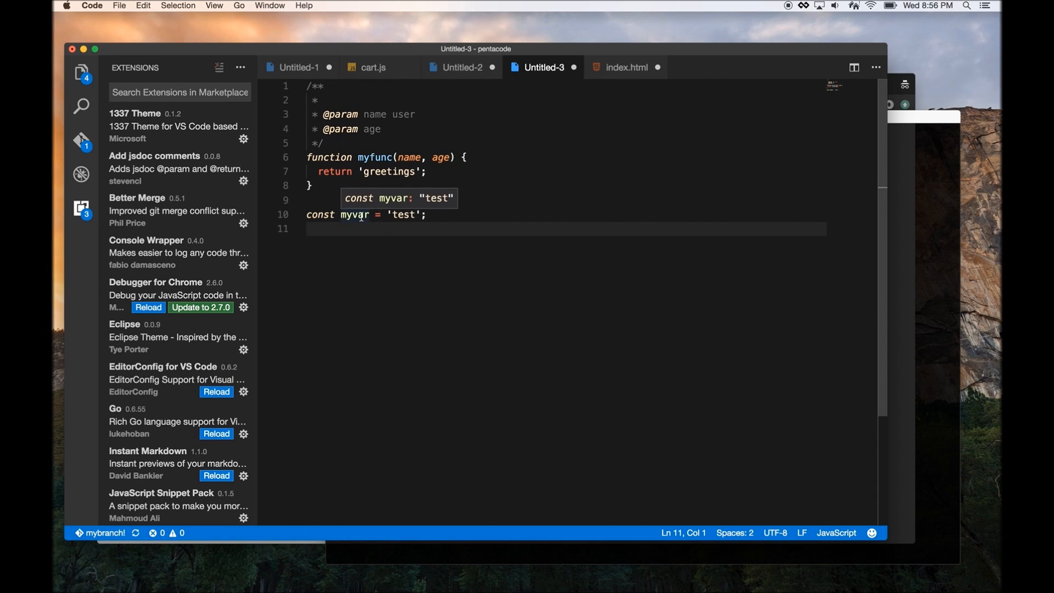
{"action": "double_click", "coordinate": [355, 215]}
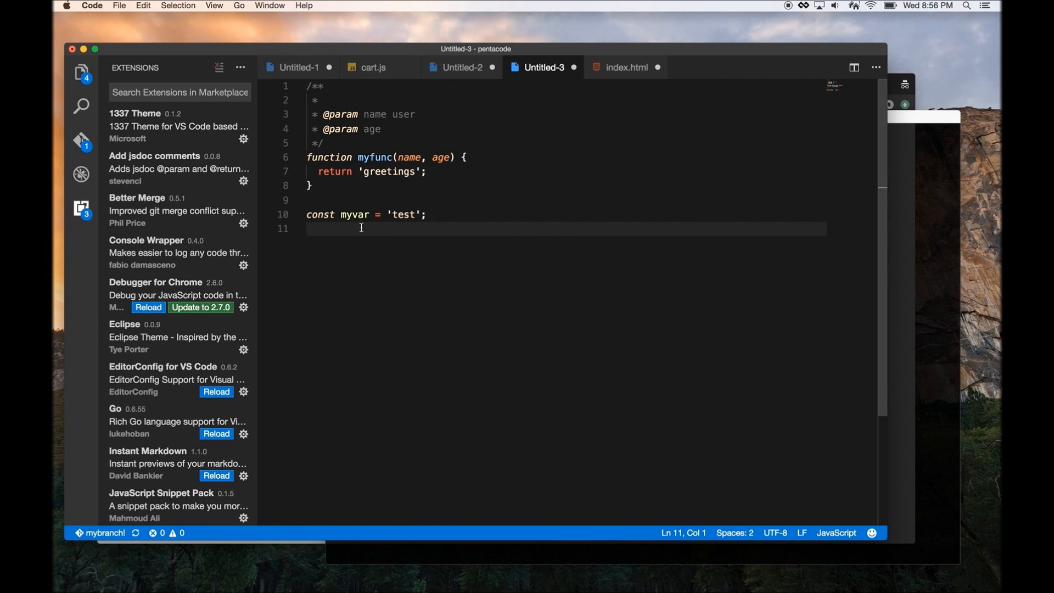
{"action": "type", "text": "console.log(\"myvar \", myvar);"}
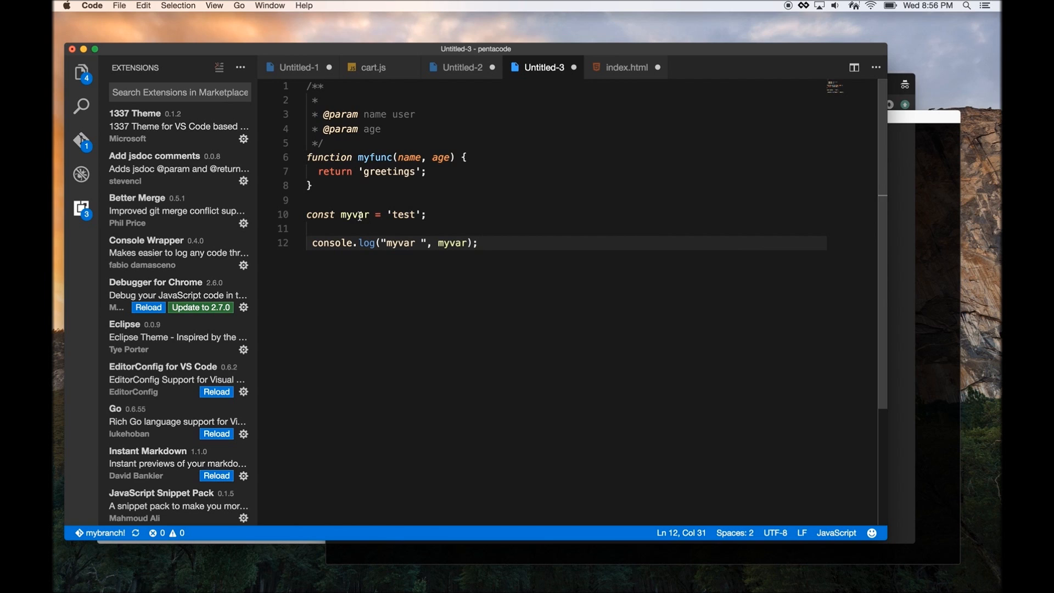
{"action": "mouse_move", "coordinate": [457, 243]}
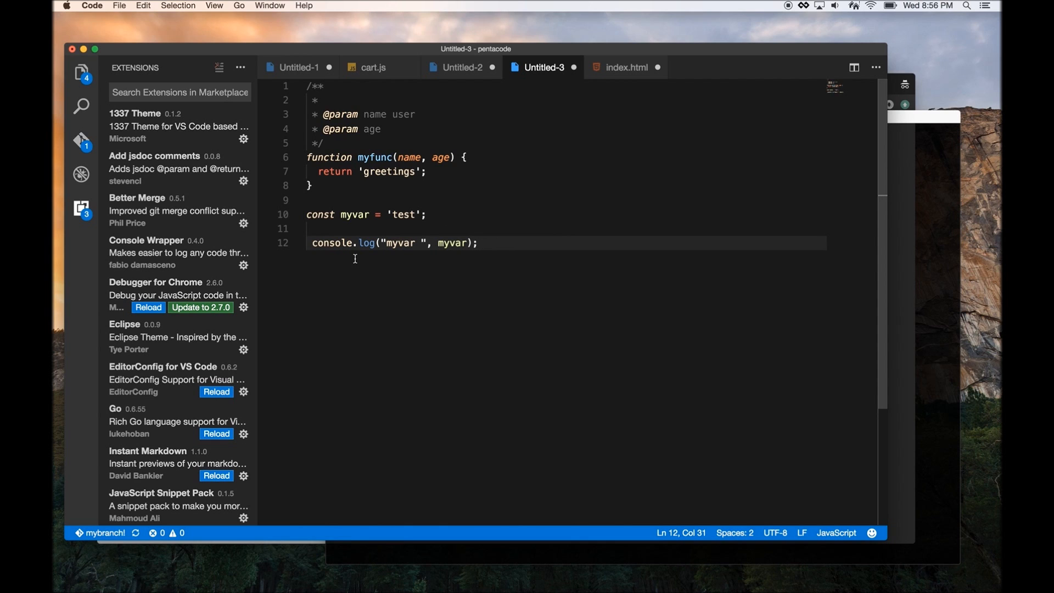
{"action": "mouse_move", "coordinate": [208, 266]}
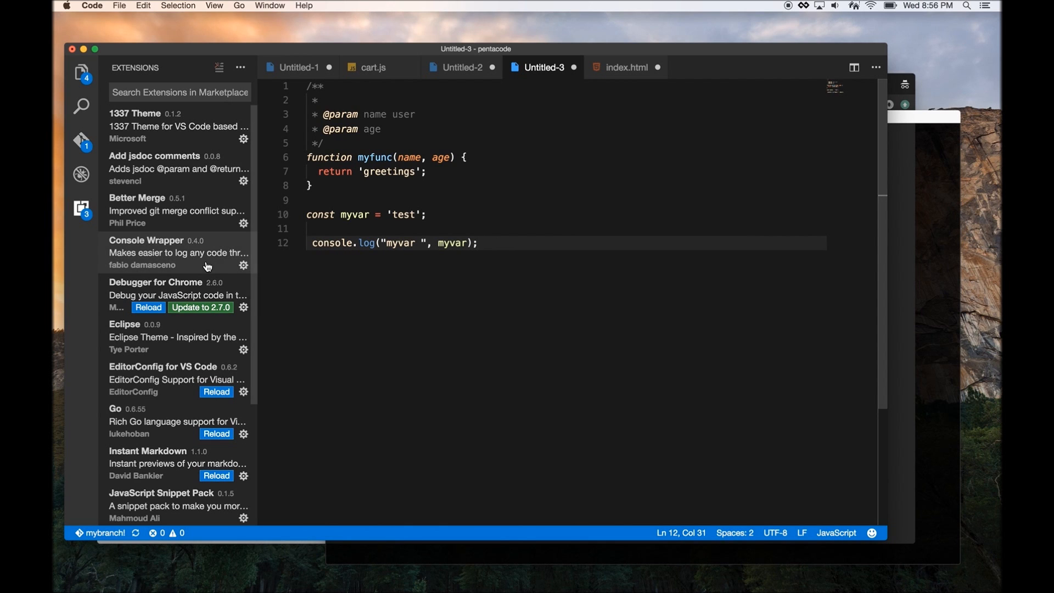
{"action": "mouse_move", "coordinate": [170, 189]}
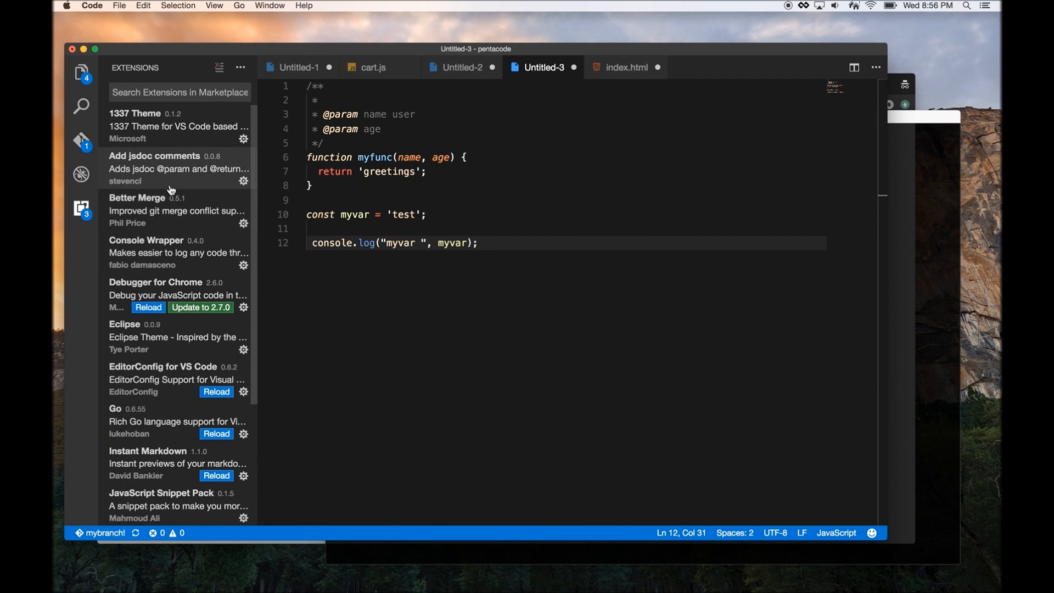
{"action": "mouse_move", "coordinate": [166, 270]}
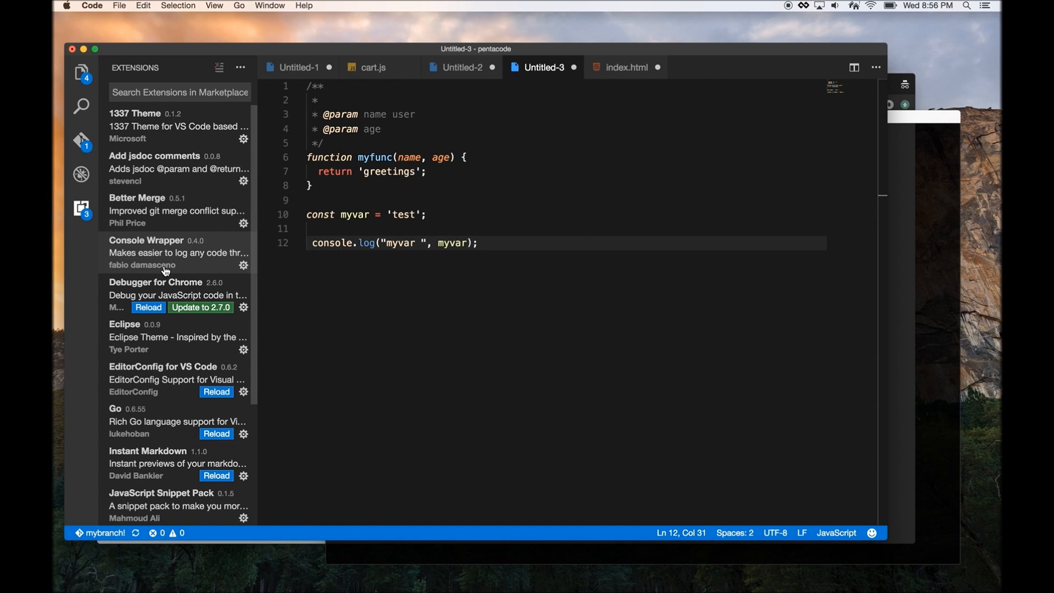
{"action": "mouse_move", "coordinate": [279, 257]}
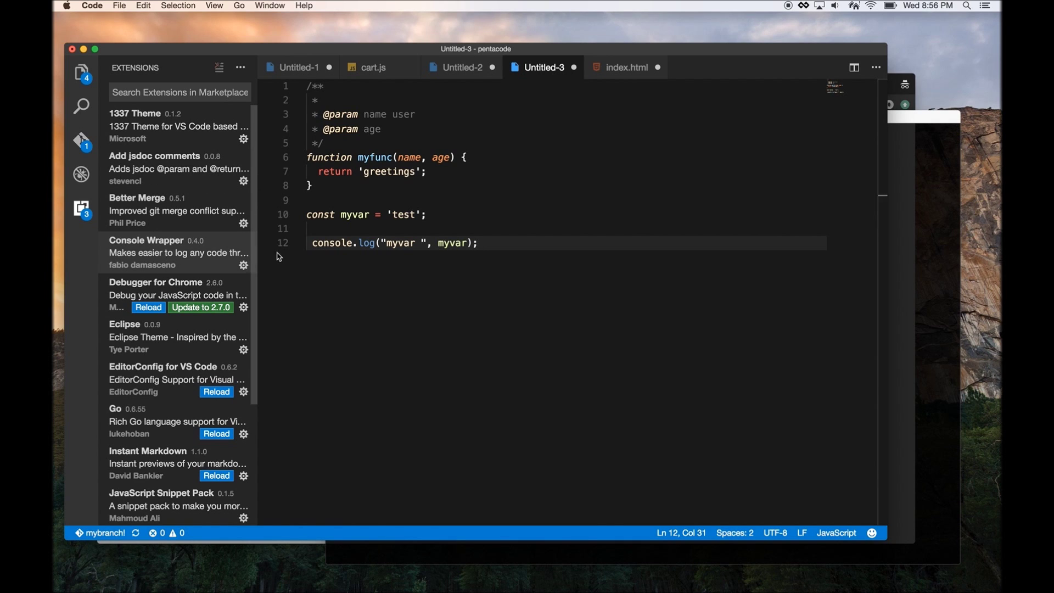
{"action": "mouse_move", "coordinate": [120, 4]}
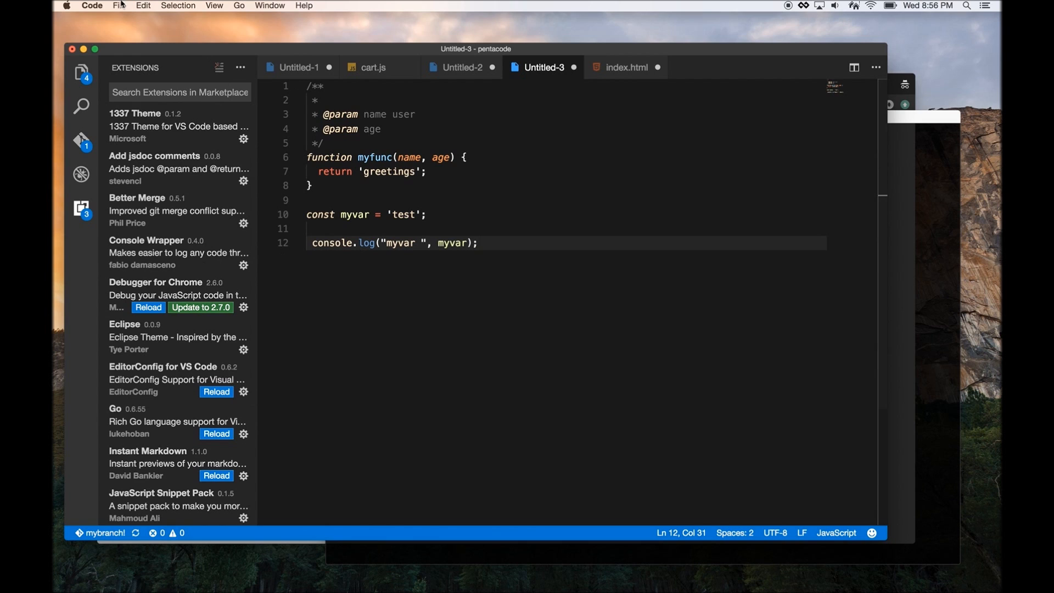
Show the Keyboard Shortcuts settings with keybindings.json beside Default Keybindings
{"action": "left_click", "coordinate": [92, 6]}
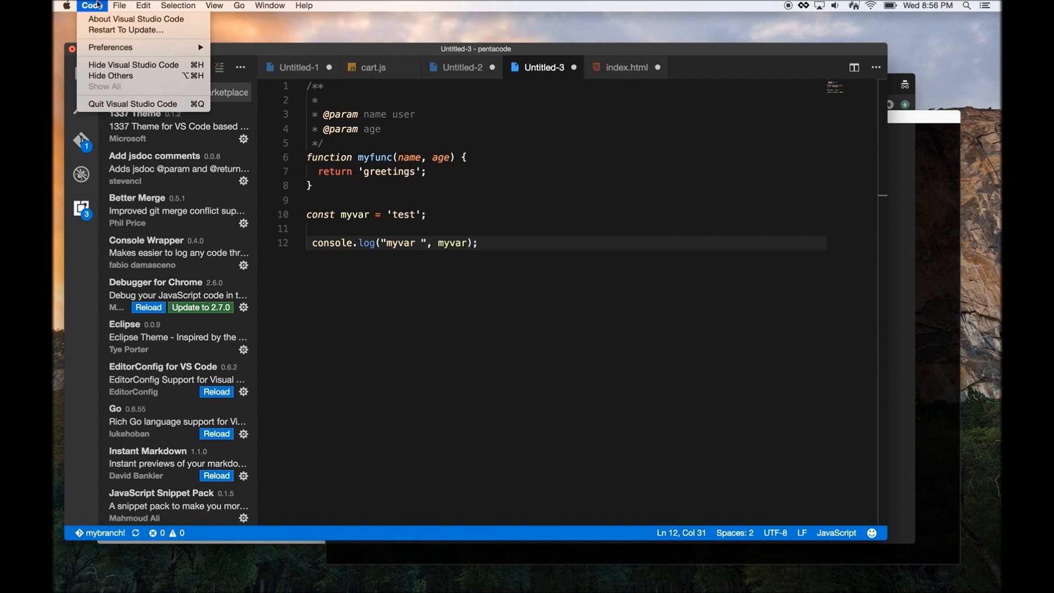
{"action": "mouse_move", "coordinate": [111, 47]}
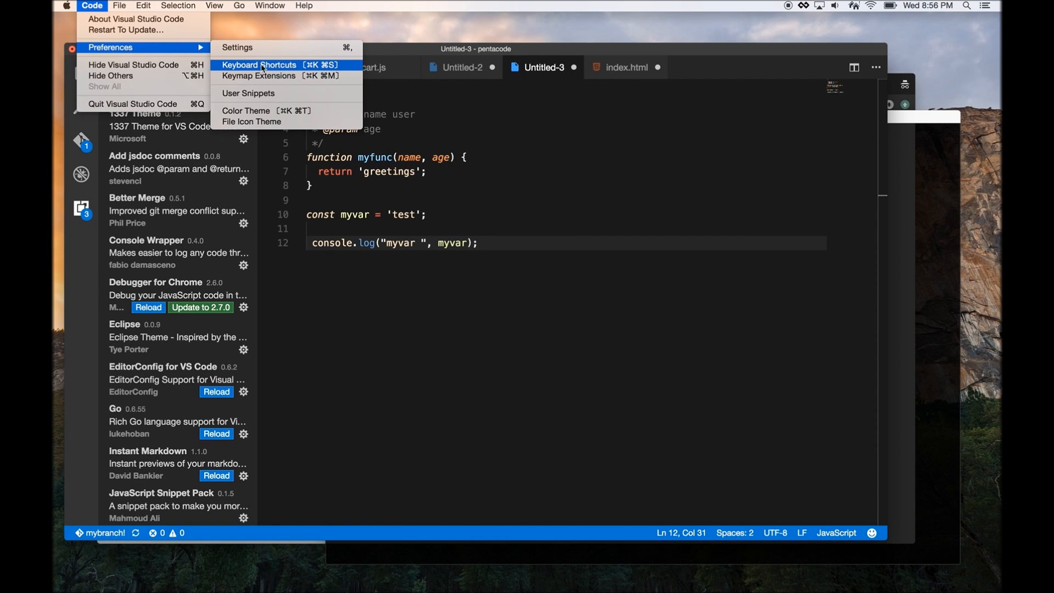
{"action": "left_click", "coordinate": [259, 65]}
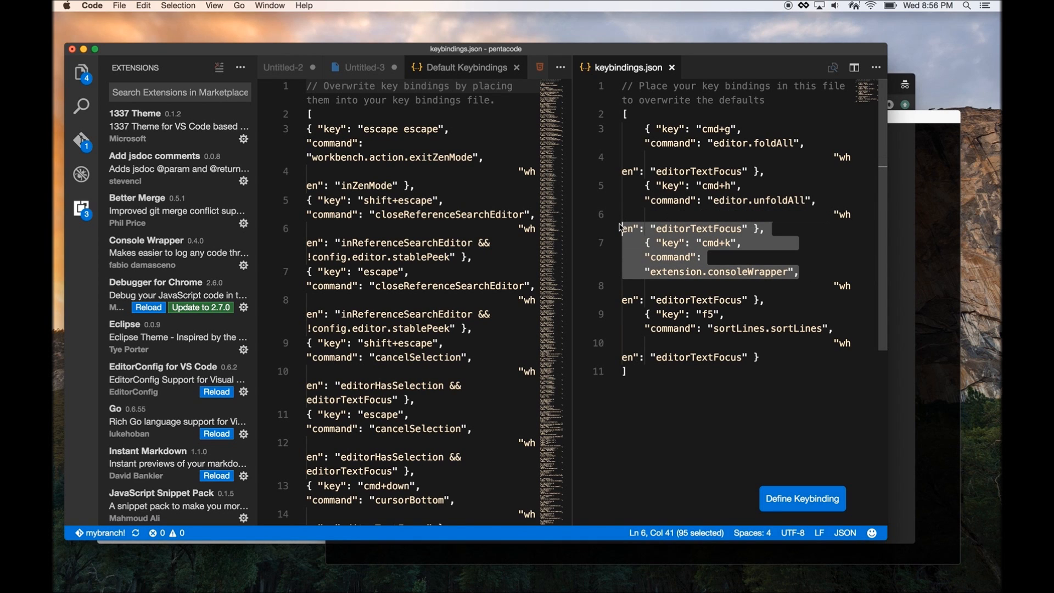
{"action": "mouse_move", "coordinate": [594, 114]}
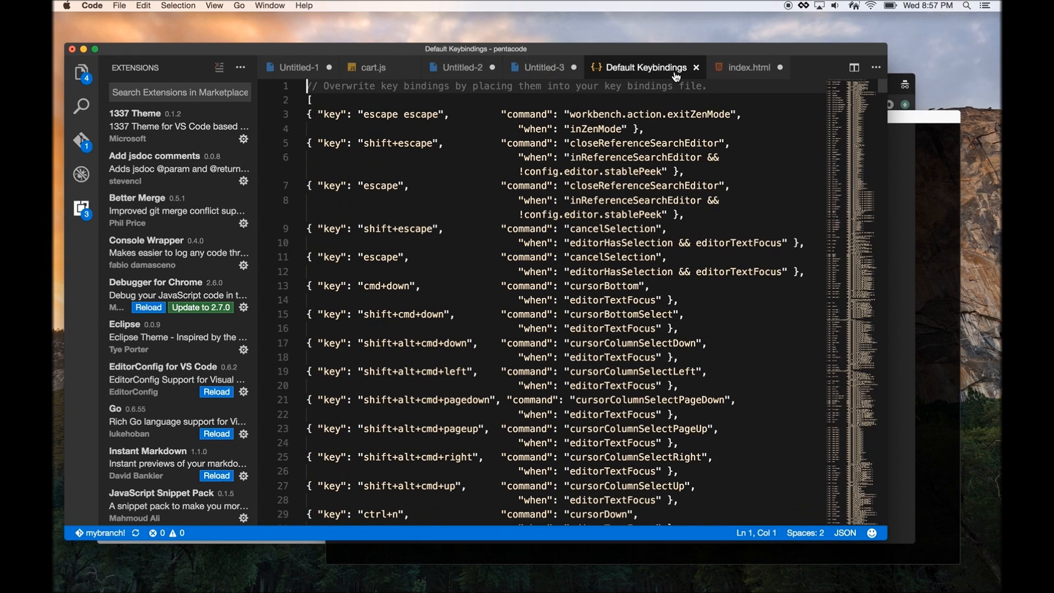
{"action": "mouse_move", "coordinate": [645, 67]}
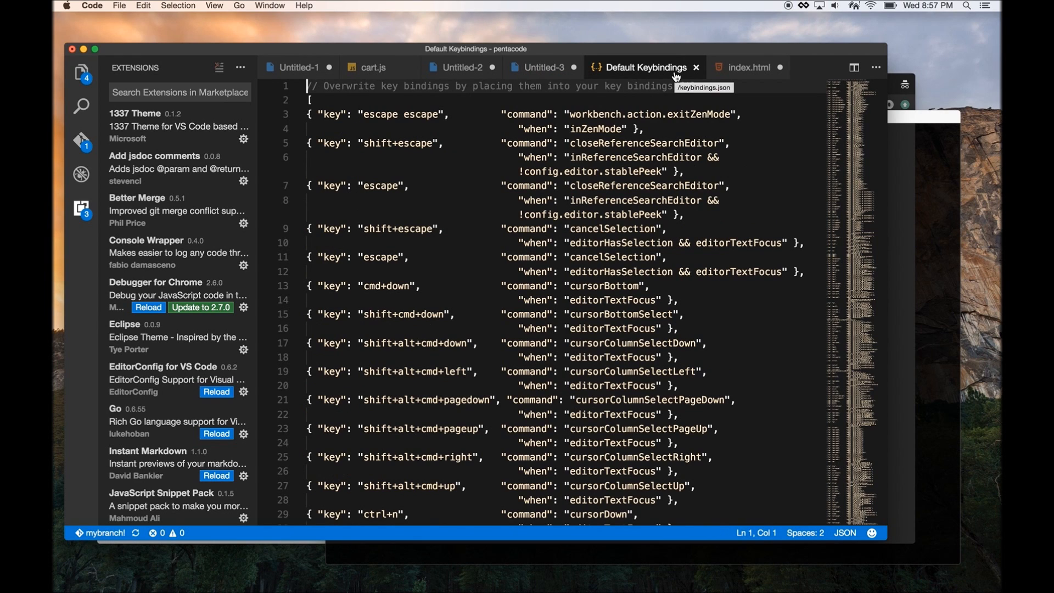
{"action": "mouse_move", "coordinate": [554, 86]}
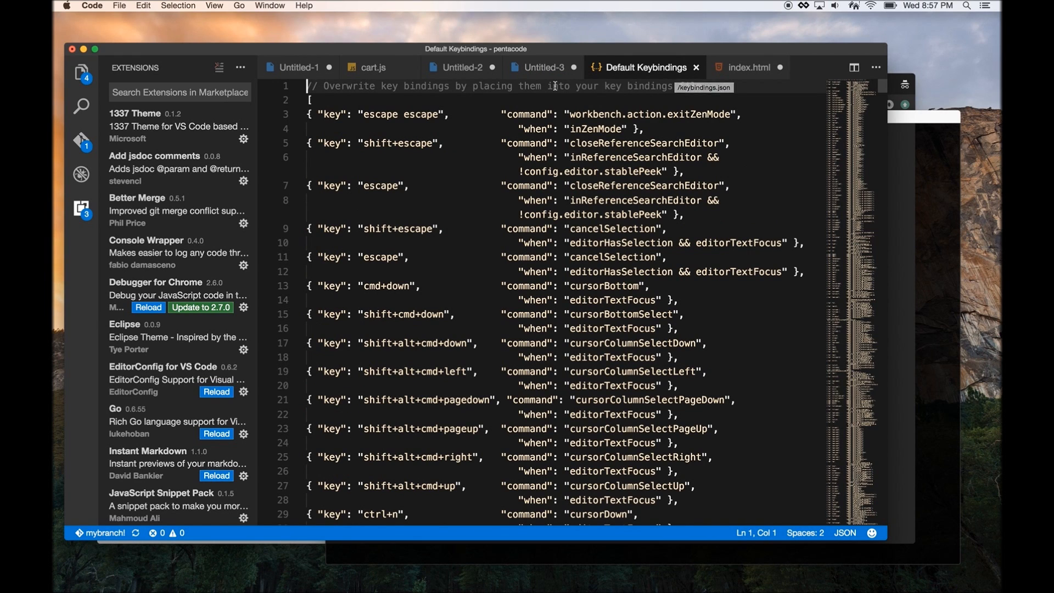
{"action": "mouse_move", "coordinate": [374, 67]}
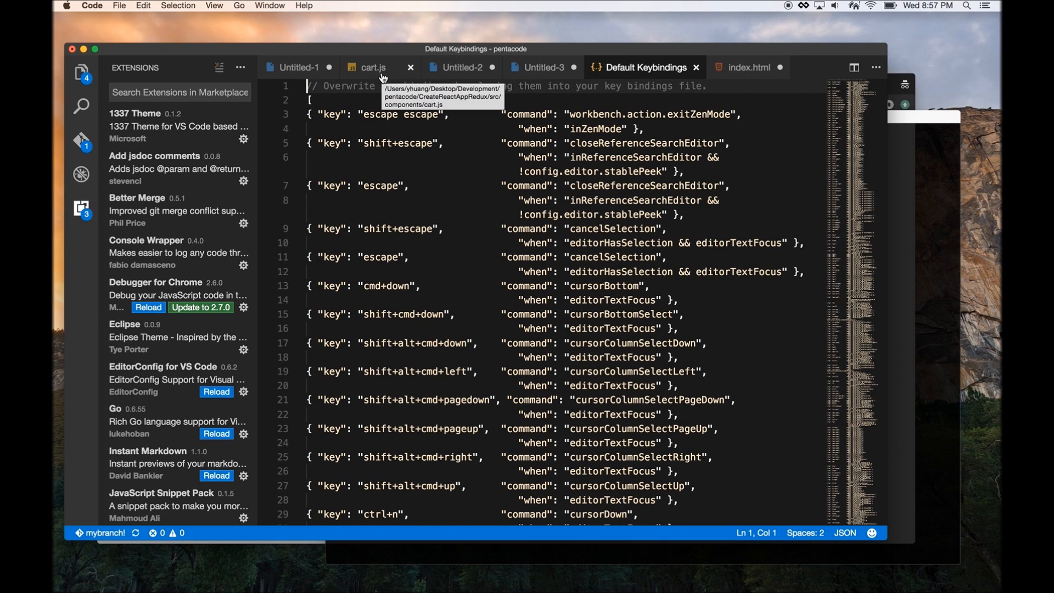
{"action": "mouse_move", "coordinate": [698, 67]}
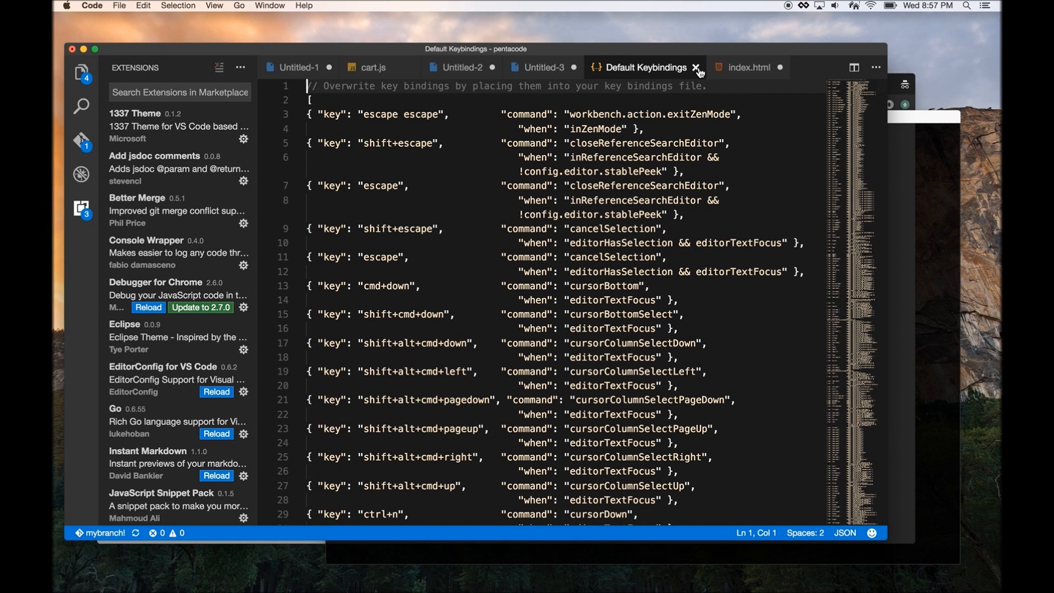
Close the Default Keybindings tab and return to Untitled-2 with the project files listed
{"action": "left_click", "coordinate": [698, 67]}
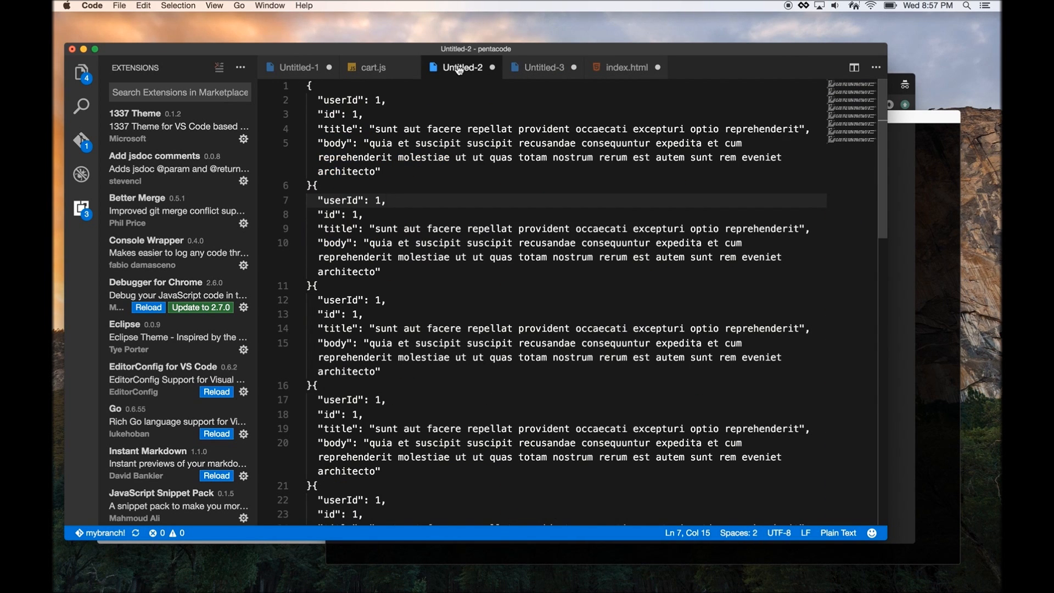
{"action": "mouse_move", "coordinate": [183, 226]}
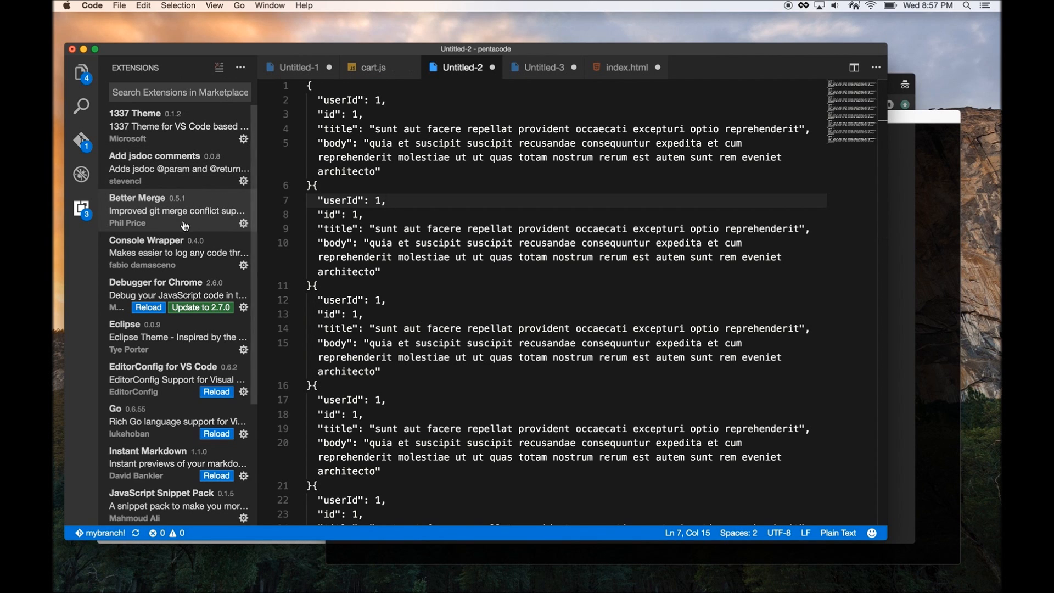
{"action": "scroll", "scroll_direction": "down", "scroll_amount": 3}
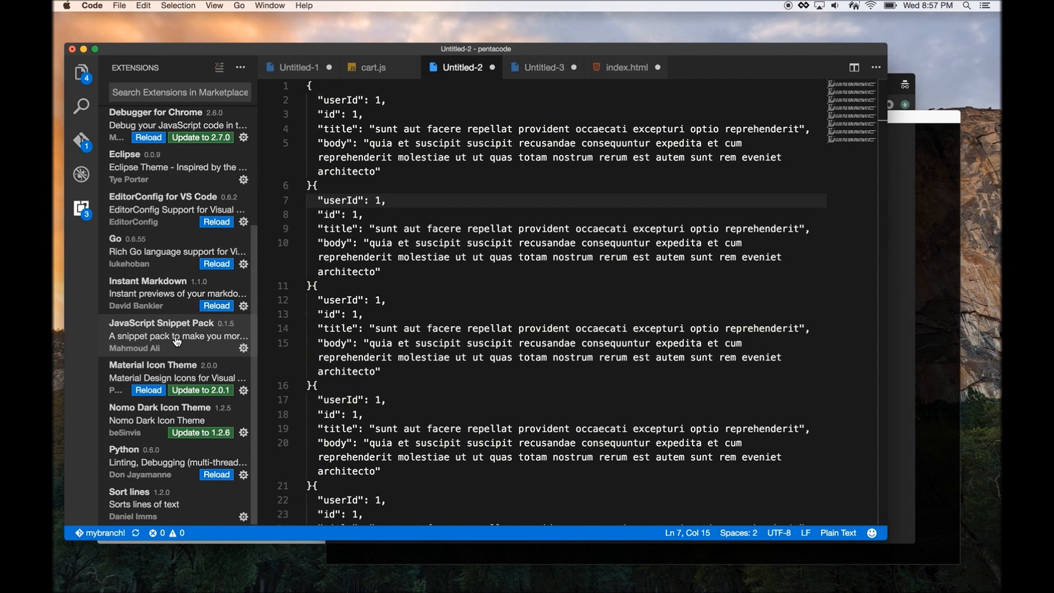
{"action": "mouse_move", "coordinate": [255, 109]}
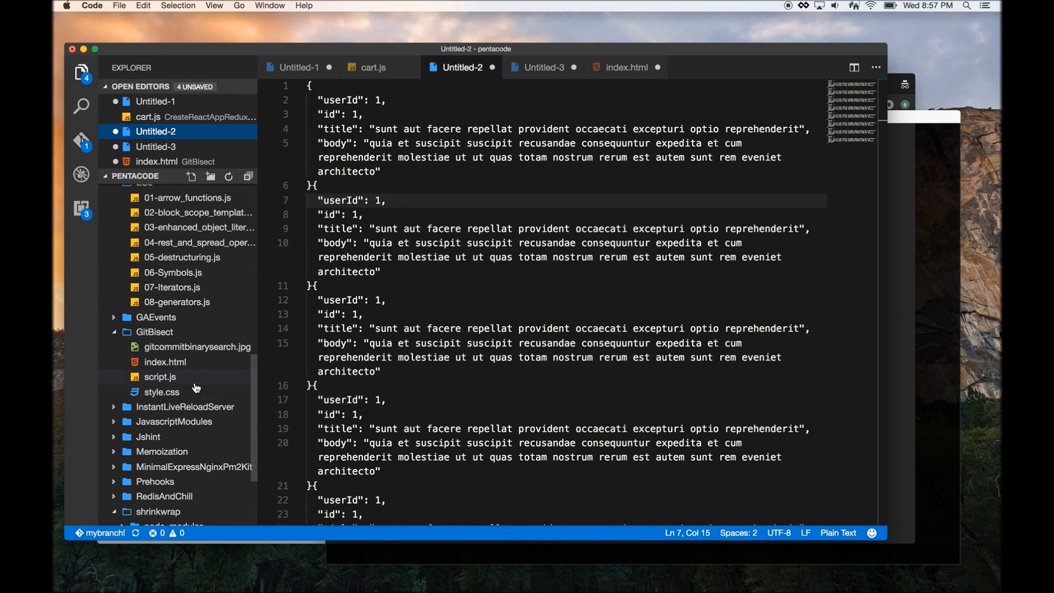
{"action": "scroll", "scroll_direction": "down", "scroll_amount": 3}
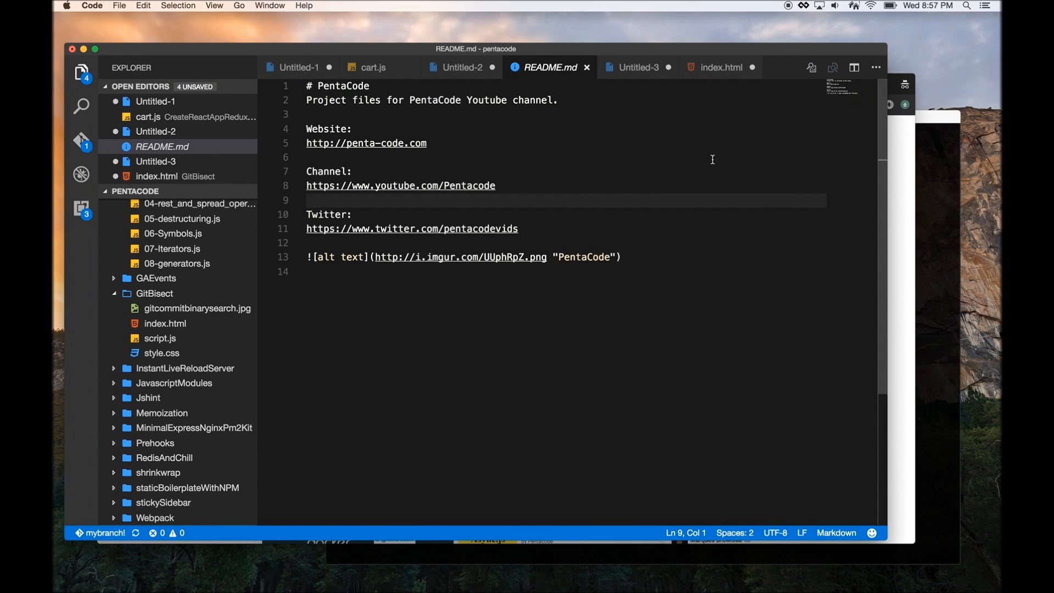
{"action": "mouse_move", "coordinate": [526, 130]}
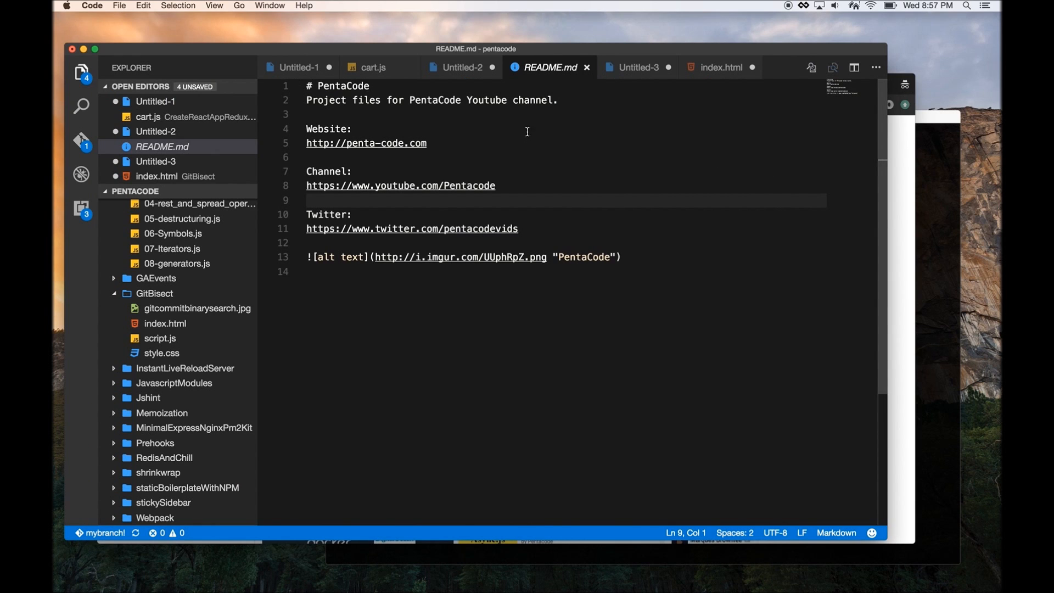
{"action": "mouse_move", "coordinate": [854, 67]}
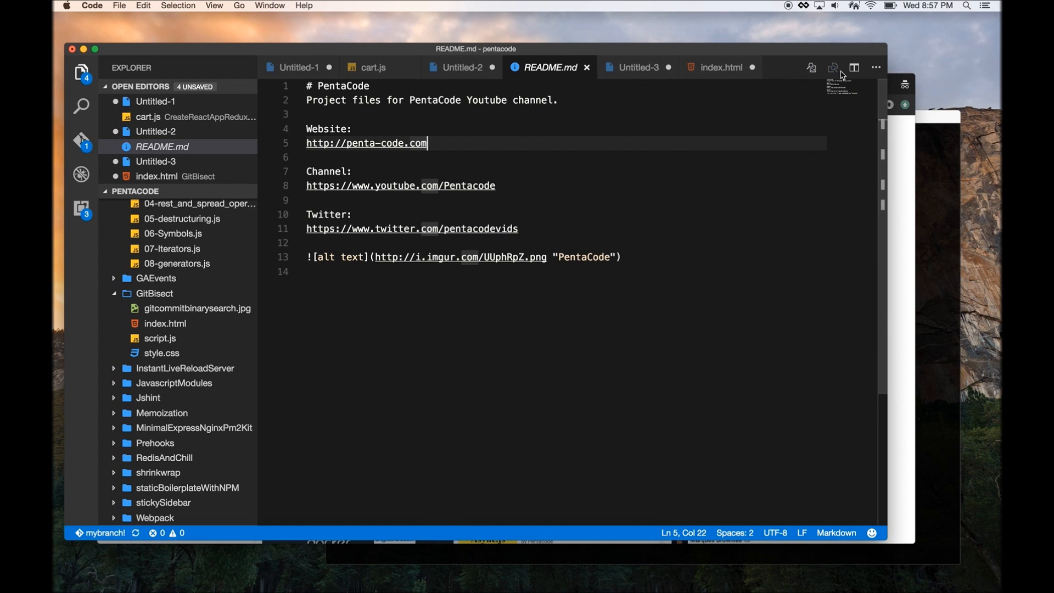
Arrange README.md beside its live preview and close the duplicate README copy
{"action": "left_click", "coordinate": [855, 67]}
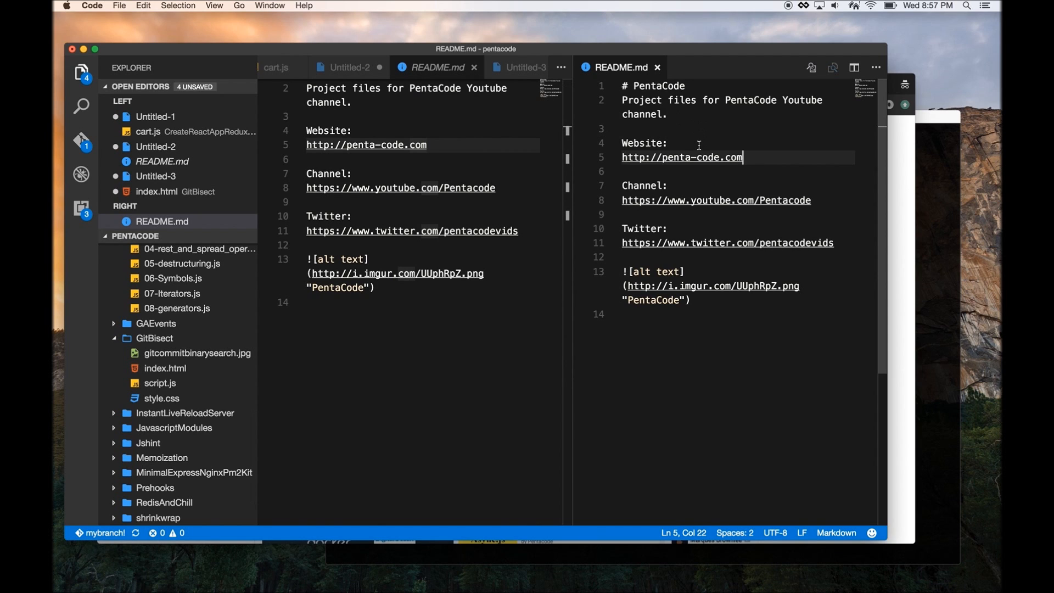
{"action": "left_click", "coordinate": [700, 143]}
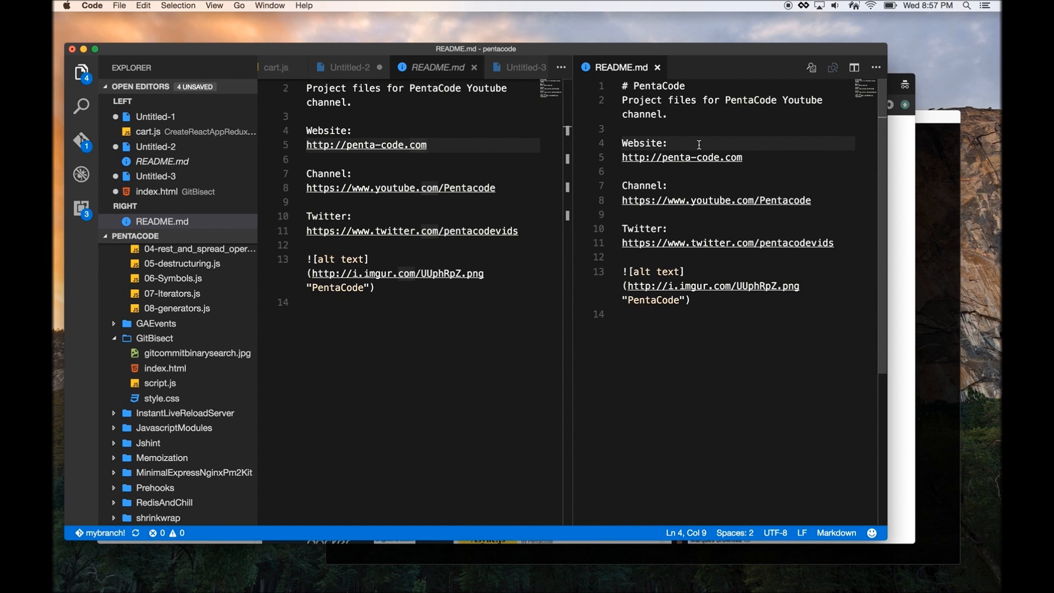
{"action": "left_click", "coordinate": [854, 67]}
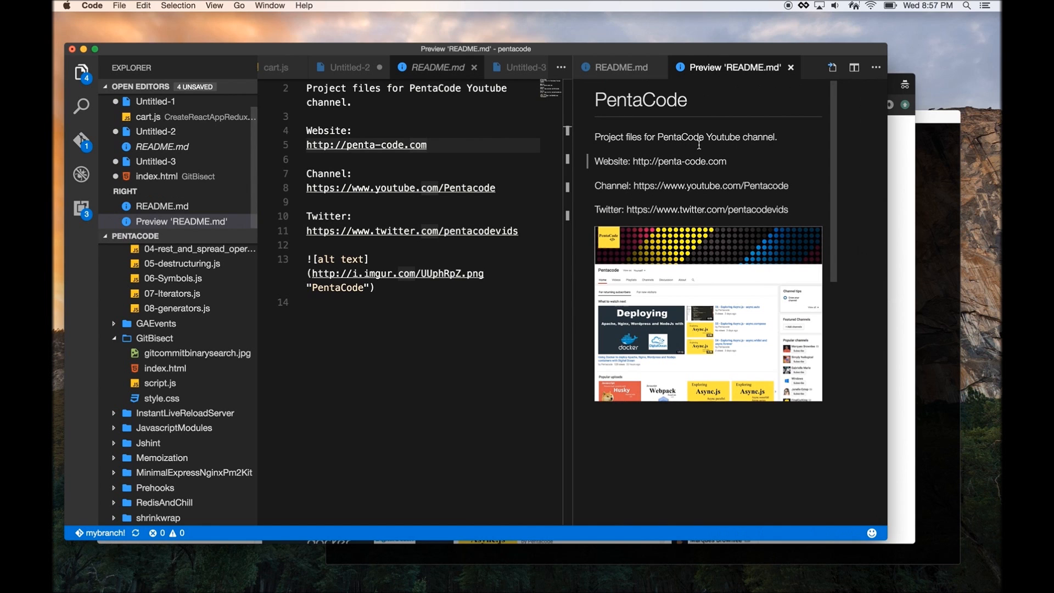
{"action": "mouse_move", "coordinate": [656, 67]}
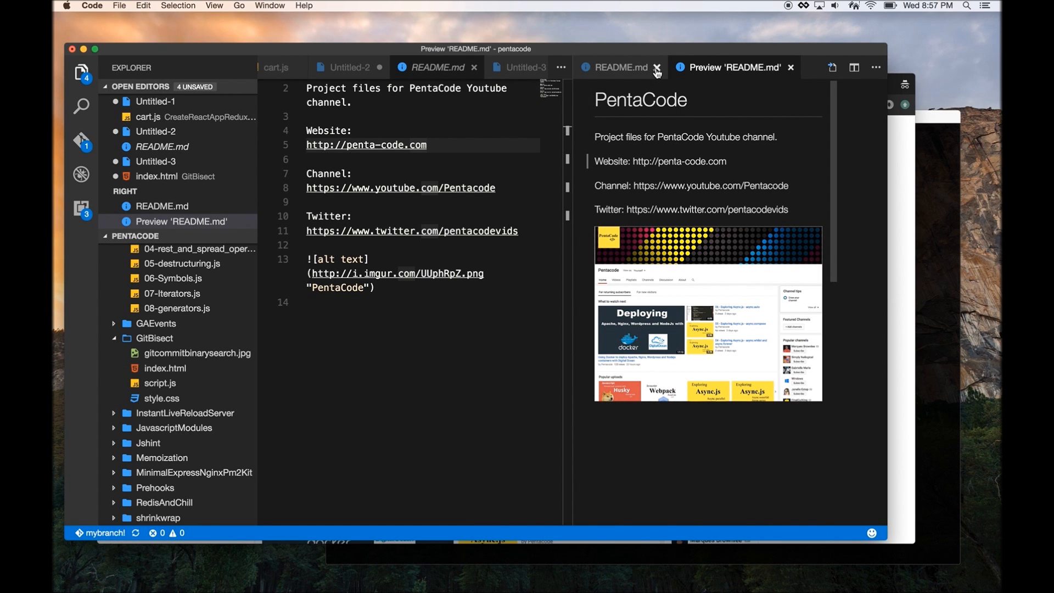
{"action": "left_click", "coordinate": [658, 67]}
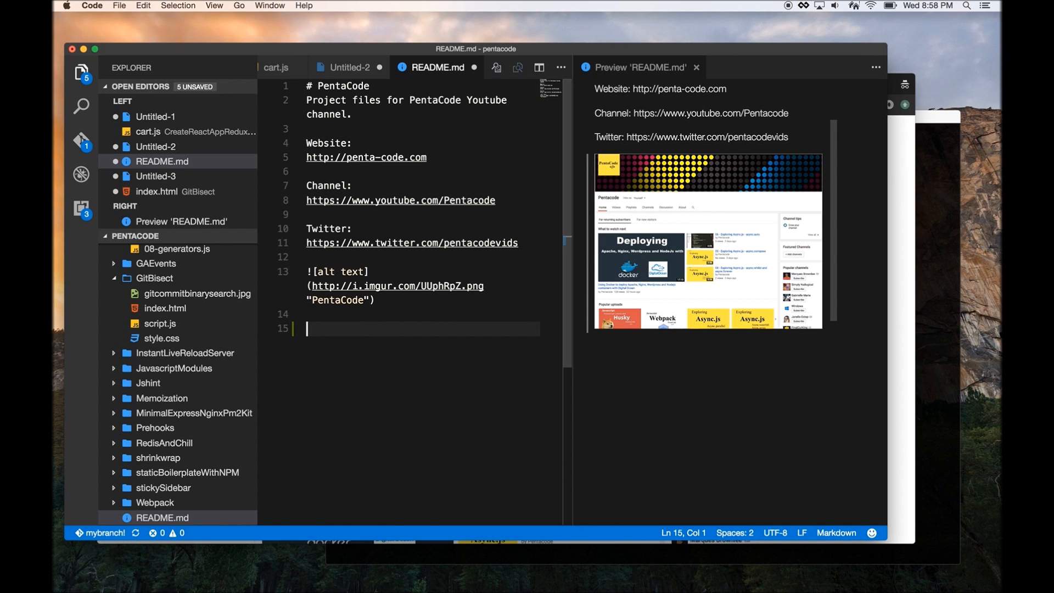
Add a '## new stuff' heading and a ``` fenced block containing 'code snippet' to the README
{"action": "type", "text": "## new stuff"}
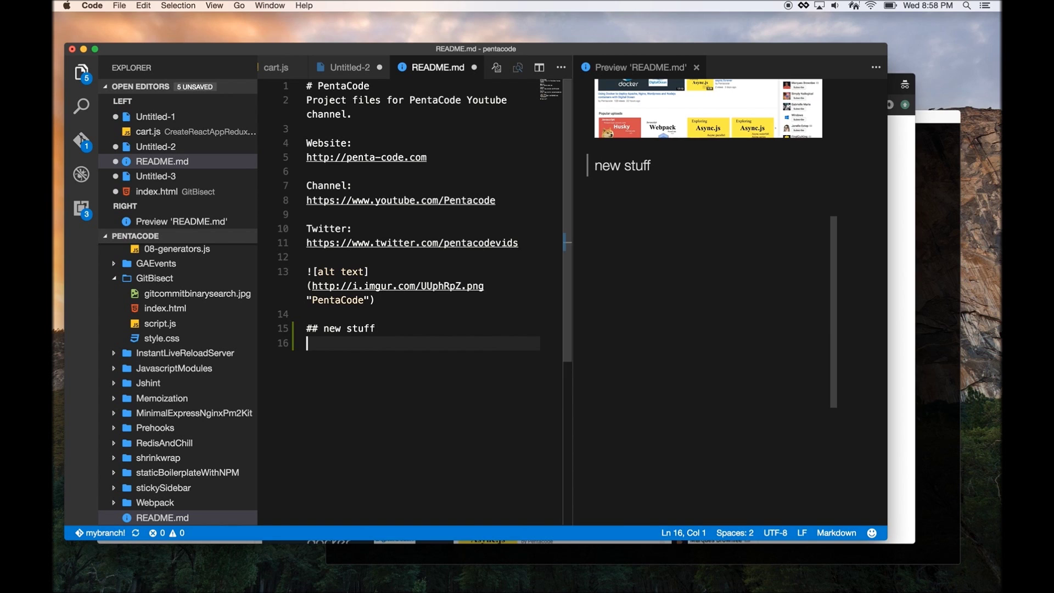
{"action": "key", "text": "Return"}
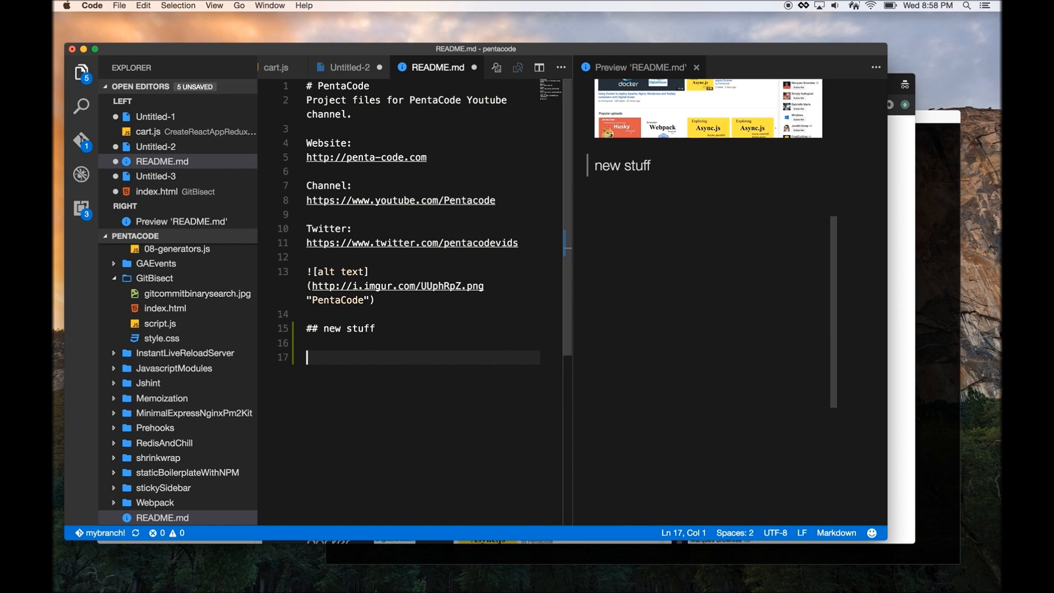
{"action": "type", "text": "```"}
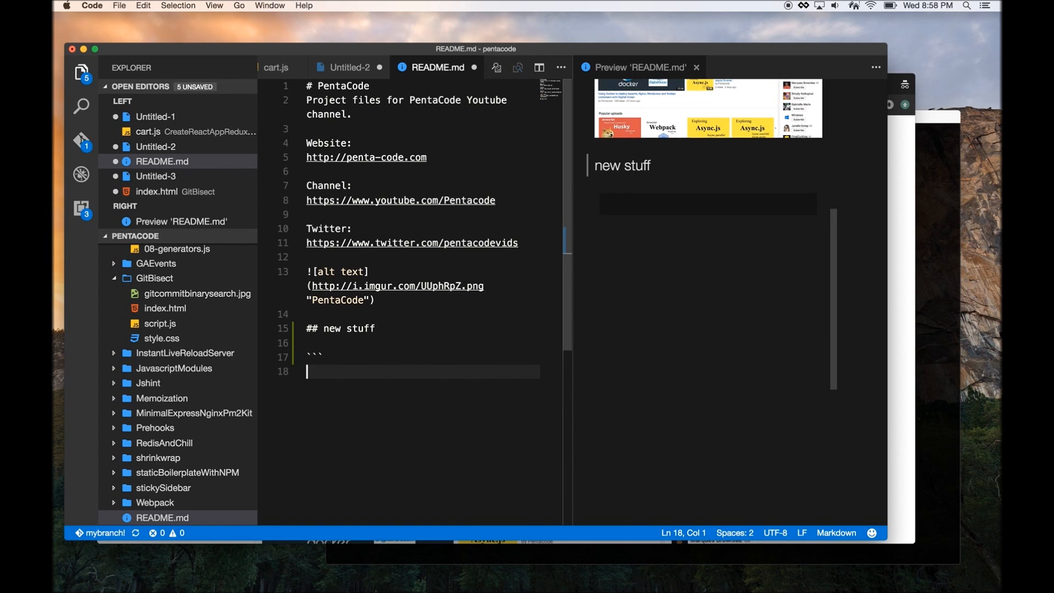
{"action": "type", "text": "code snippet"}
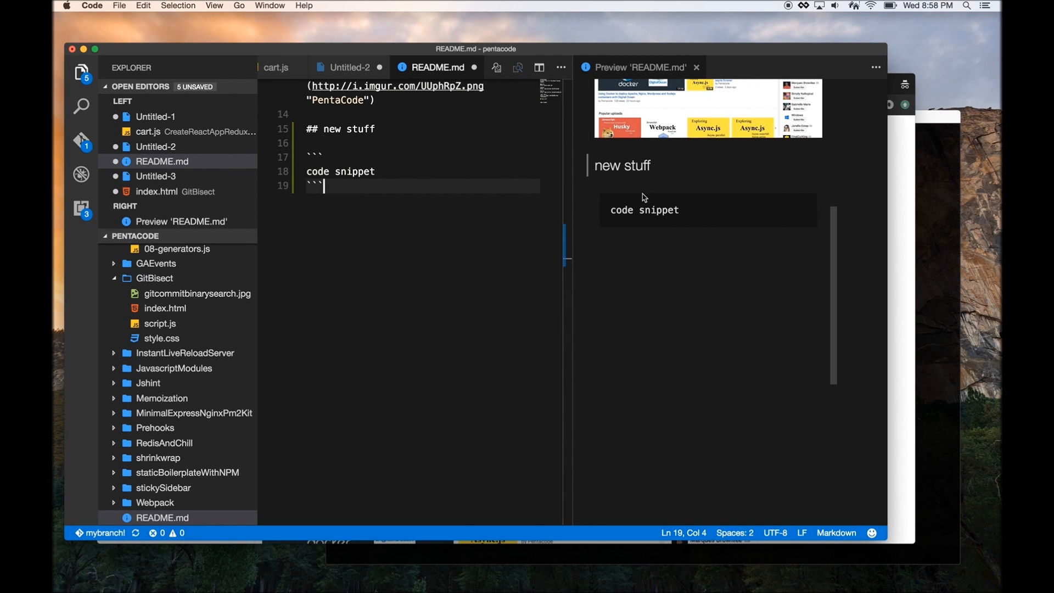
{"action": "scroll", "scroll_direction": "up", "scroll_amount": 3}
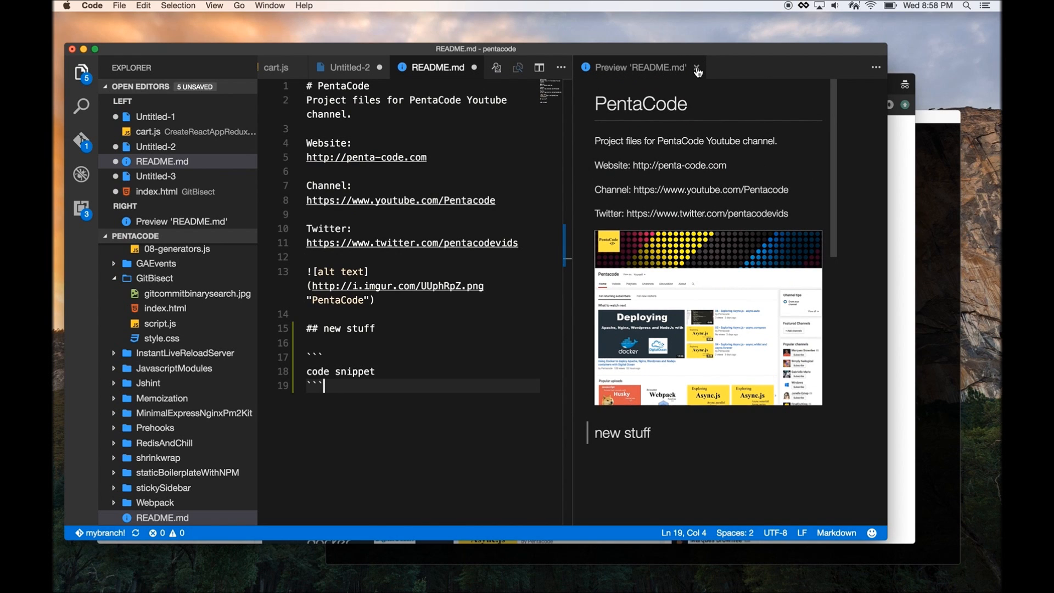
{"action": "mouse_move", "coordinate": [698, 67]}
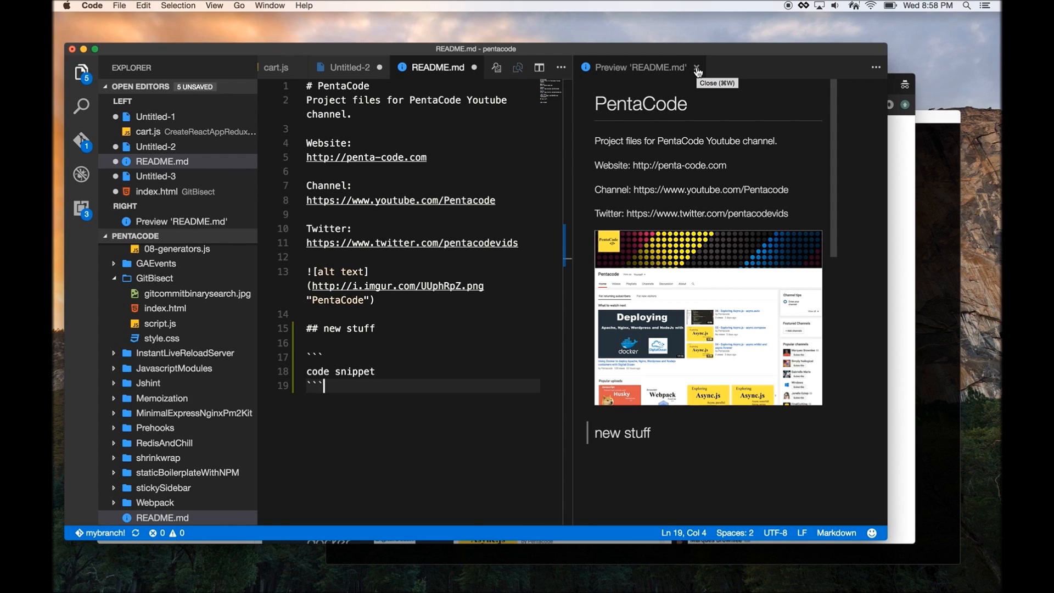
Close the README preview and work in cart.js, briefly viewing shelf.js
{"action": "left_click", "coordinate": [697, 70]}
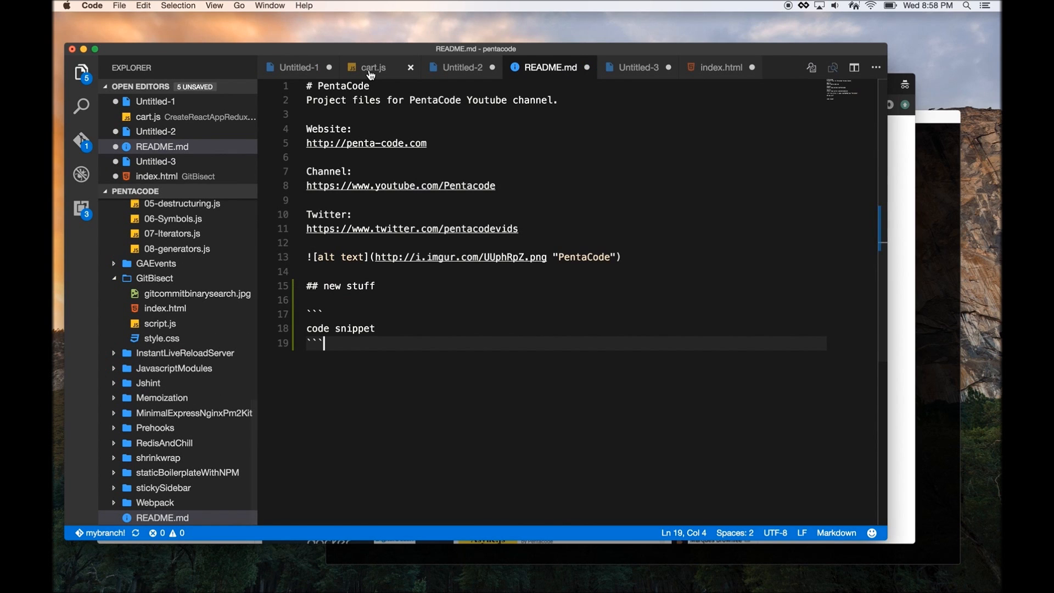
{"action": "mouse_move", "coordinate": [370, 67]}
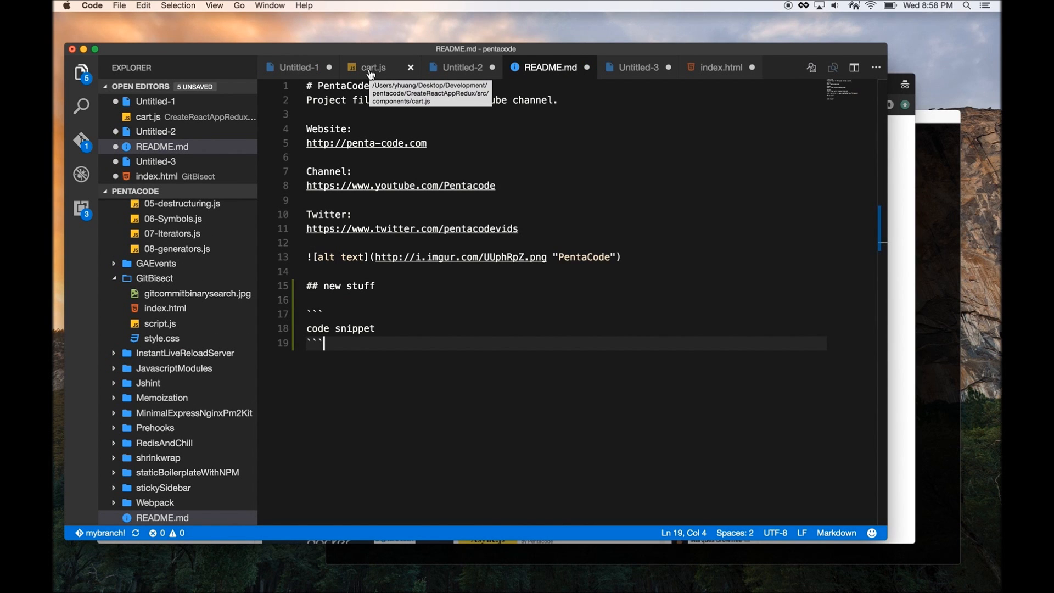
{"action": "left_click", "coordinate": [373, 67]}
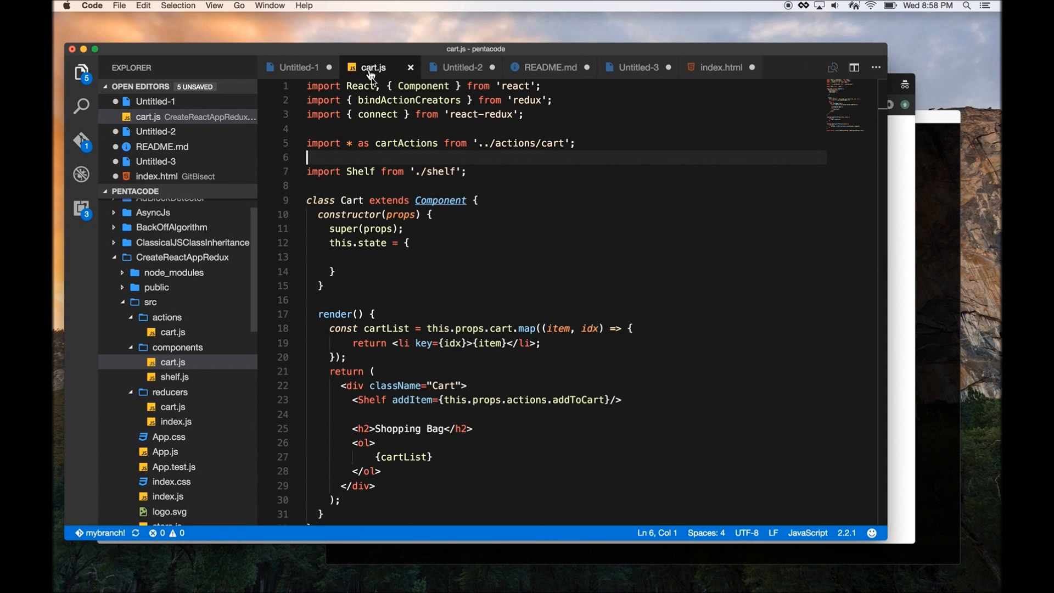
{"action": "mouse_move", "coordinate": [527, 223]}
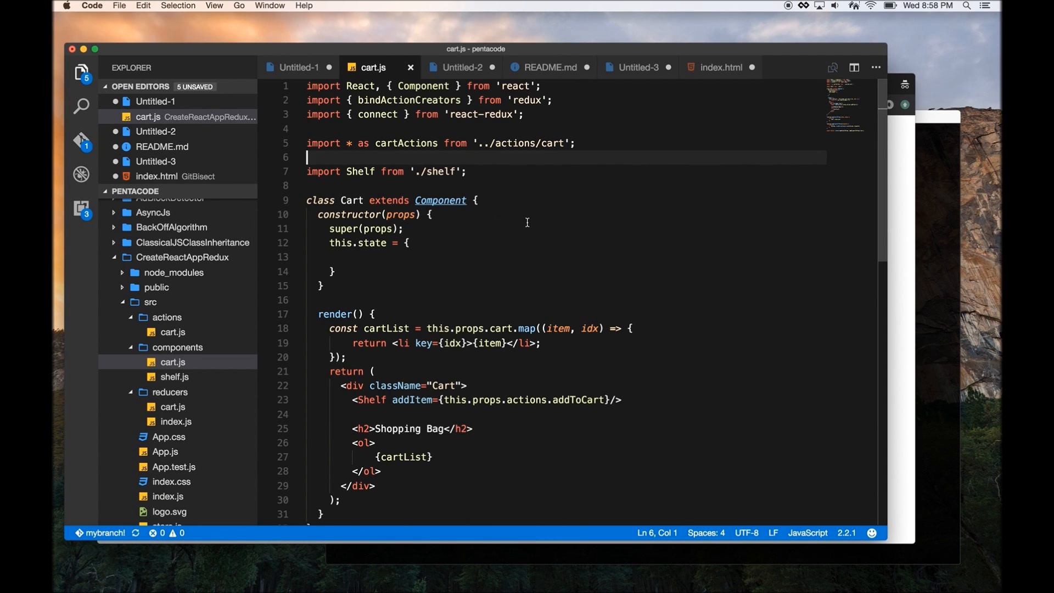
{"action": "mouse_move", "coordinate": [405, 143]}
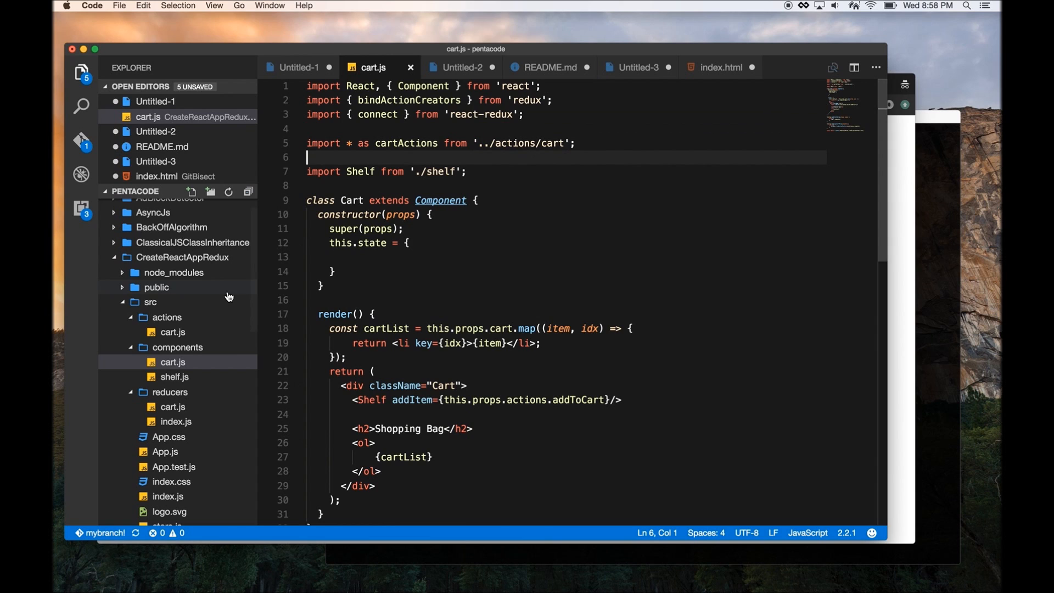
{"action": "mouse_move", "coordinate": [176, 327]}
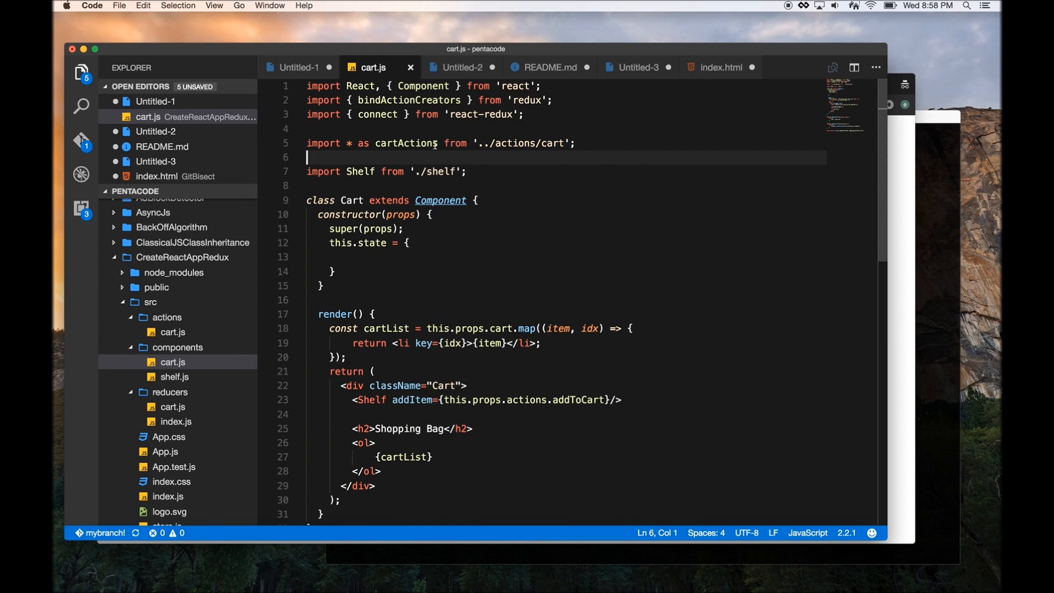
{"action": "mouse_move", "coordinate": [405, 143]}
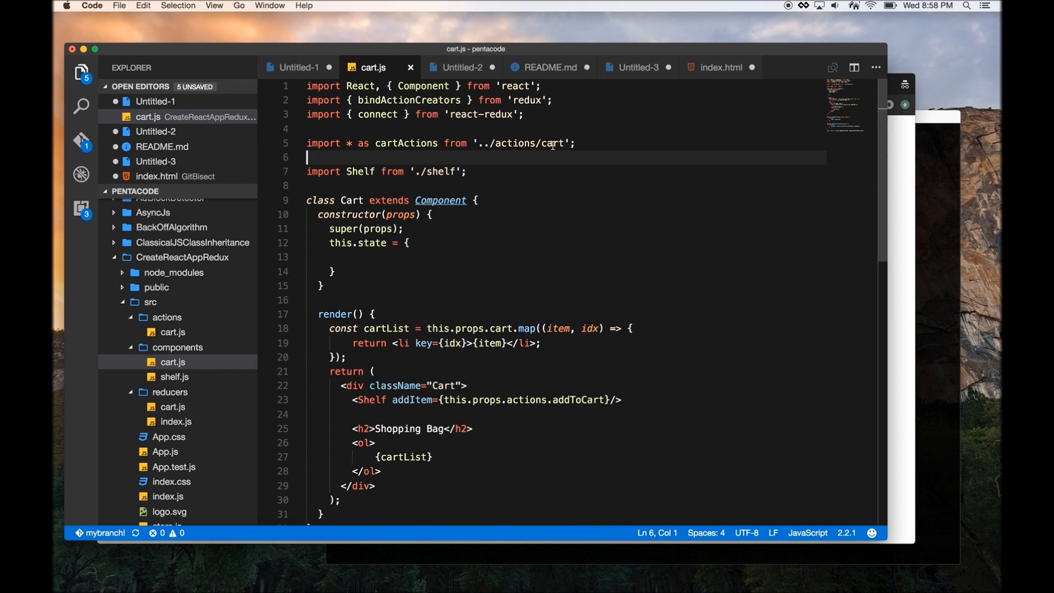
{"action": "mouse_move", "coordinate": [549, 155]}
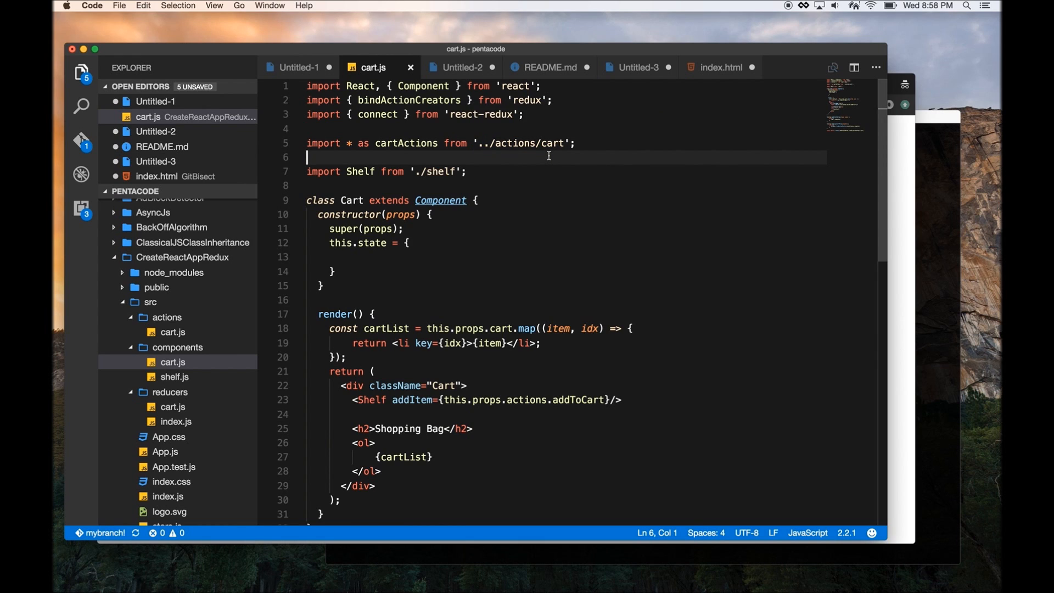
{"action": "mouse_move", "coordinate": [532, 143]}
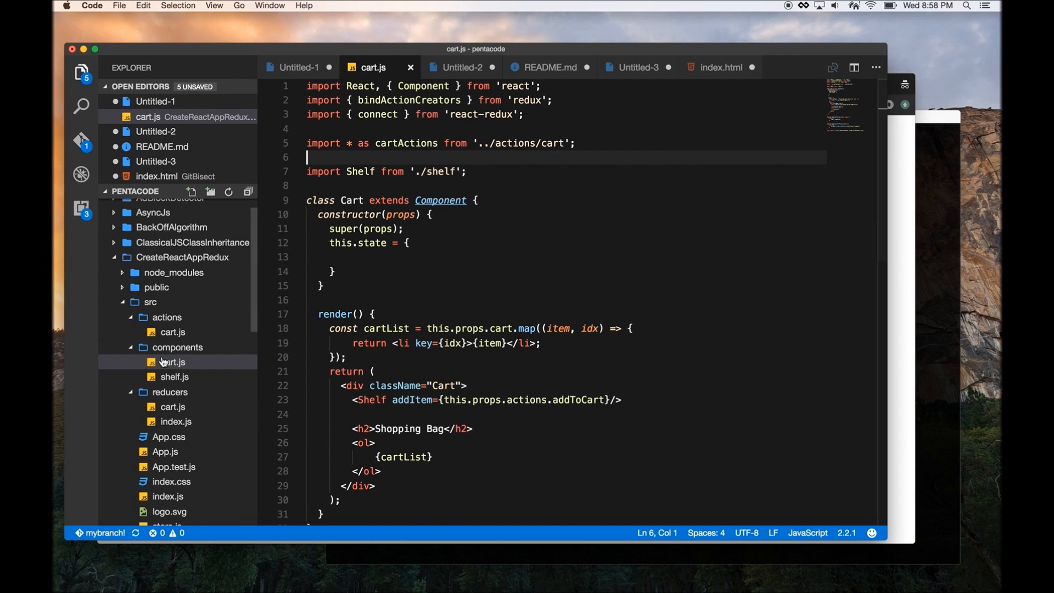
{"action": "mouse_move", "coordinate": [548, 161]}
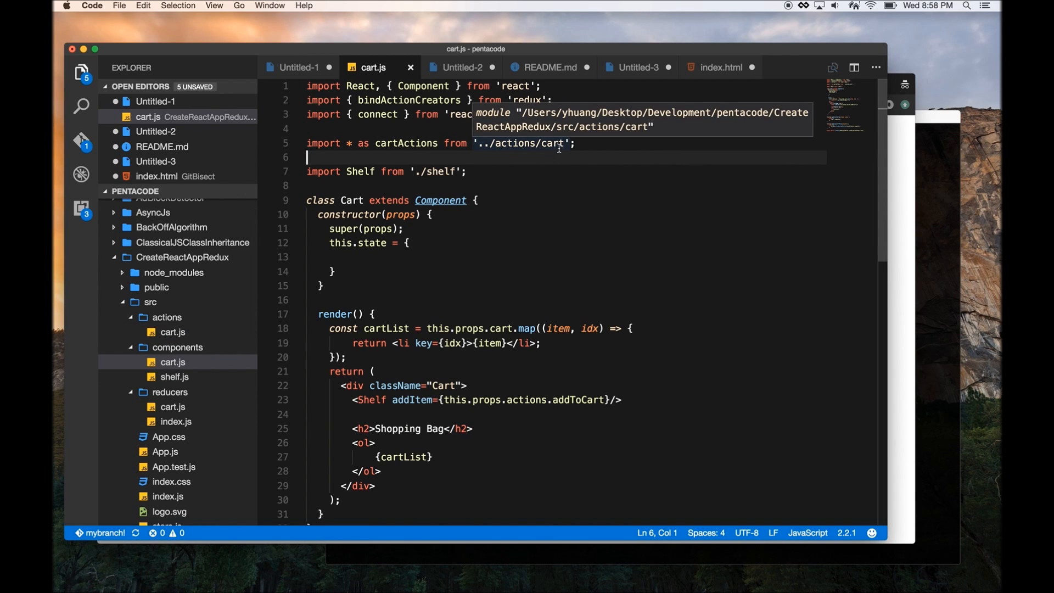
{"action": "mouse_move", "coordinate": [553, 142]}
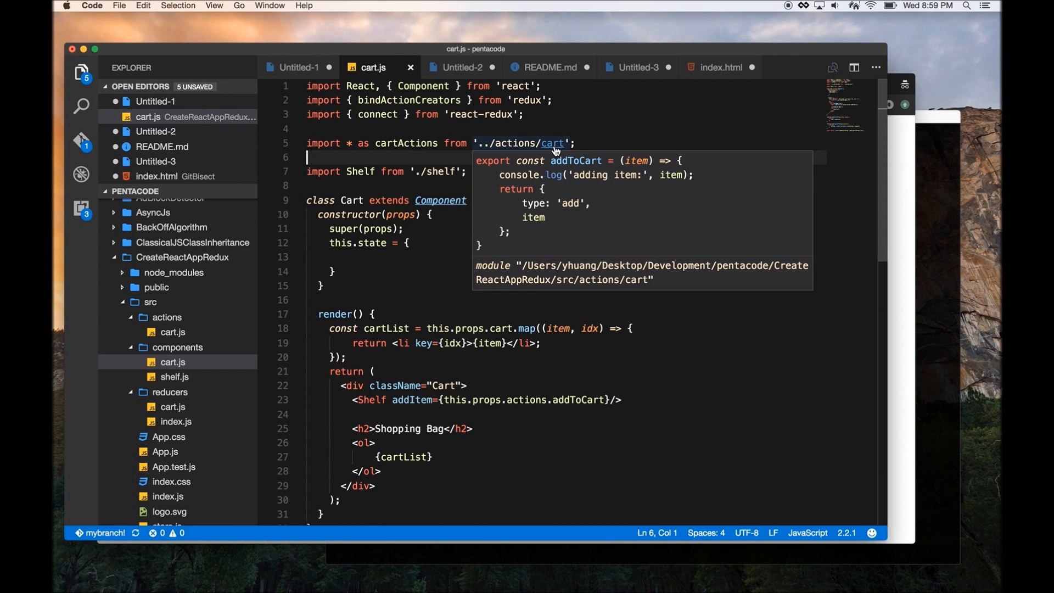
{"action": "mouse_move", "coordinate": [528, 100]}
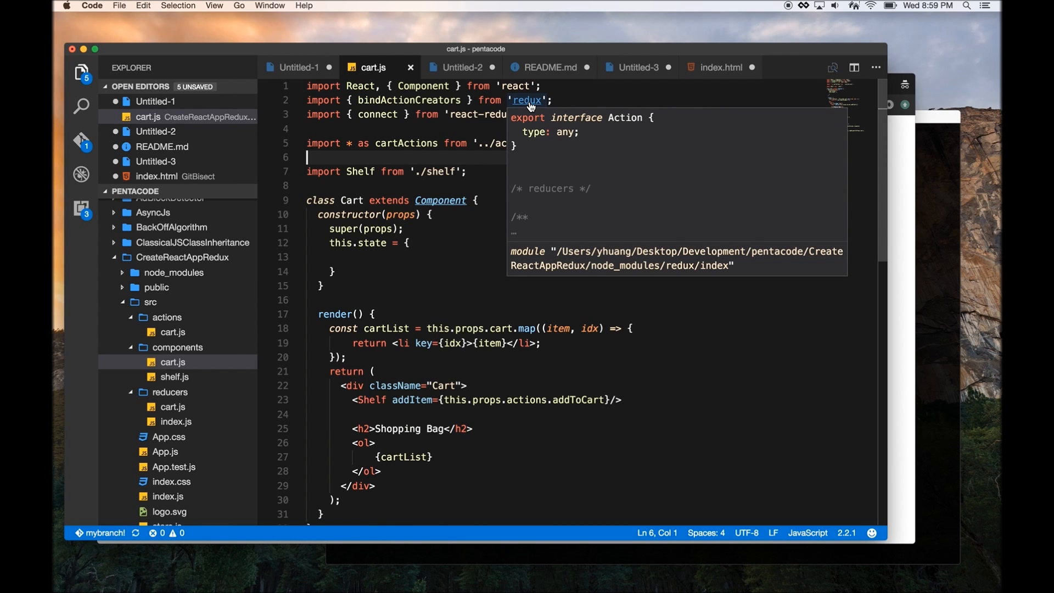
{"action": "mouse_move", "coordinate": [514, 86]}
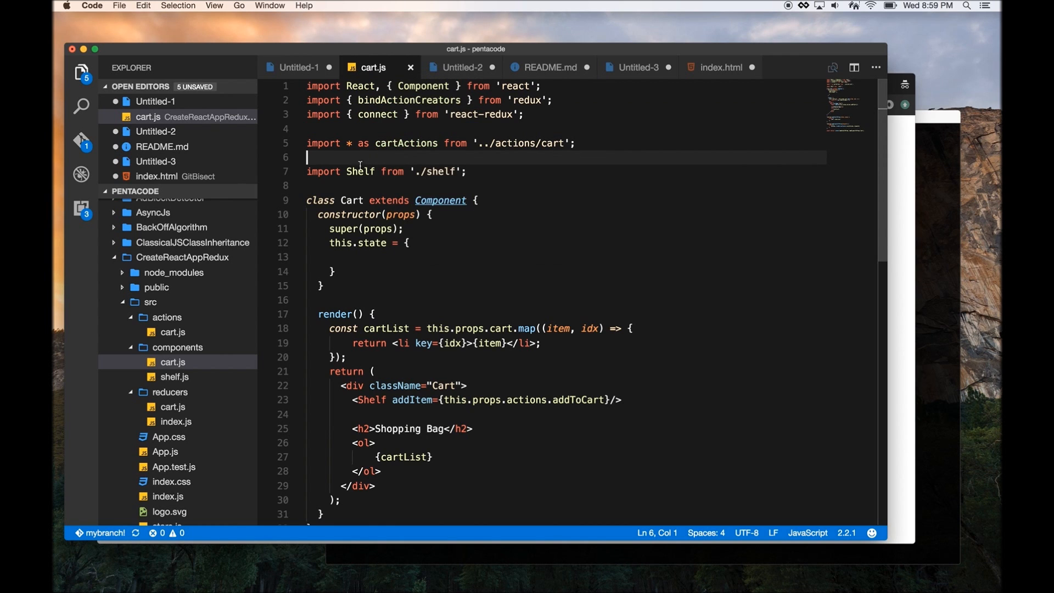
{"action": "mouse_move", "coordinate": [441, 171]}
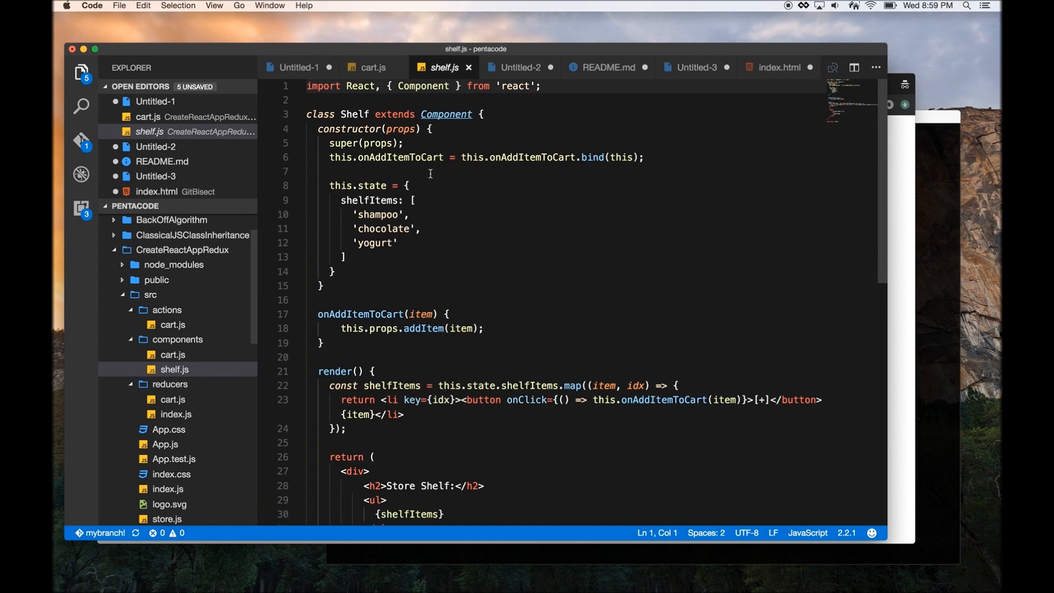
{"action": "mouse_move", "coordinate": [469, 67]}
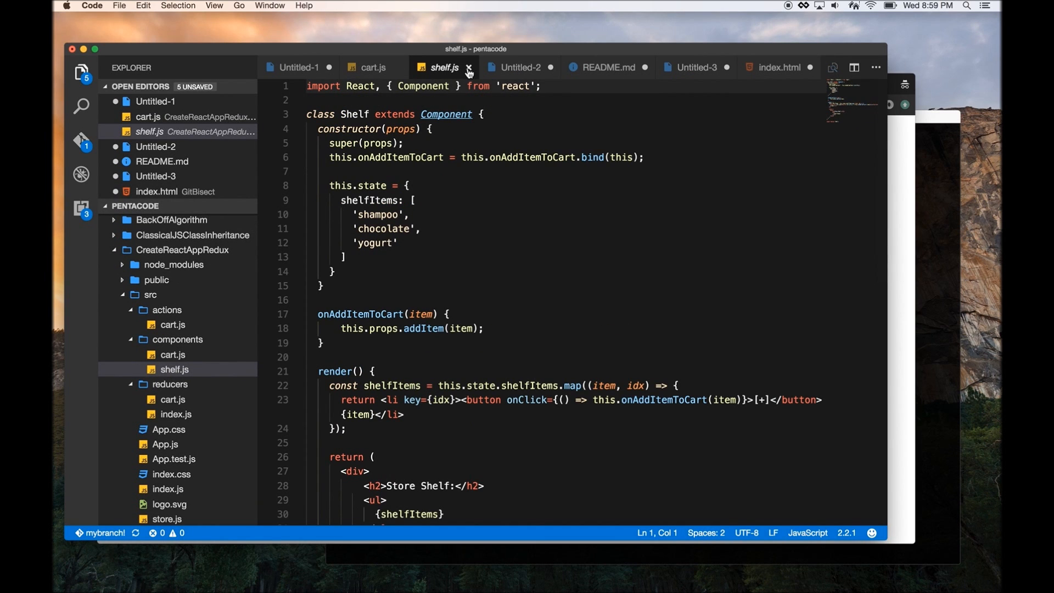
{"action": "left_click", "coordinate": [469, 67]}
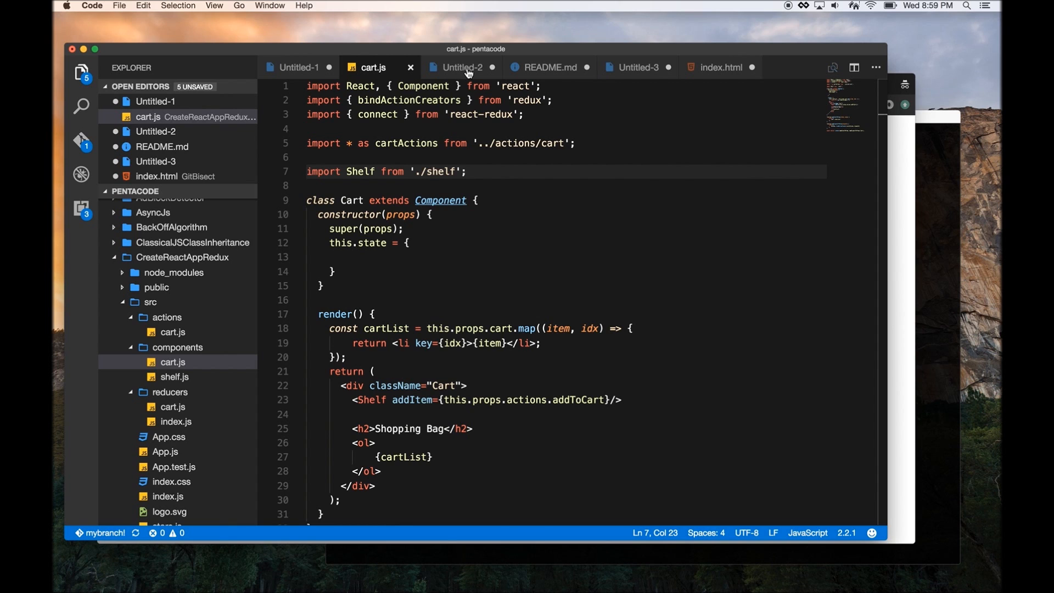
{"action": "mouse_move", "coordinate": [462, 67]}
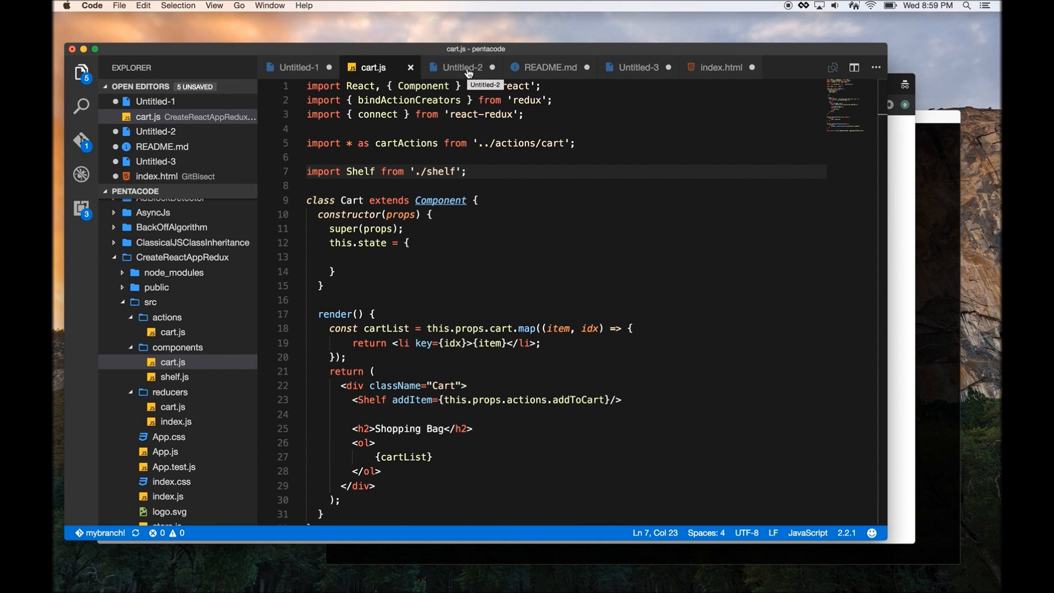
In Untitled-2, rename every userId key to userId123 using a multi-occurrence edit
{"action": "left_click", "coordinate": [460, 66]}
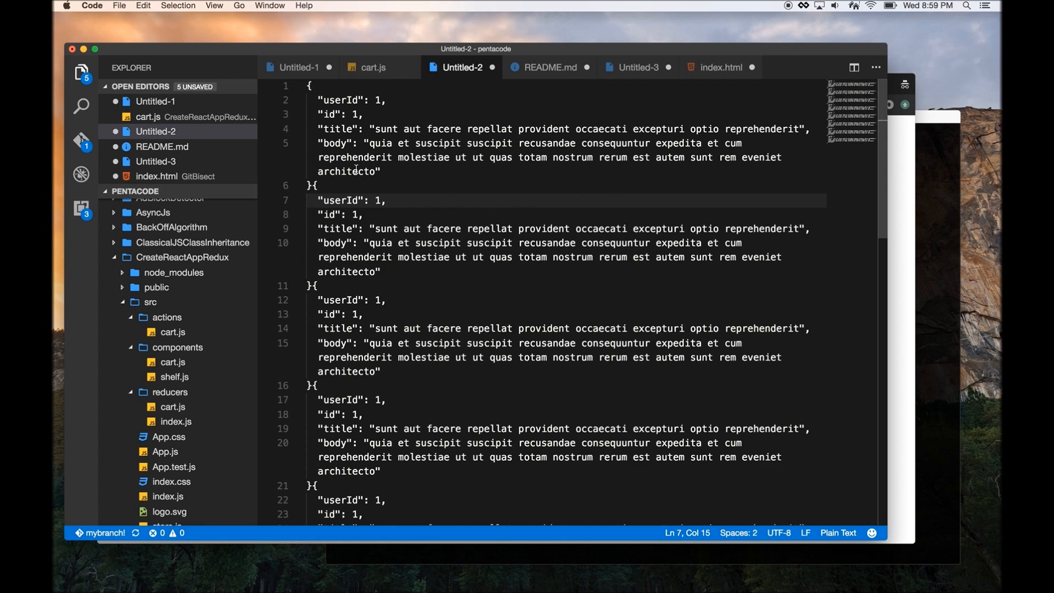
{"action": "scroll", "scroll_direction": "down", "scroll_amount": 3}
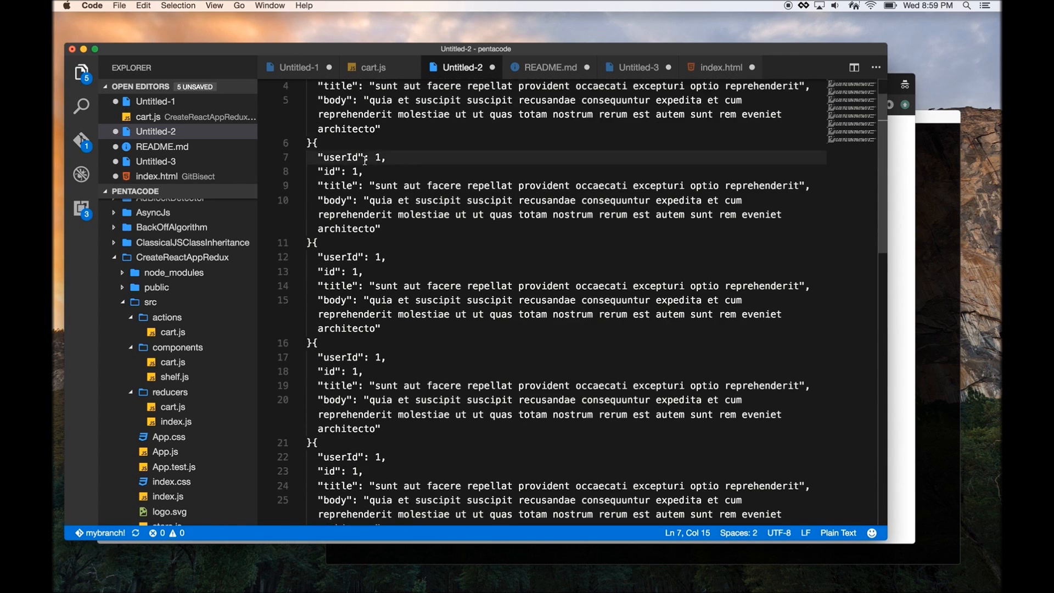
{"action": "scroll", "scroll_direction": "up", "scroll_amount": 3}
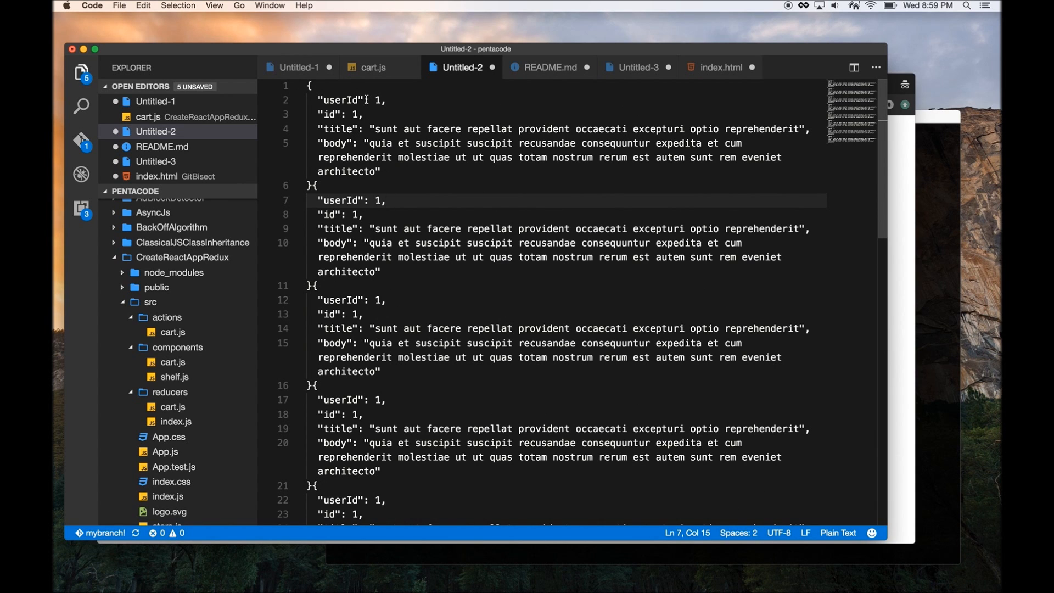
{"action": "double_click", "coordinate": [343, 100]}
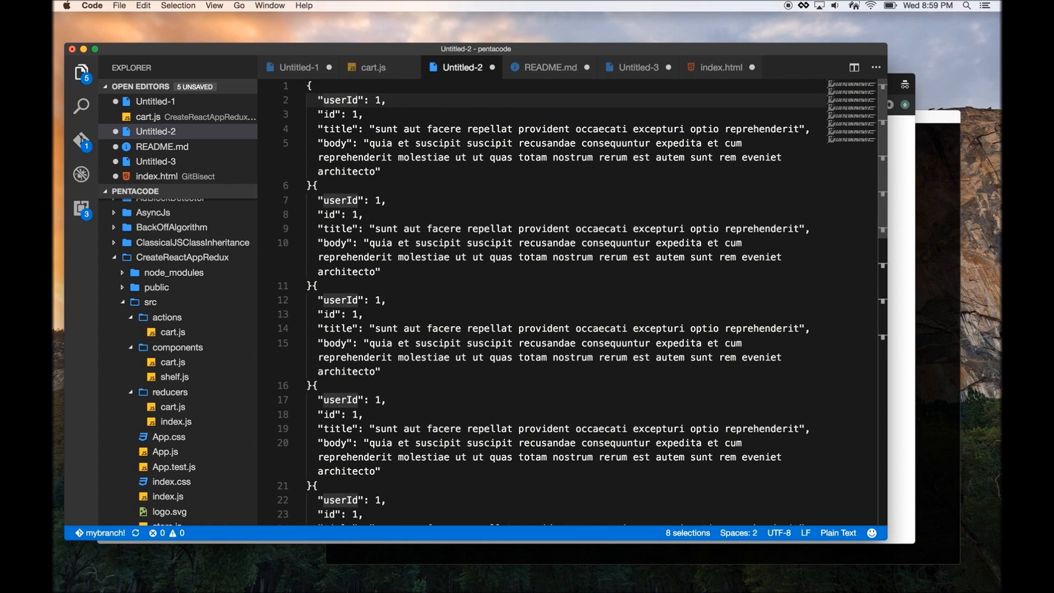
{"action": "type", "text": "123"}
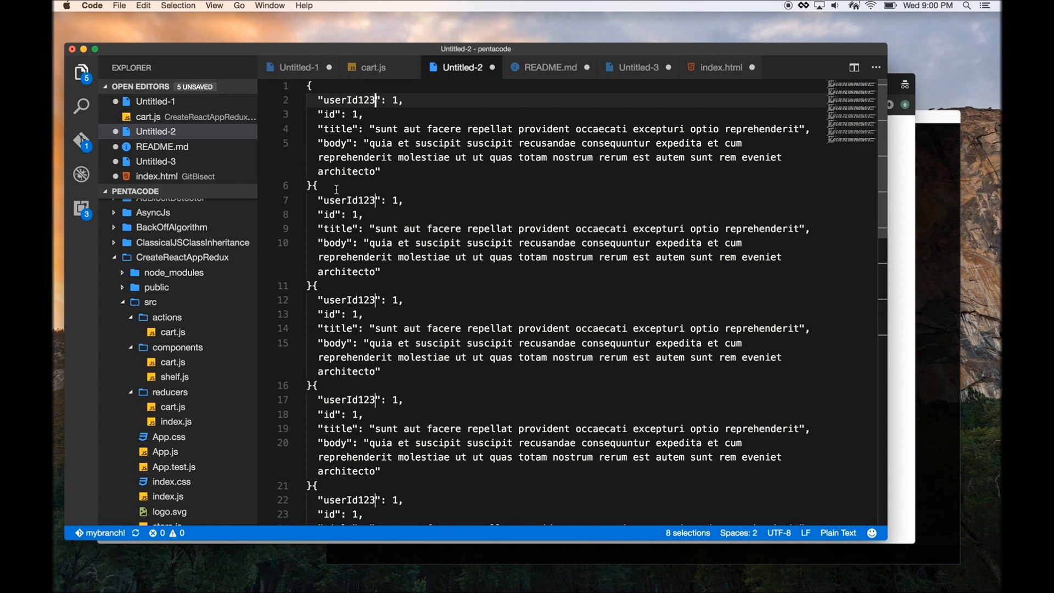
{"action": "left_click", "coordinate": [313, 185]}
{"action": "type", "text": ","}
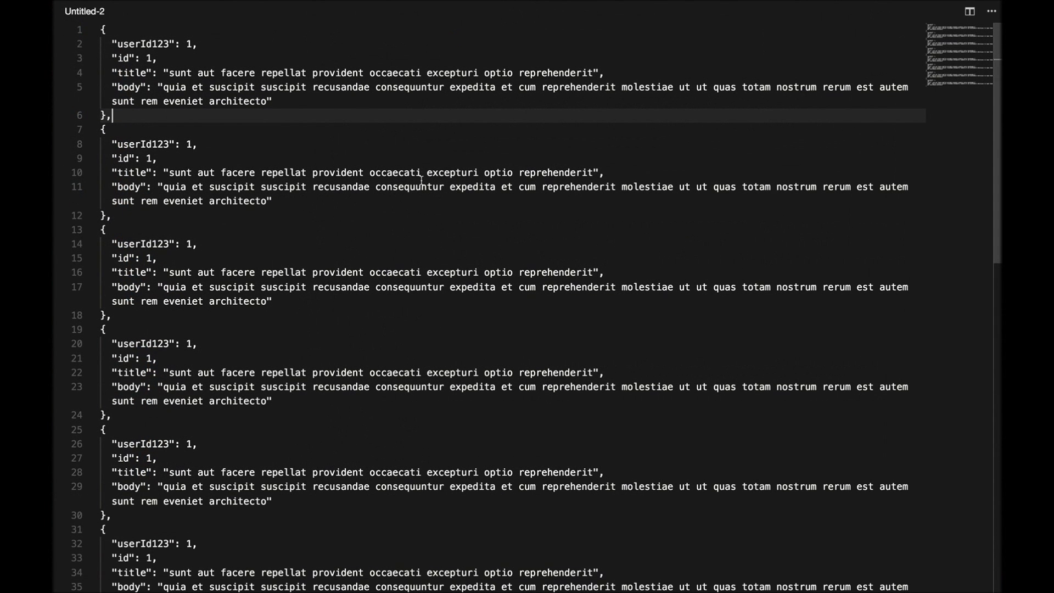
{"action": "mouse_move", "coordinate": [390, 214]}
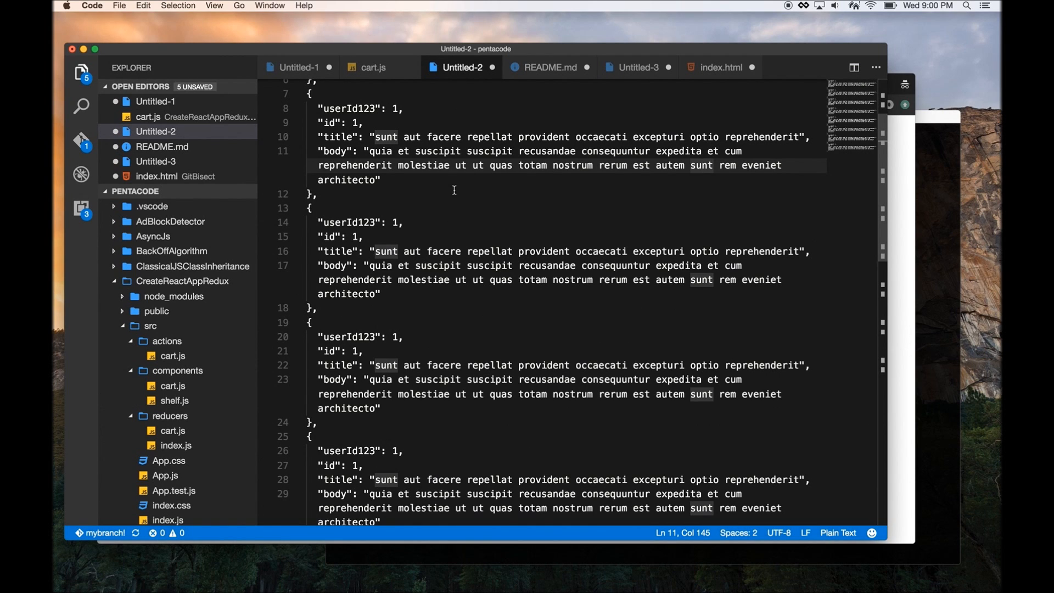
Open cart.js through the quick file finder by searching 'cart'
{"action": "left_click", "coordinate": [449, 166]}
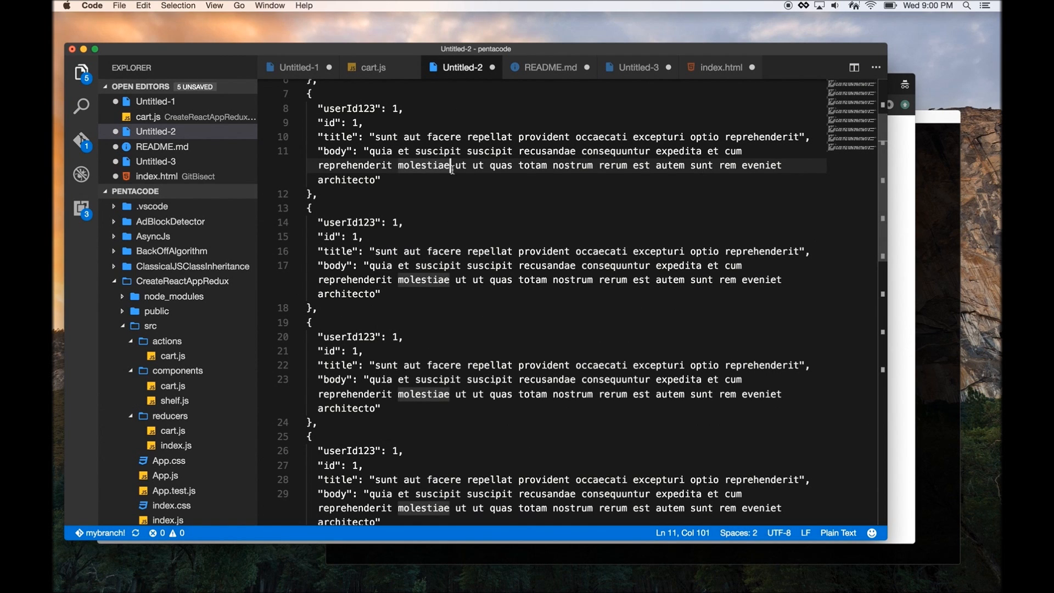
{"action": "key", "text": "cmd+p"}
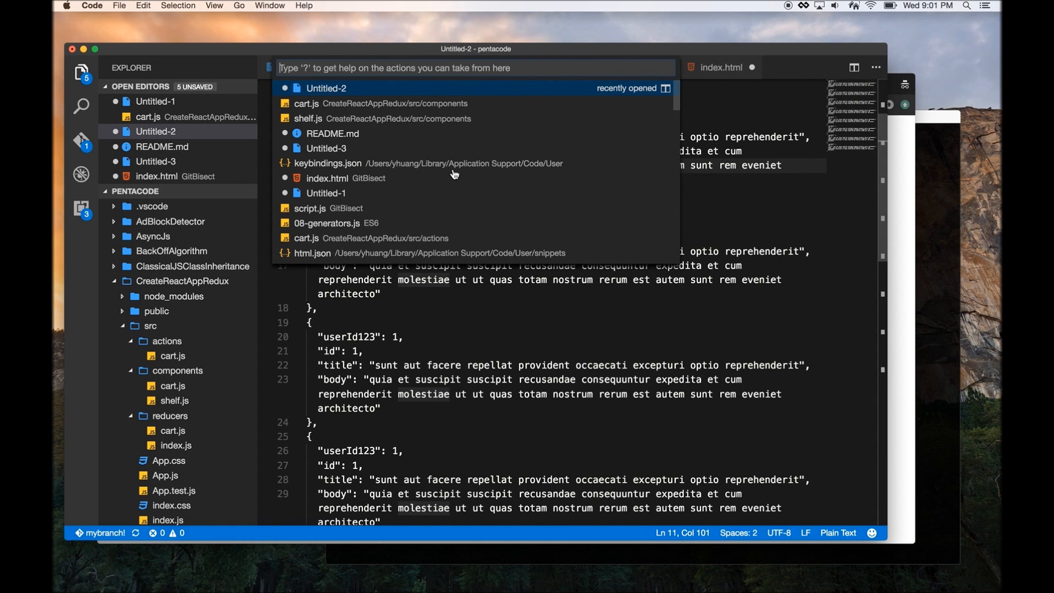
{"action": "type", "text": "cart"}
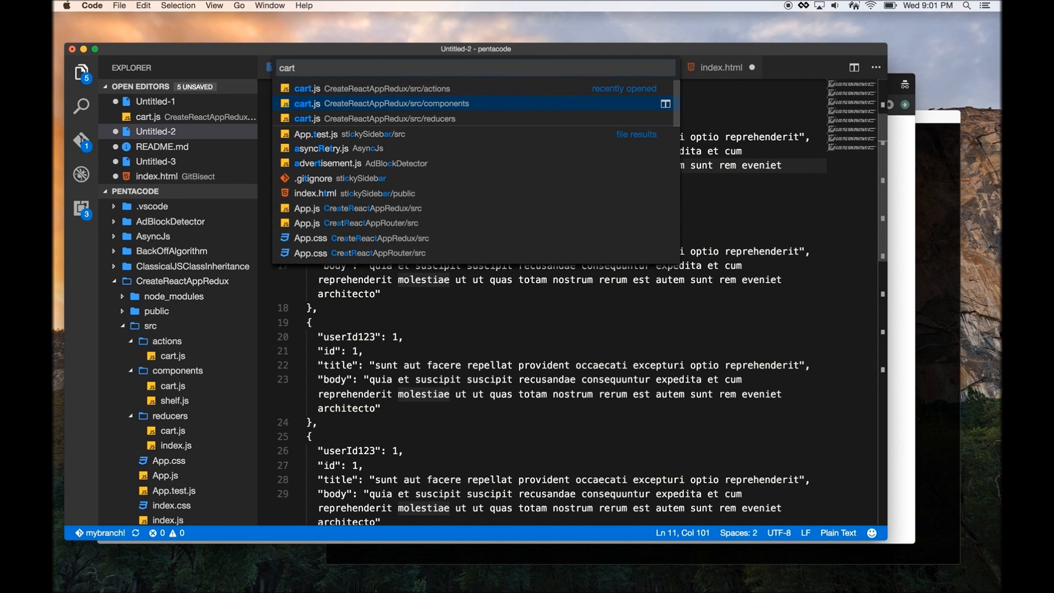
{"action": "left_click", "coordinate": [363, 87]}
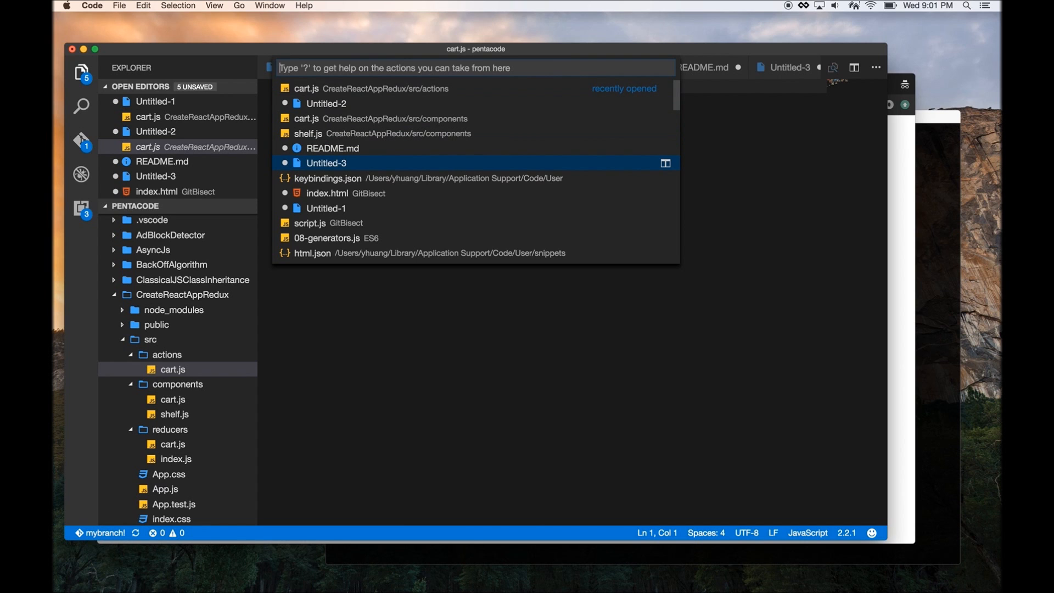
Open asyncEach.js from the AsyncJs project by searching 'async' in the quick finder
{"action": "type", "text": "asyn"}
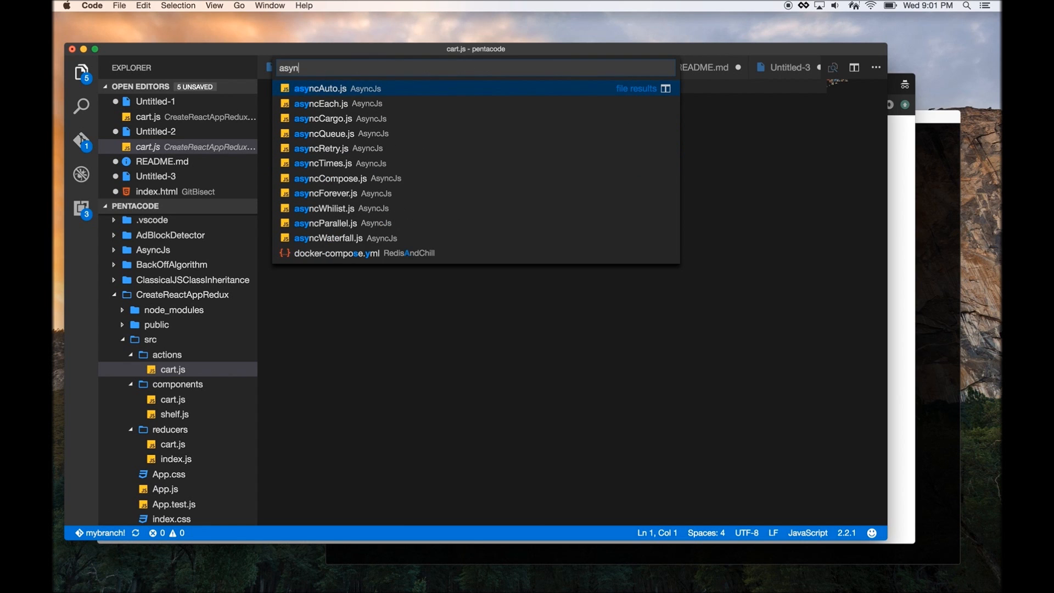
{"action": "left_click", "coordinate": [323, 103]}
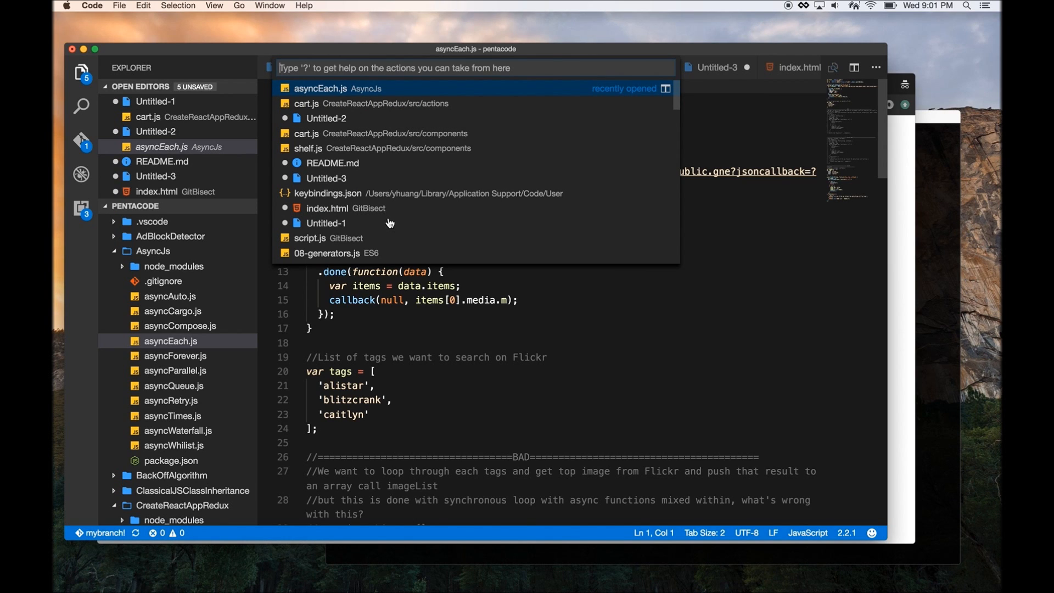
{"action": "type", "text": "async"}
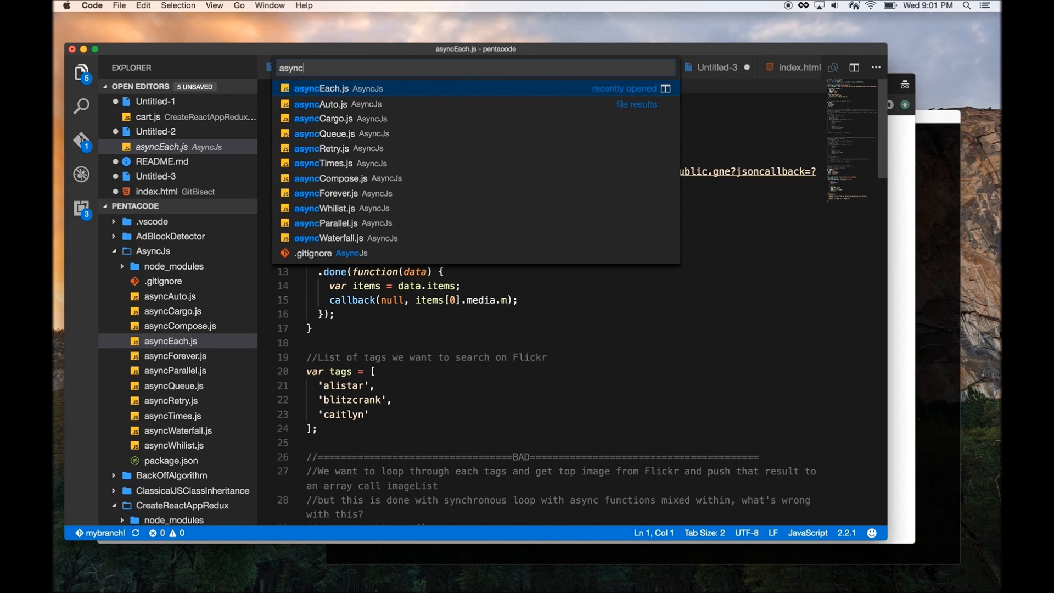
{"action": "left_click", "coordinate": [321, 88]}
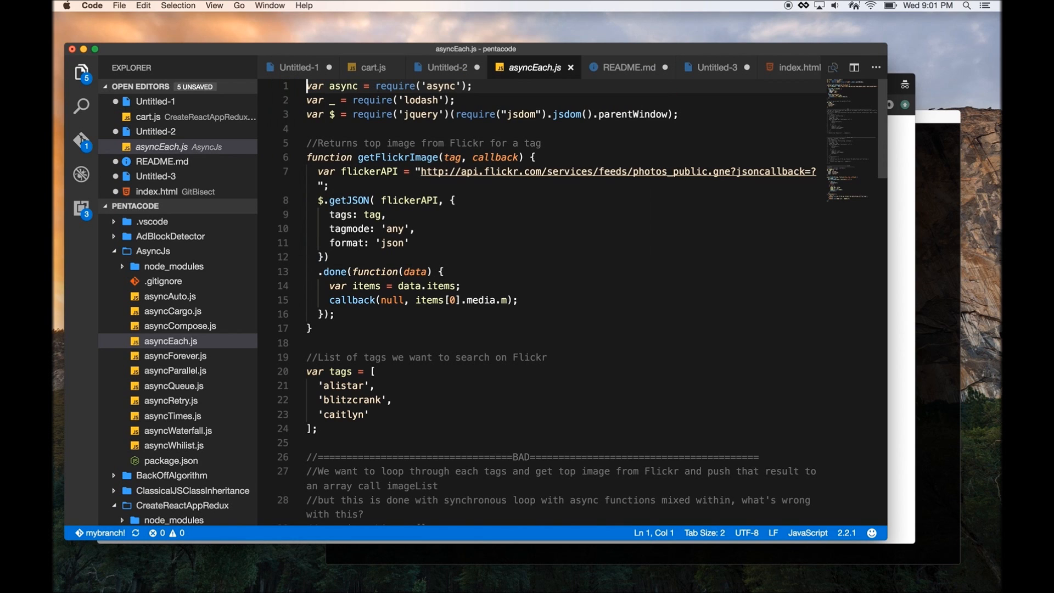
{"action": "key", "text": "cmd+shift+p"}
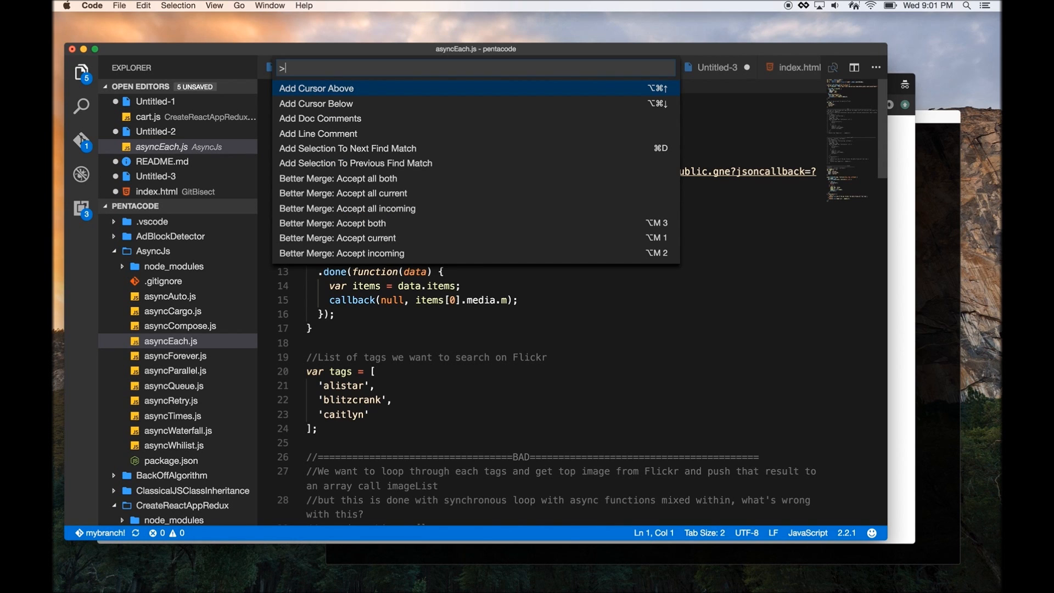
{"action": "key", "text": "Escape"}
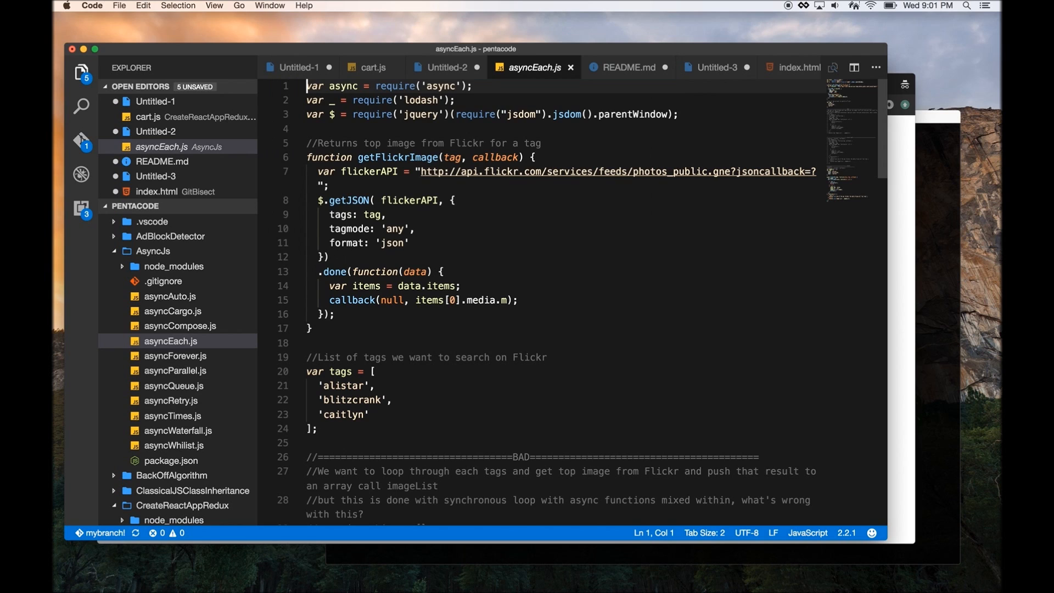
Jump to line 28 of asyncEach.js via go-to-line, then place the caret on line 18
{"action": "key", "text": "ctrl+g"}
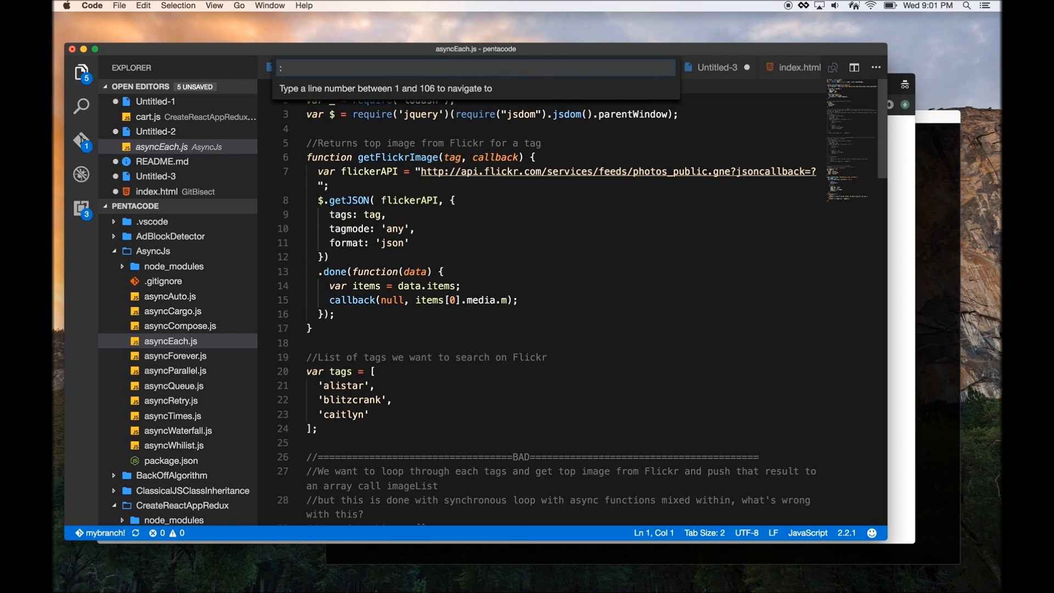
{"action": "type", "text": "28"}
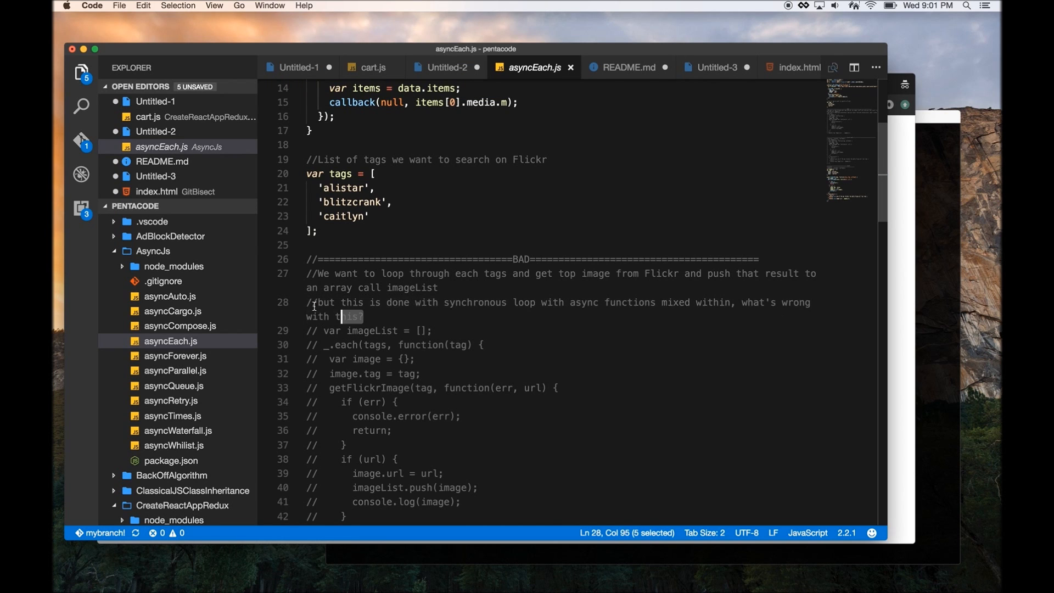
{"action": "left_click", "coordinate": [434, 145]}
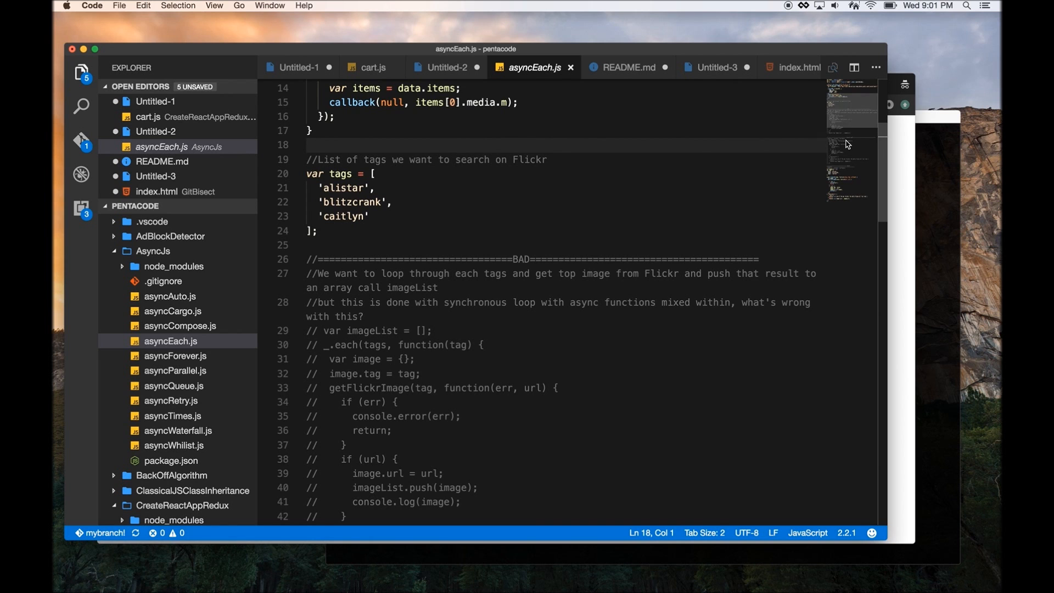
{"action": "scroll", "scroll_direction": "up", "scroll_amount": 3}
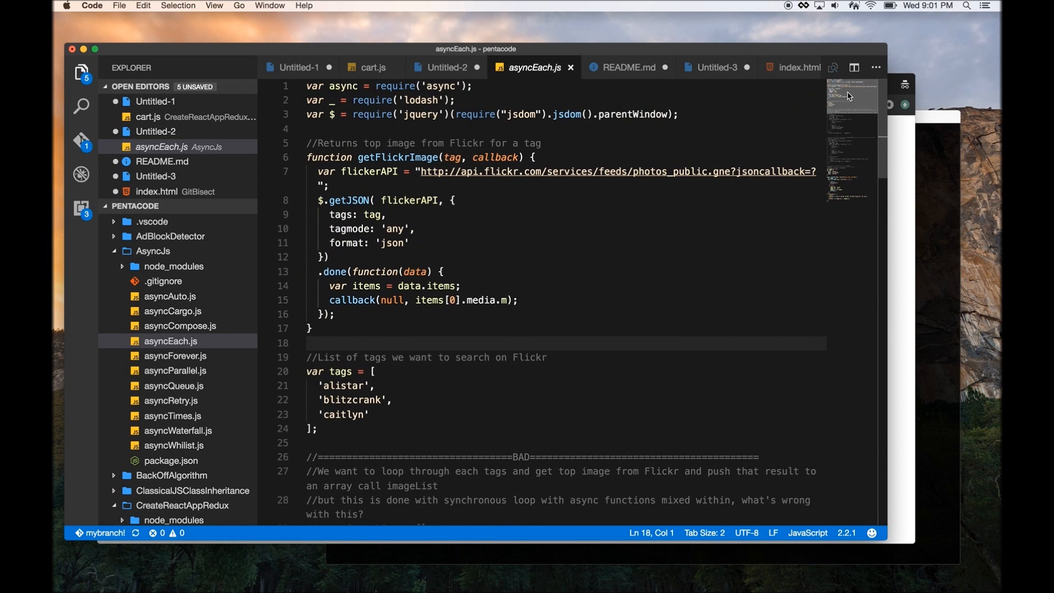
{"action": "scroll", "scroll_direction": "down", "scroll_amount": 3}
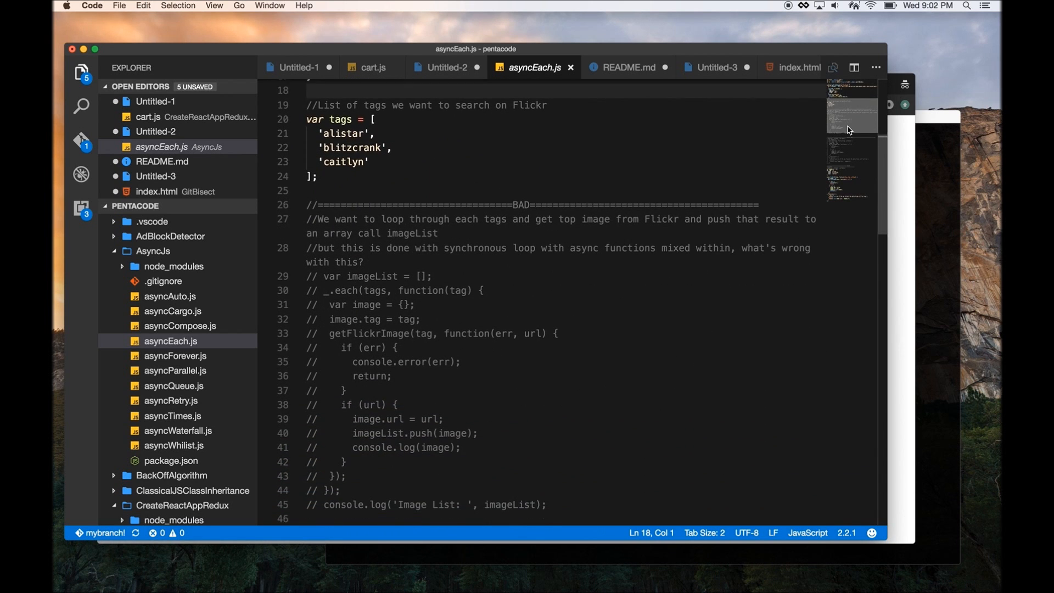
{"action": "scroll", "scroll_direction": "down", "scroll_amount": 3}
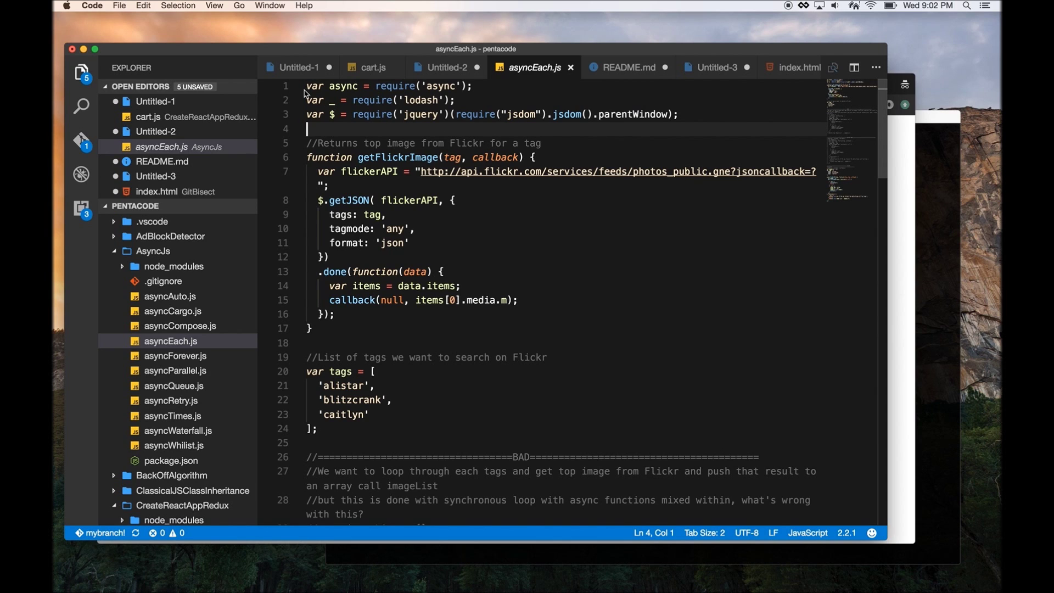
{"action": "mouse_move", "coordinate": [323, 93]}
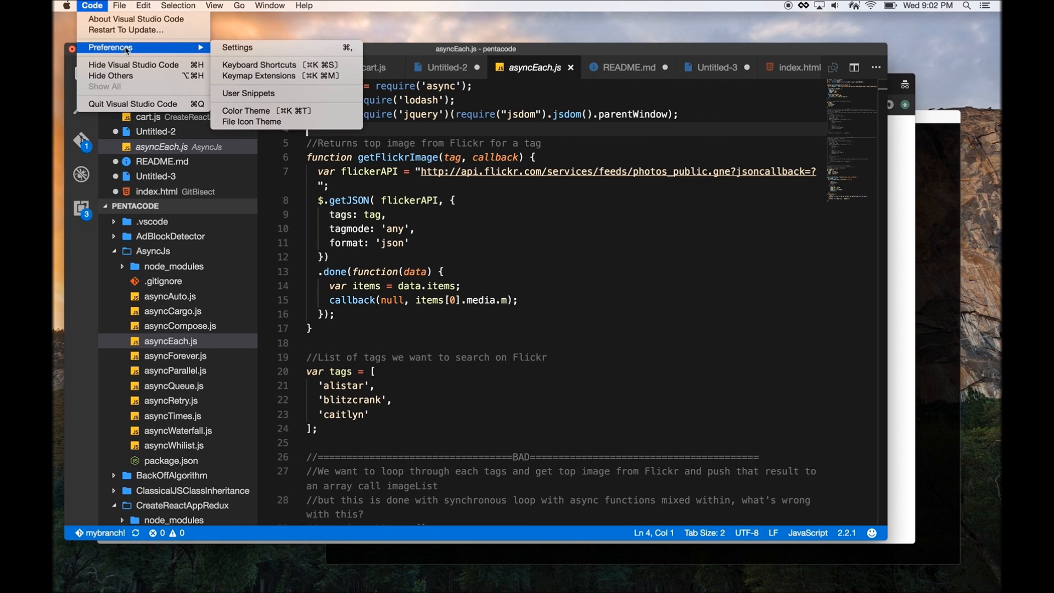
{"action": "left_click", "coordinate": [237, 48]}
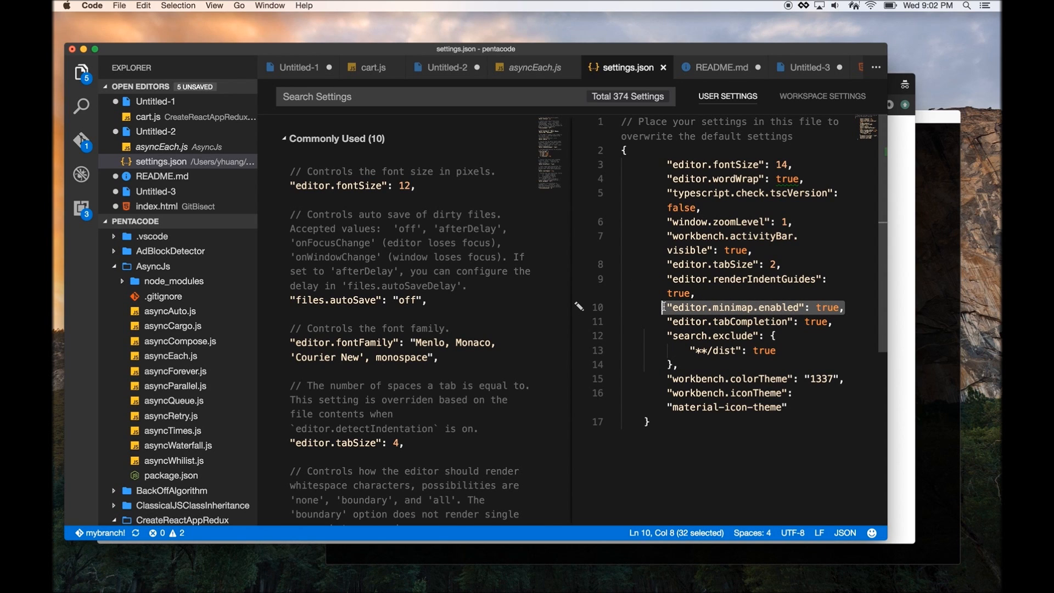
{"action": "left_click", "coordinate": [533, 67]}
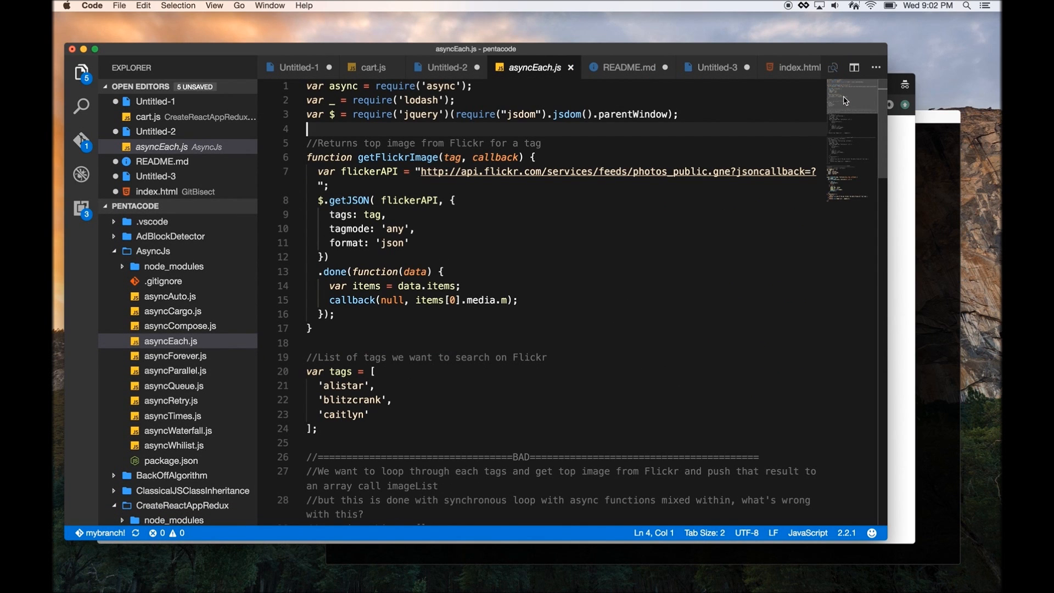
{"action": "scroll", "scroll_direction": "down", "scroll_amount": 3}
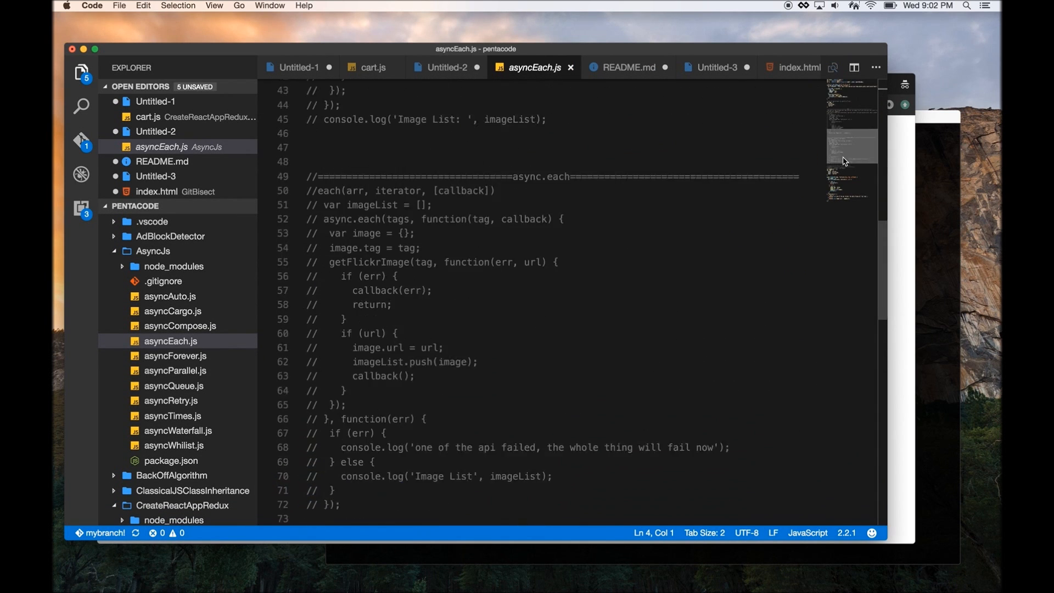
{"action": "scroll", "scroll_direction": "down", "scroll_amount": 3}
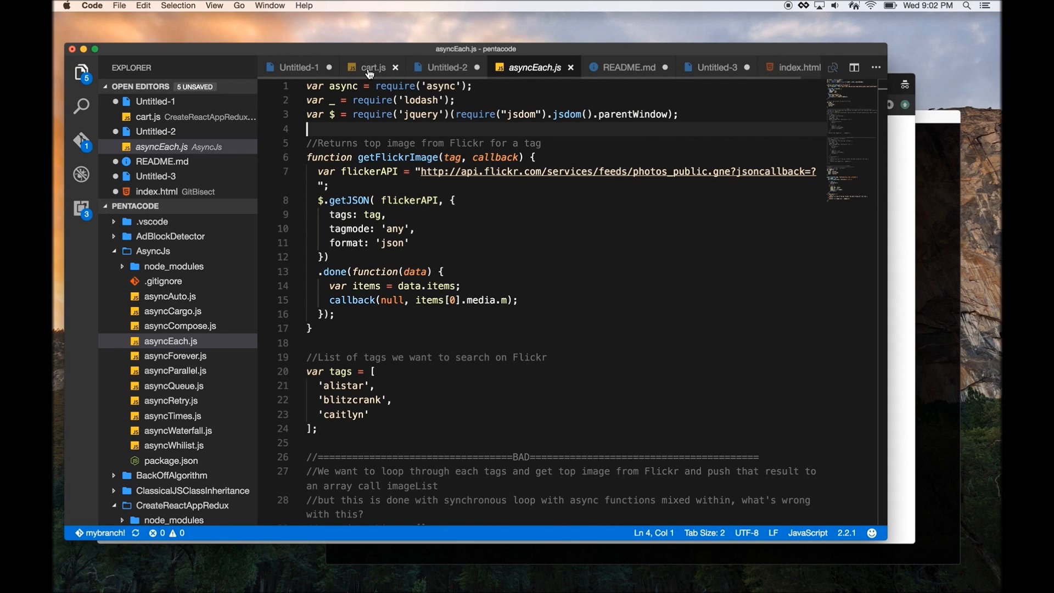
{"action": "mouse_move", "coordinate": [370, 67]}
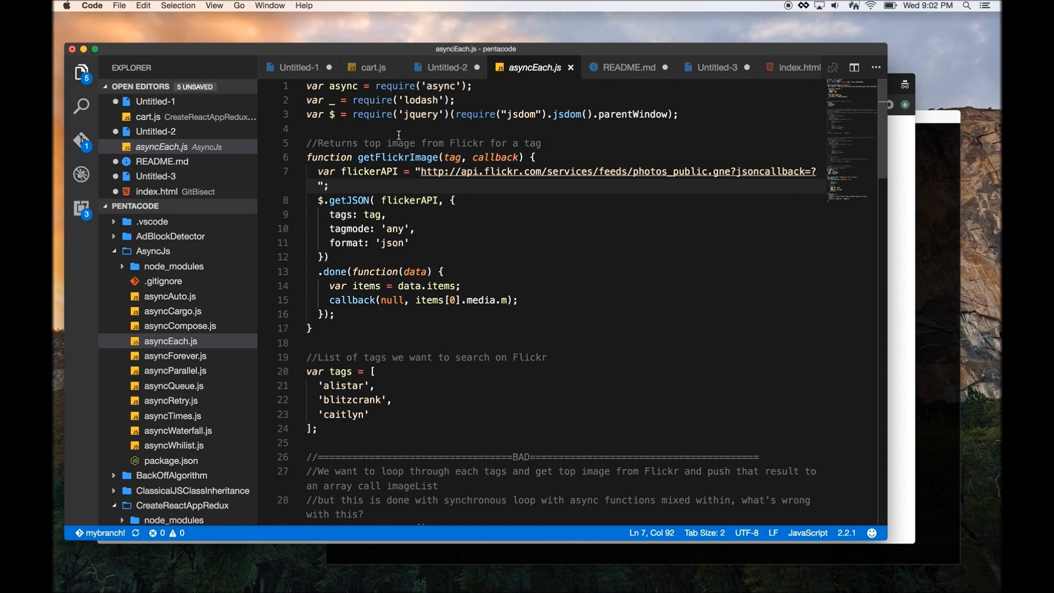
{"action": "mouse_move", "coordinate": [682, 85]}
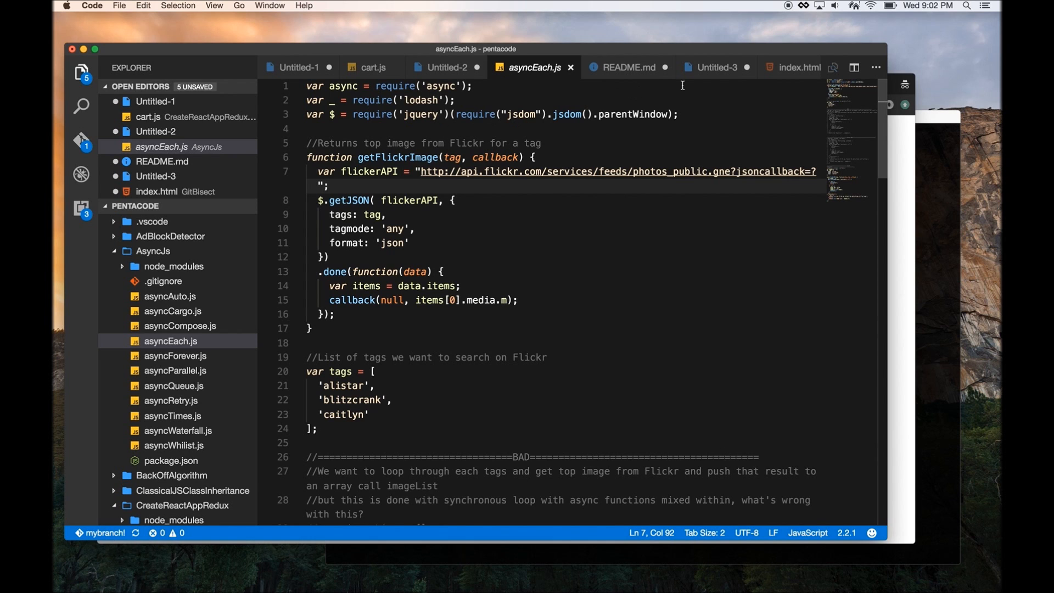
Expand the html snippet in index.html into an HTML boilerplate titled App
{"action": "left_click", "coordinate": [780, 67]}
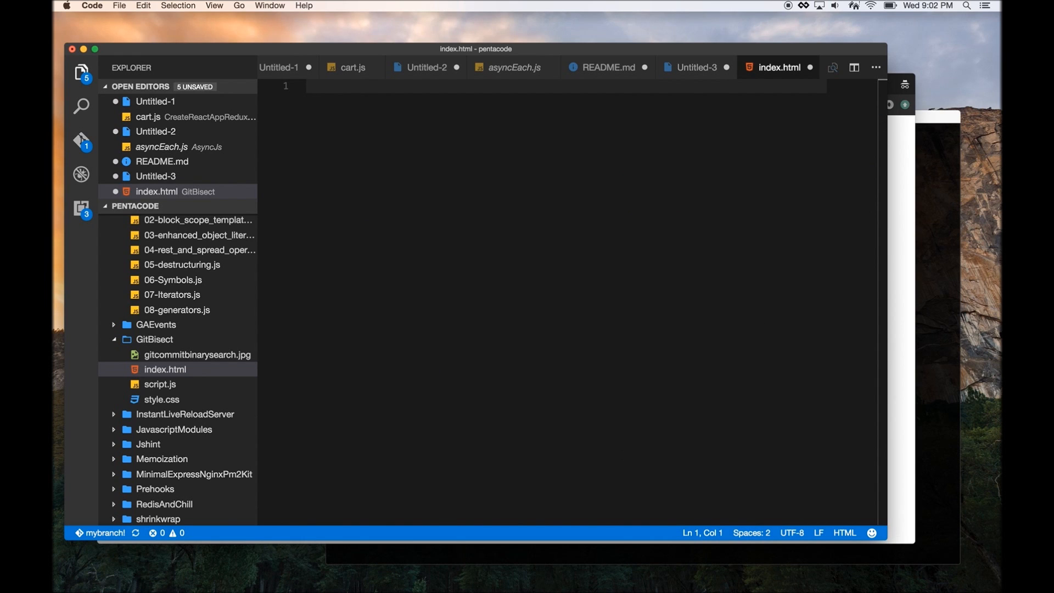
{"action": "type", "text": "html>"}
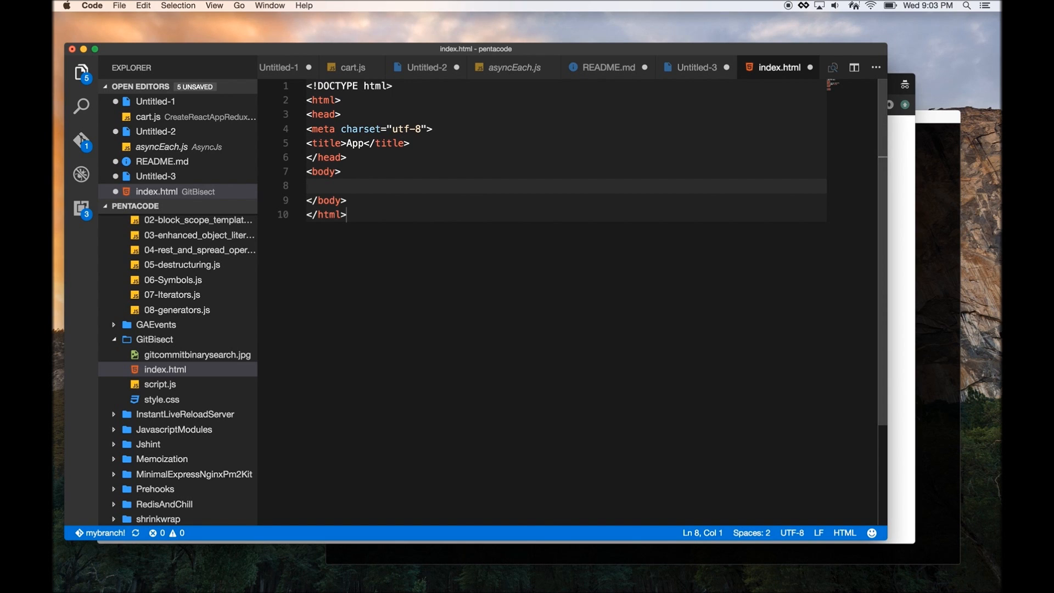
{"action": "mouse_move", "coordinate": [205, 55]}
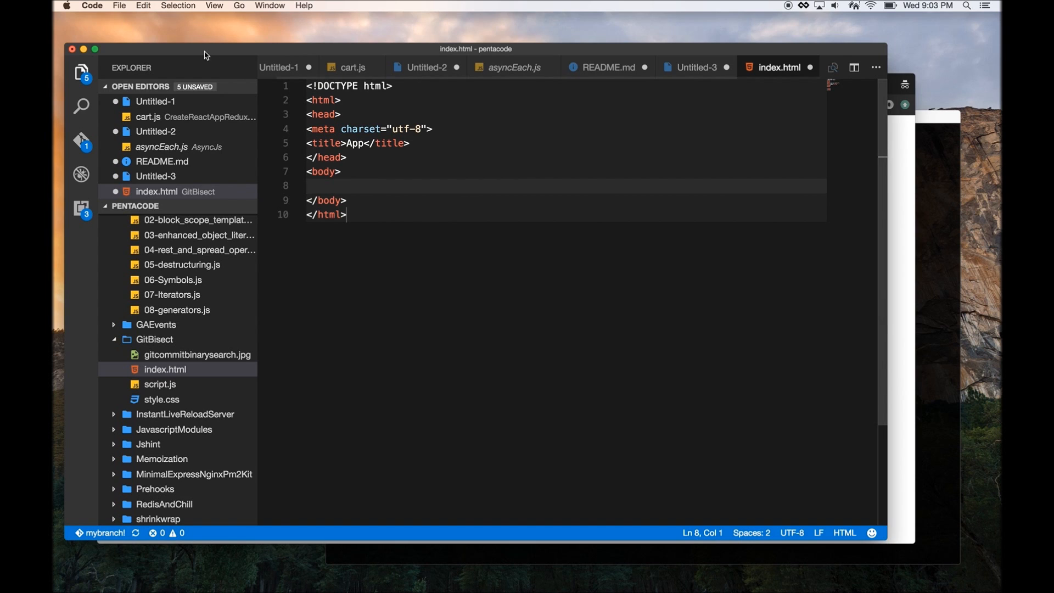
{"action": "mouse_move", "coordinate": [128, 7]}
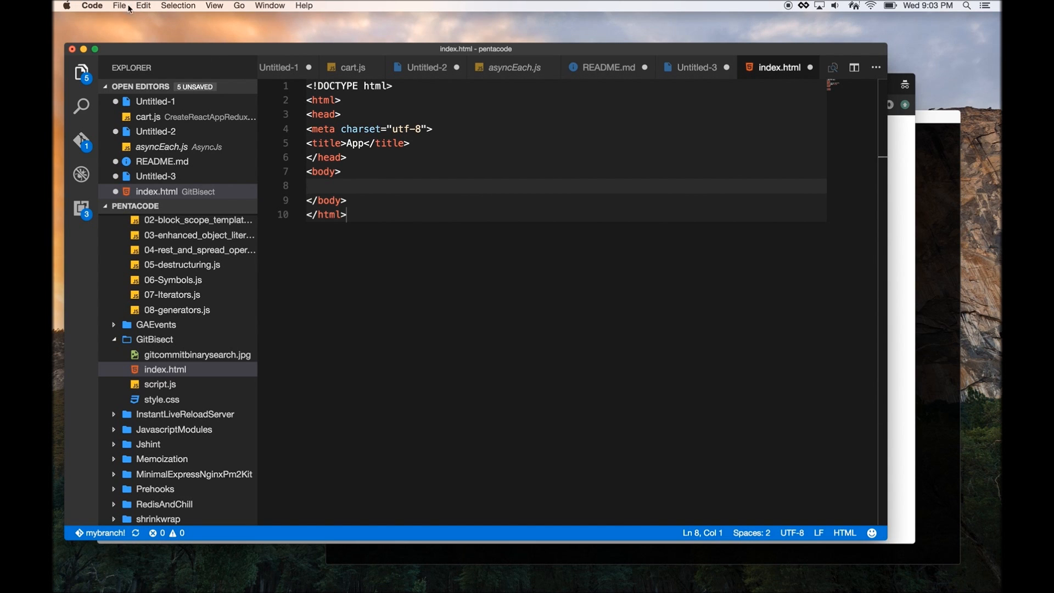
Open the user settings from Code > Preferences and close settings.json again
{"action": "left_click", "coordinate": [93, 6]}
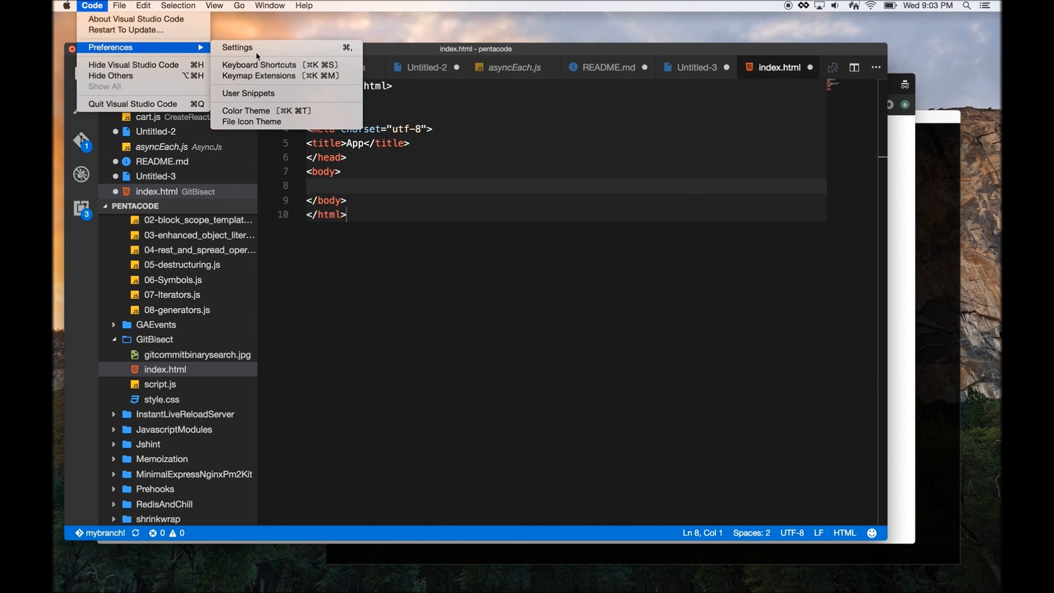
{"action": "left_click", "coordinate": [237, 47]}
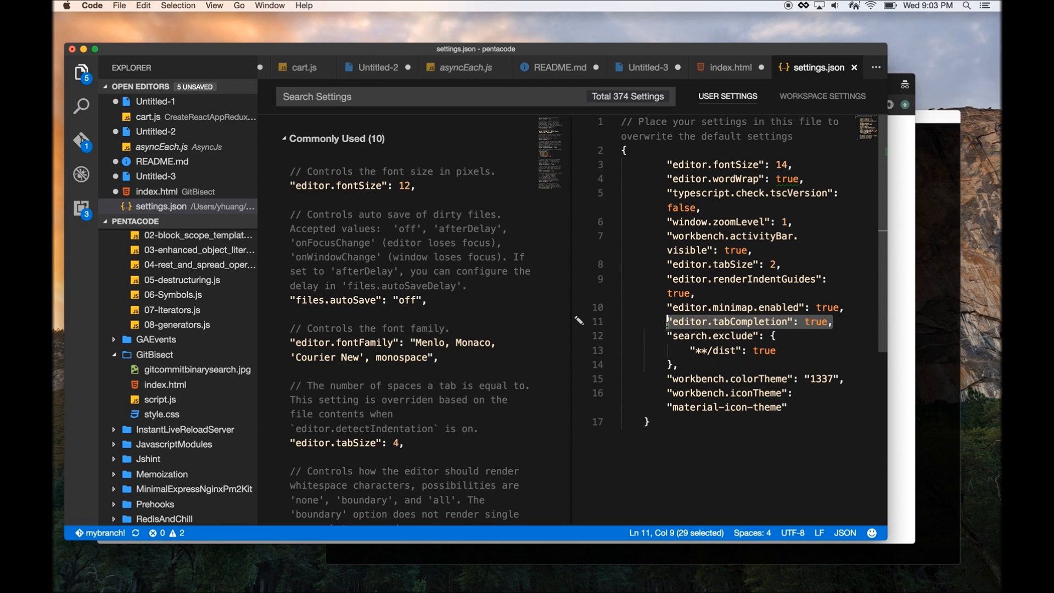
{"action": "mouse_move", "coordinate": [856, 68]}
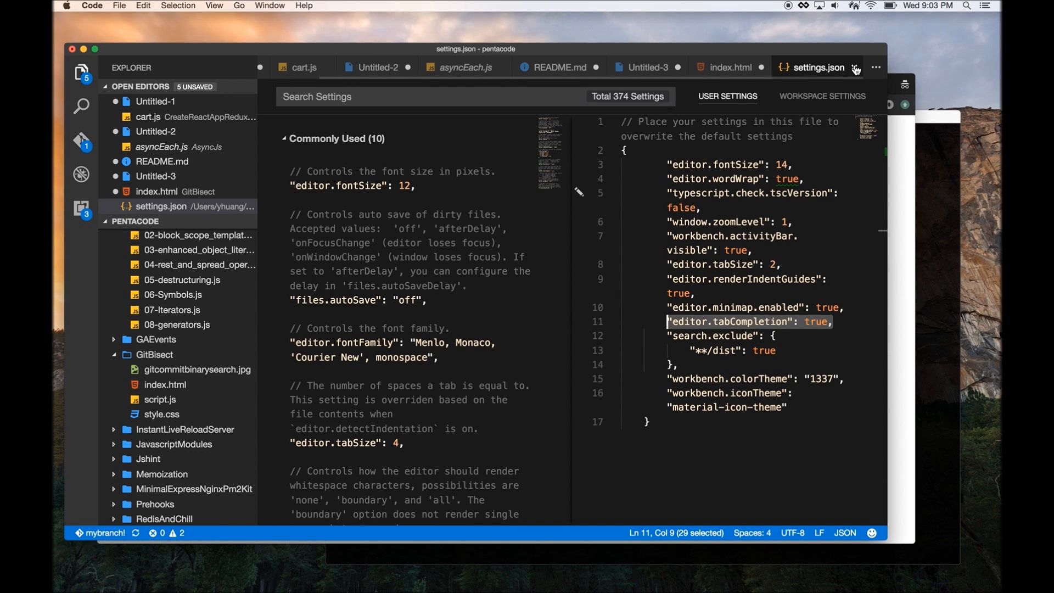
{"action": "left_click", "coordinate": [729, 67]}
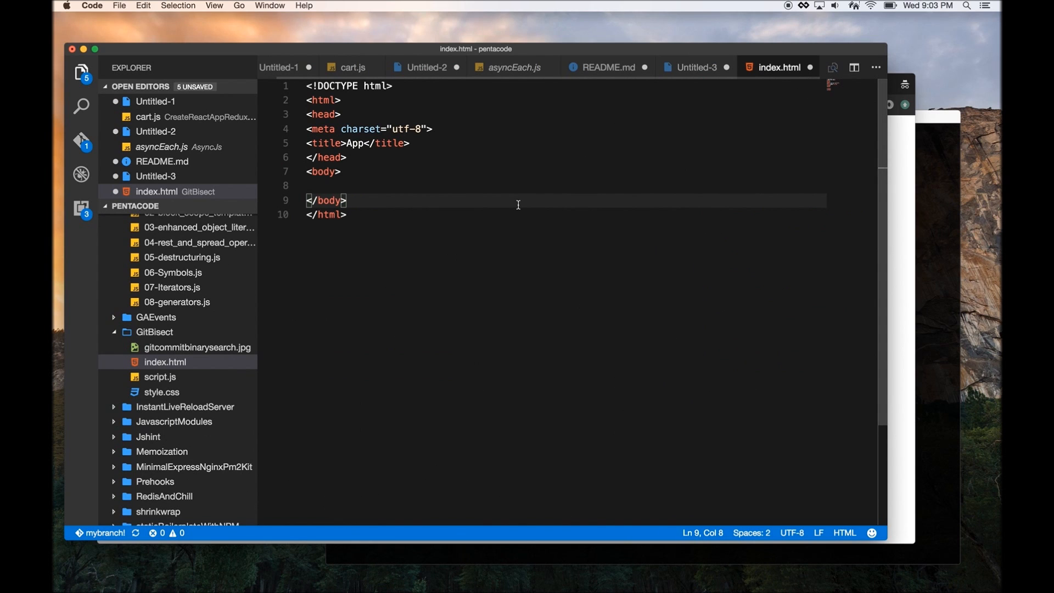
Run Preferences: Open User Snippets for HTML to show the html.json snippets file
{"action": "key", "text": "cmd+shift+p"}
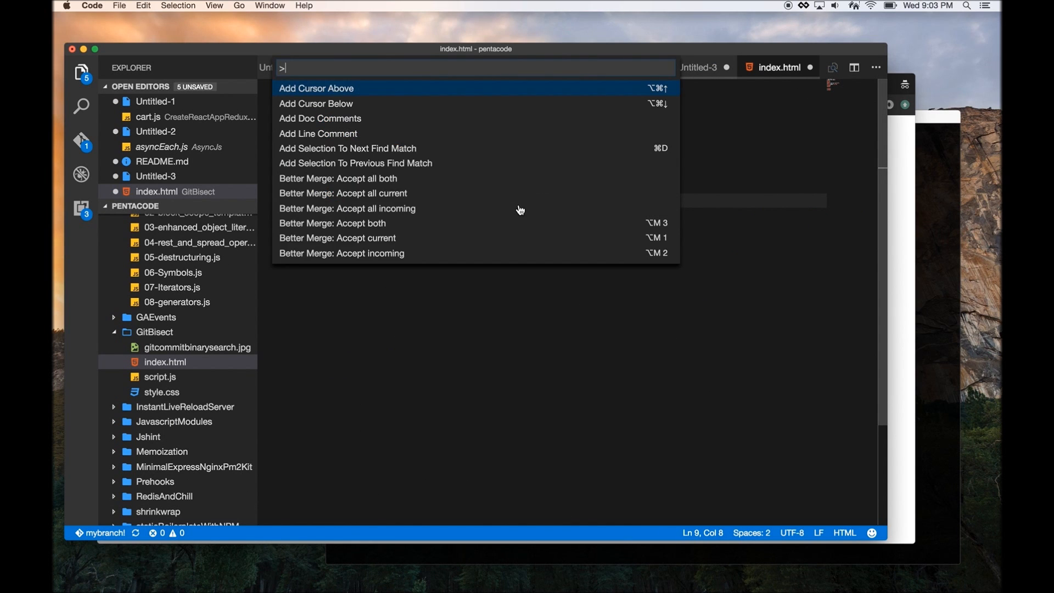
{"action": "type", "text": "snipp"}
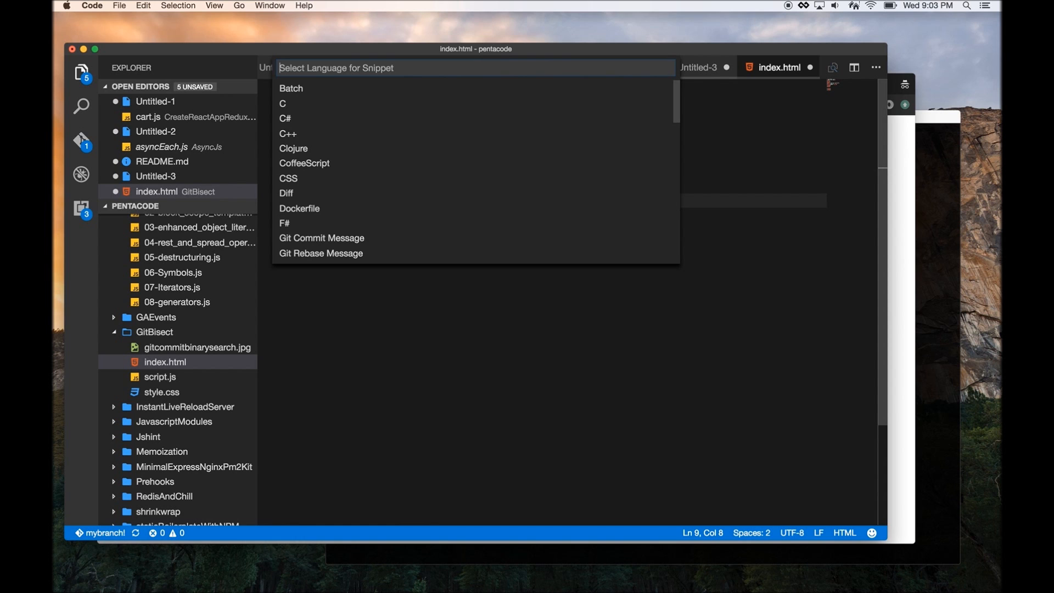
{"action": "type", "text": "html"}
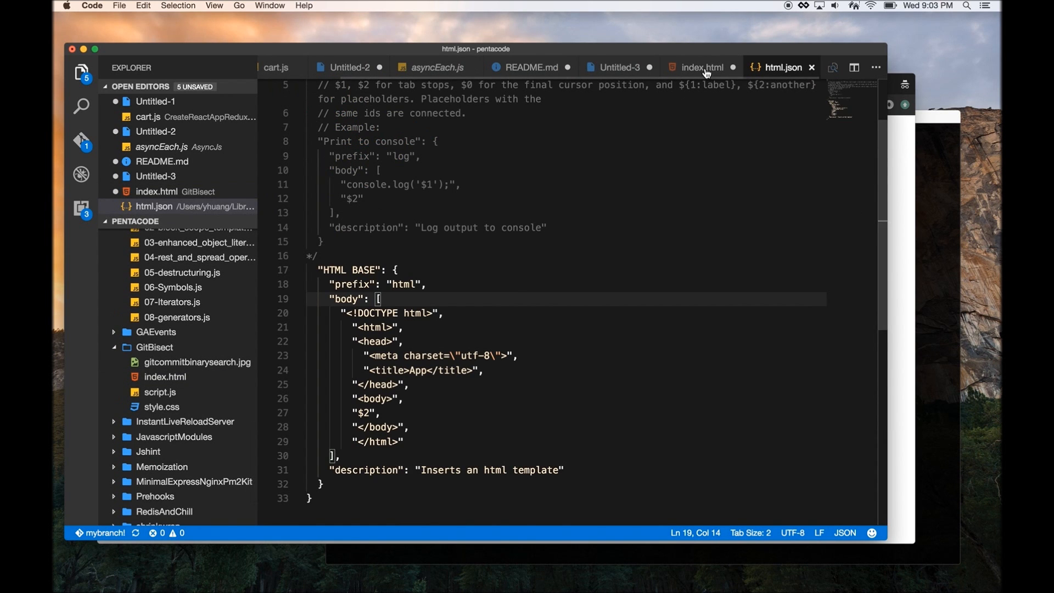
{"action": "left_click", "coordinate": [701, 67]}
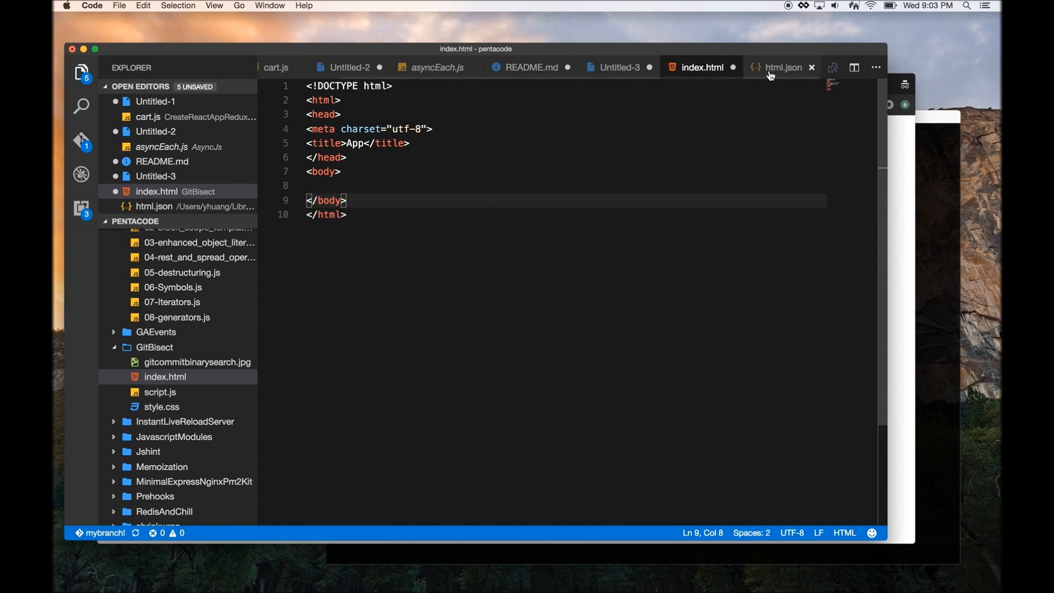
{"action": "left_click", "coordinate": [783, 67]}
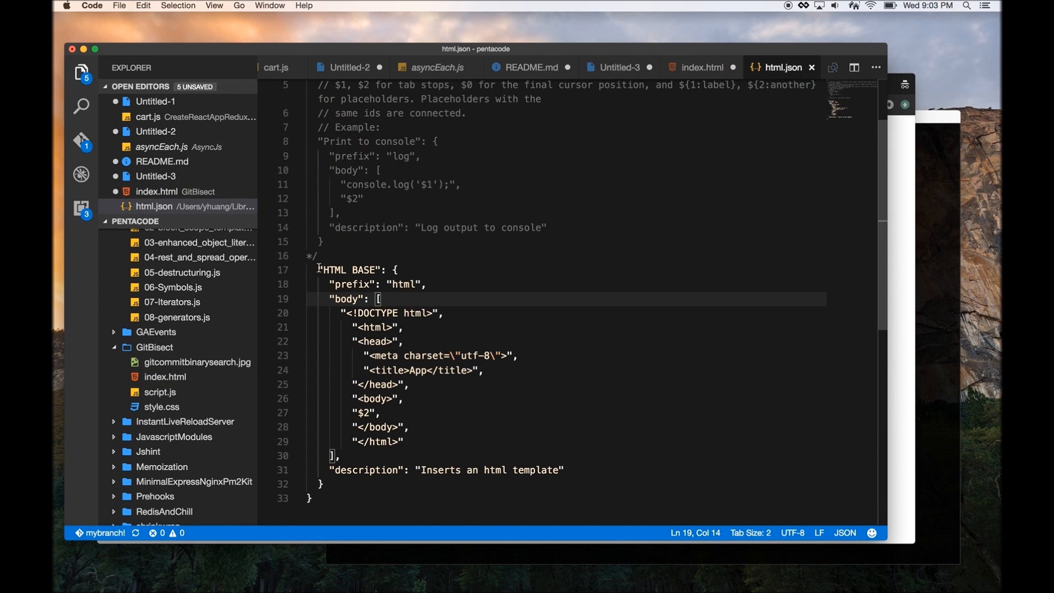
Inspect the 'HTML BASE' snippet's name, html prefix and $2 placeholder in html.json
{"action": "double_click", "coordinate": [350, 270]}
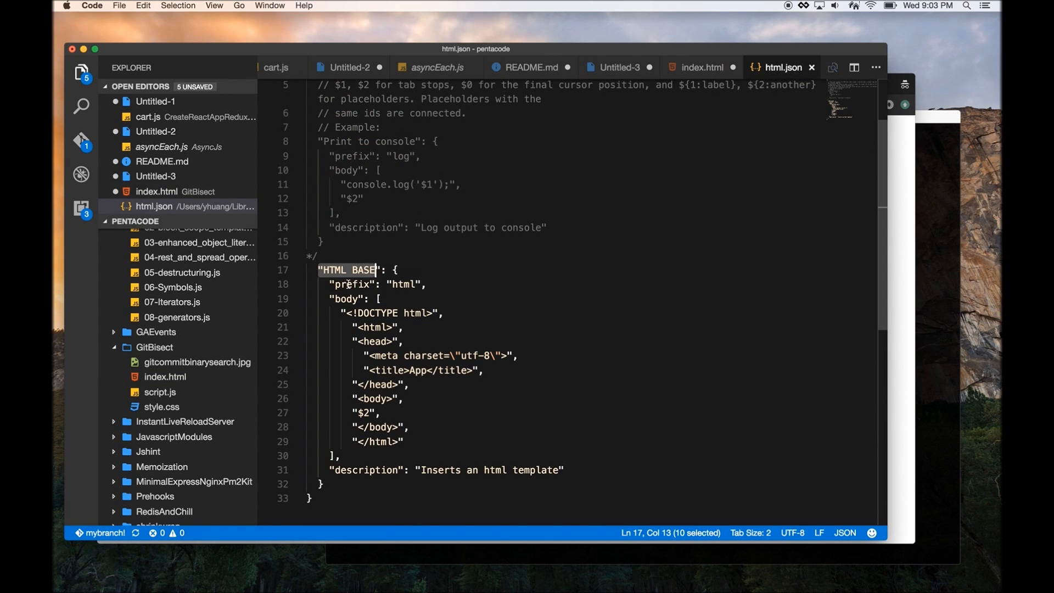
{"action": "double_click", "coordinate": [404, 283]}
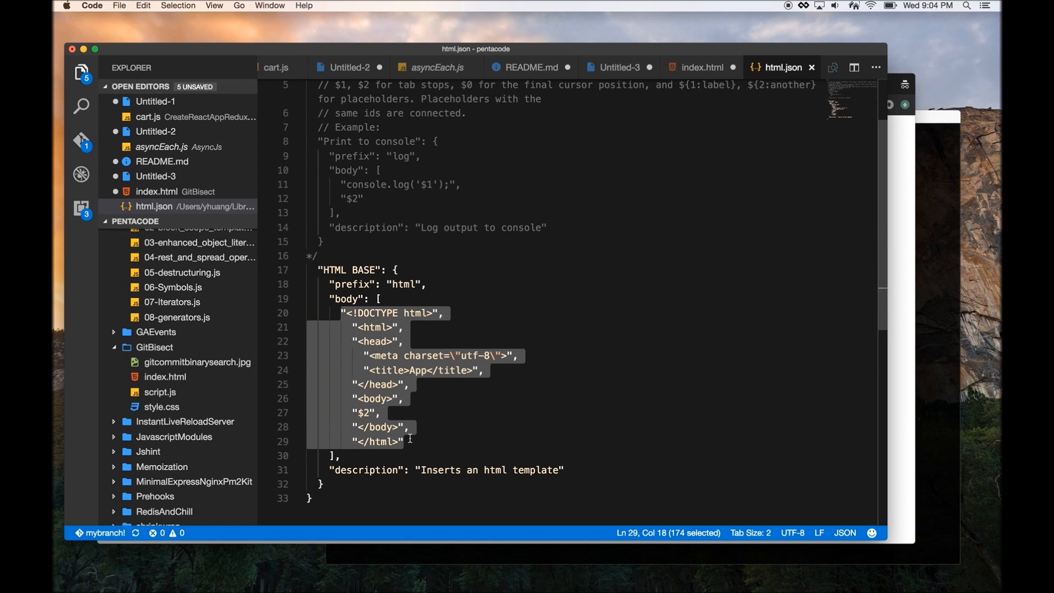
{"action": "mouse_move", "coordinate": [407, 408]}
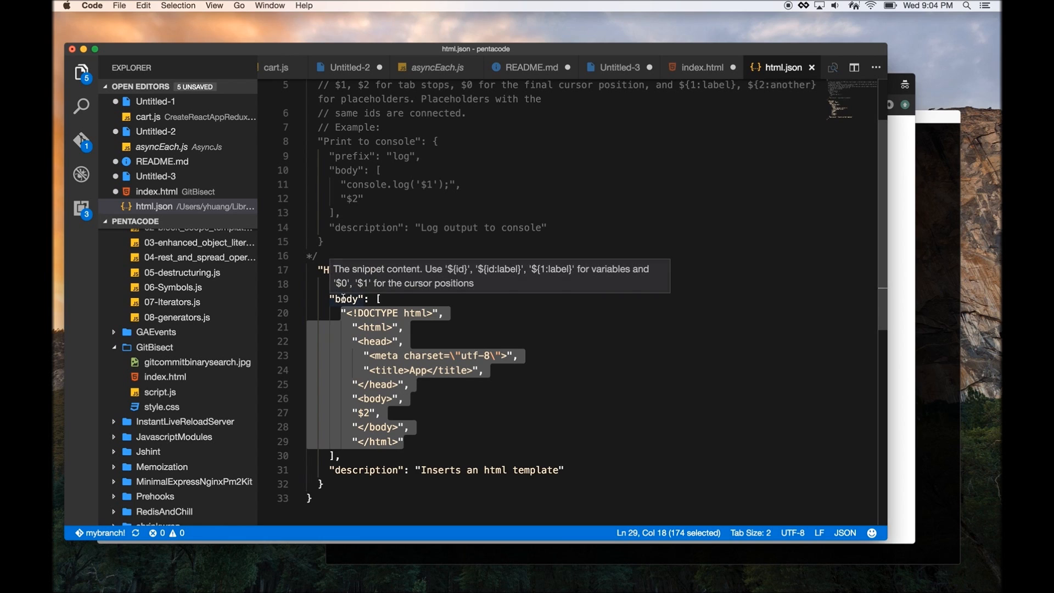
{"action": "mouse_move", "coordinate": [376, 304]}
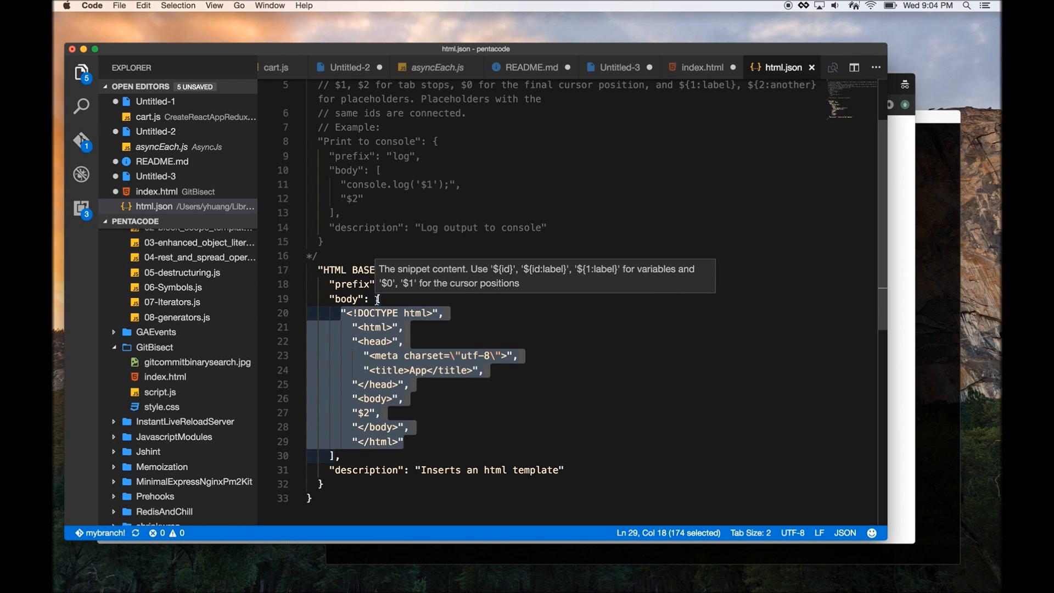
{"action": "left_click", "coordinate": [378, 299]}
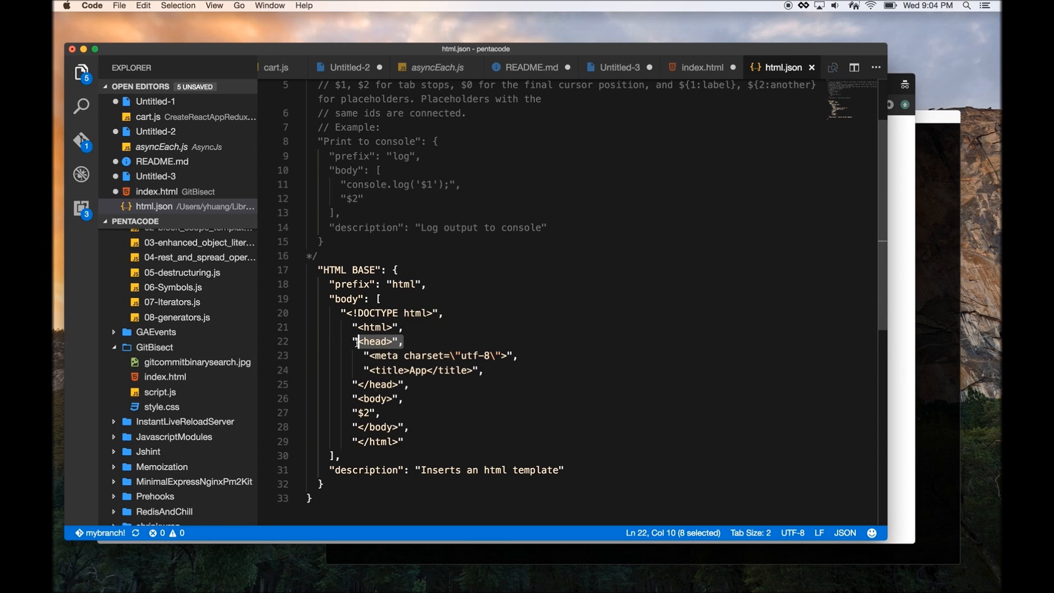
{"action": "left_click", "coordinate": [369, 413]}
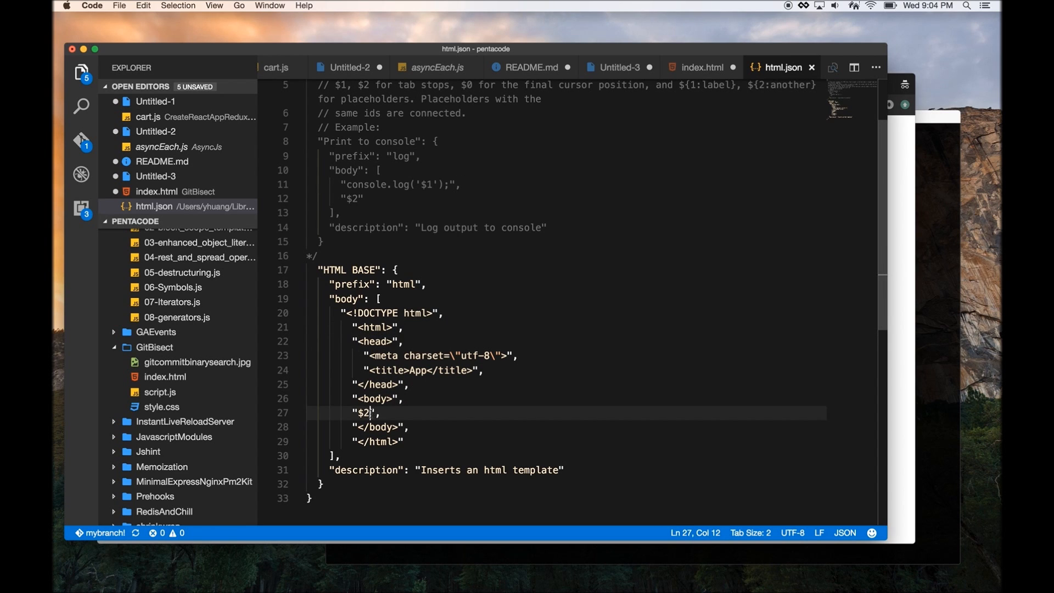
{"action": "double_click", "coordinate": [363, 412]}
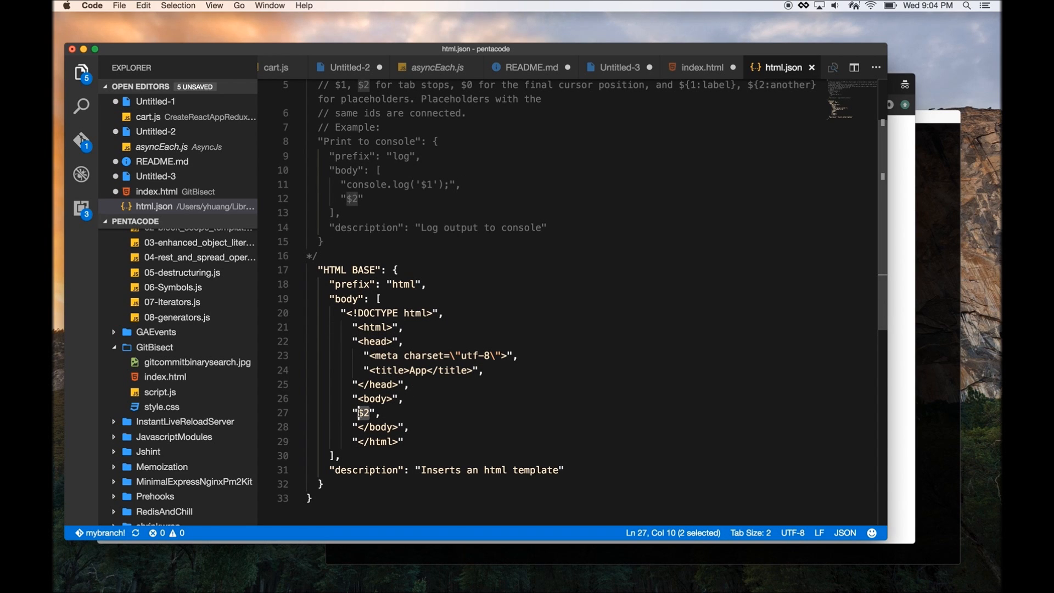
{"action": "mouse_move", "coordinate": [729, 85]}
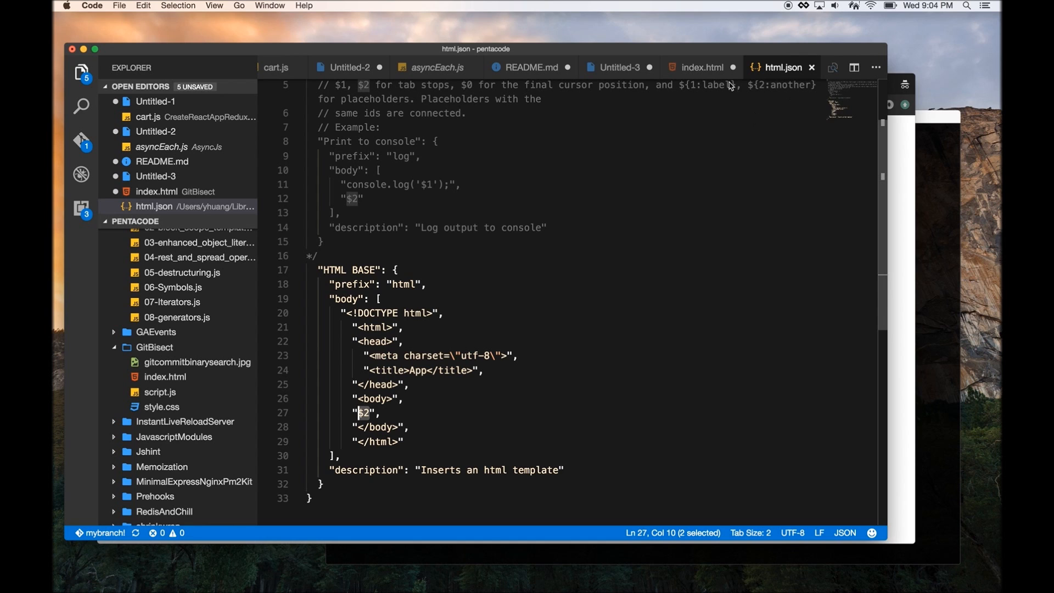
{"action": "mouse_move", "coordinate": [705, 67]}
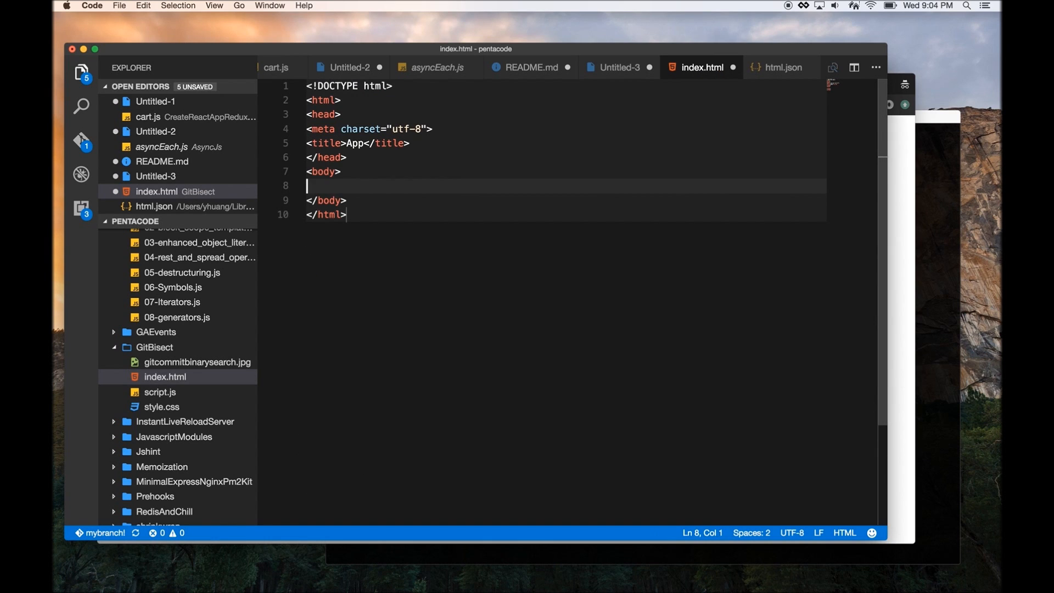
{"action": "mouse_move", "coordinate": [357, 186]}
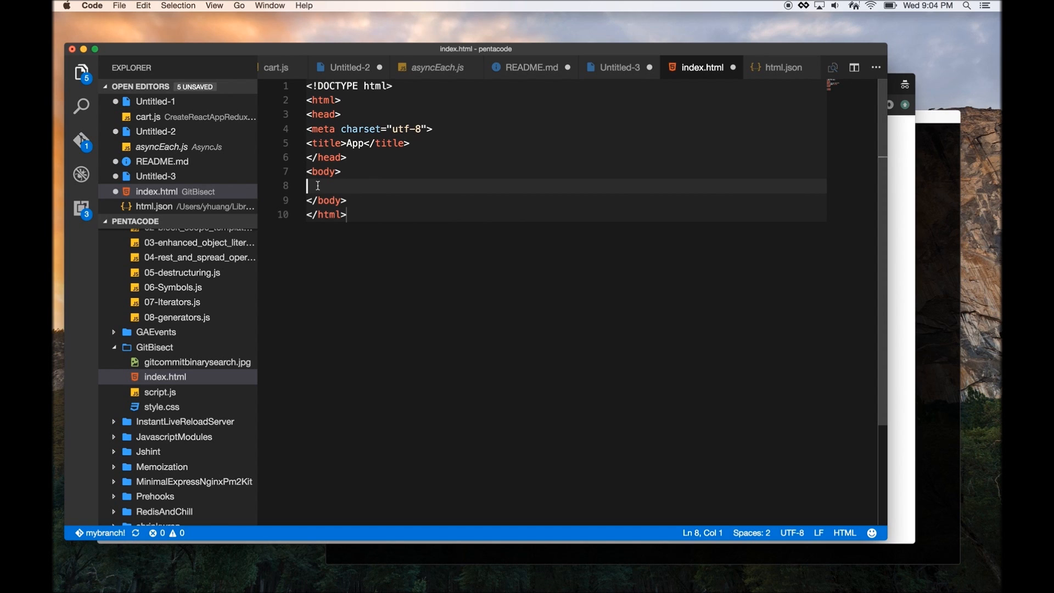
{"action": "left_click", "coordinate": [780, 67]}
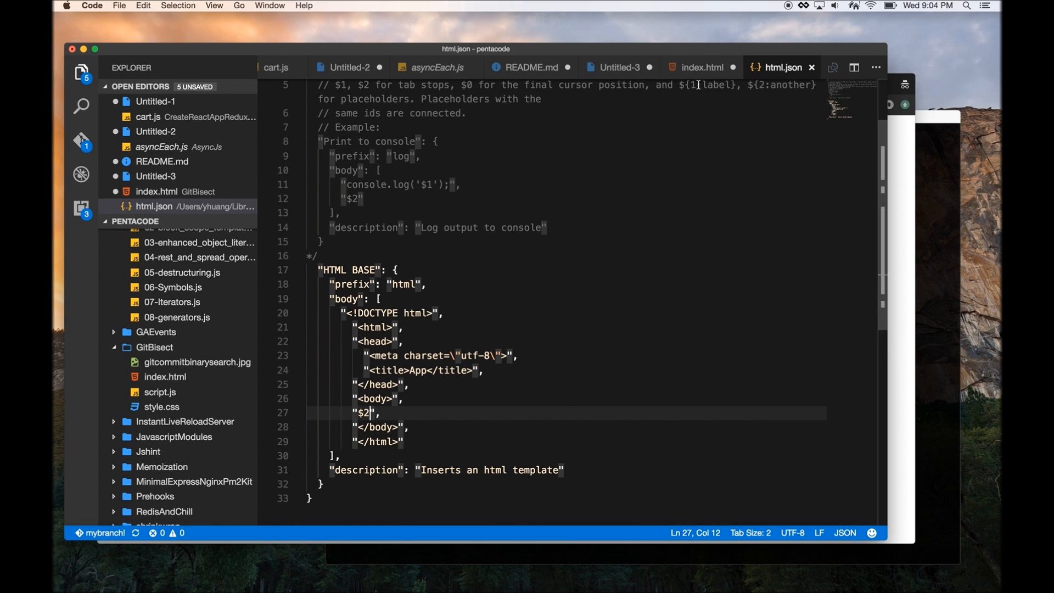
{"action": "left_click", "coordinate": [702, 67]}
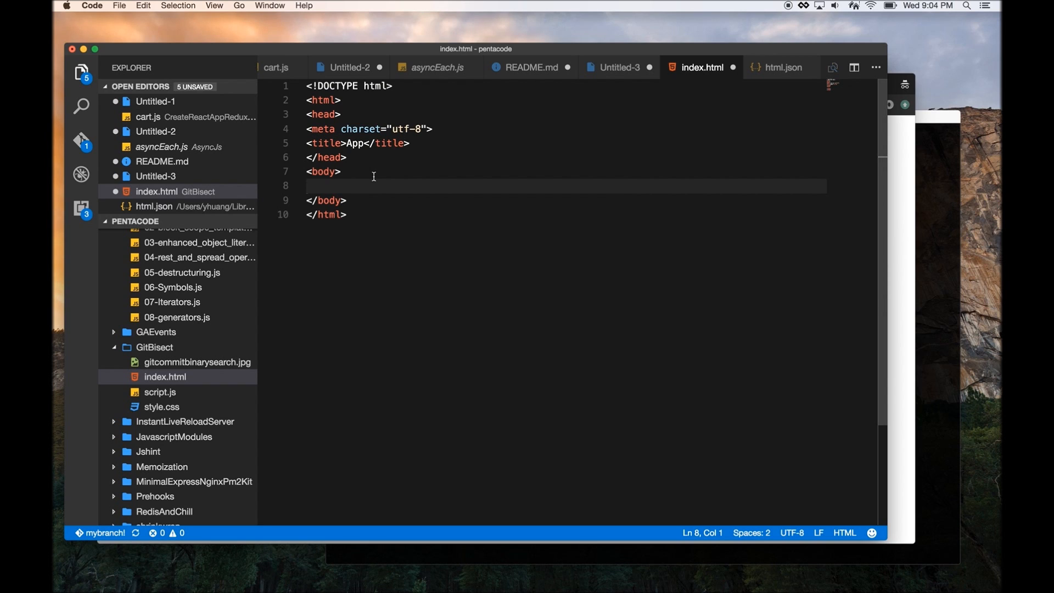
{"action": "left_click", "coordinate": [307, 186]}
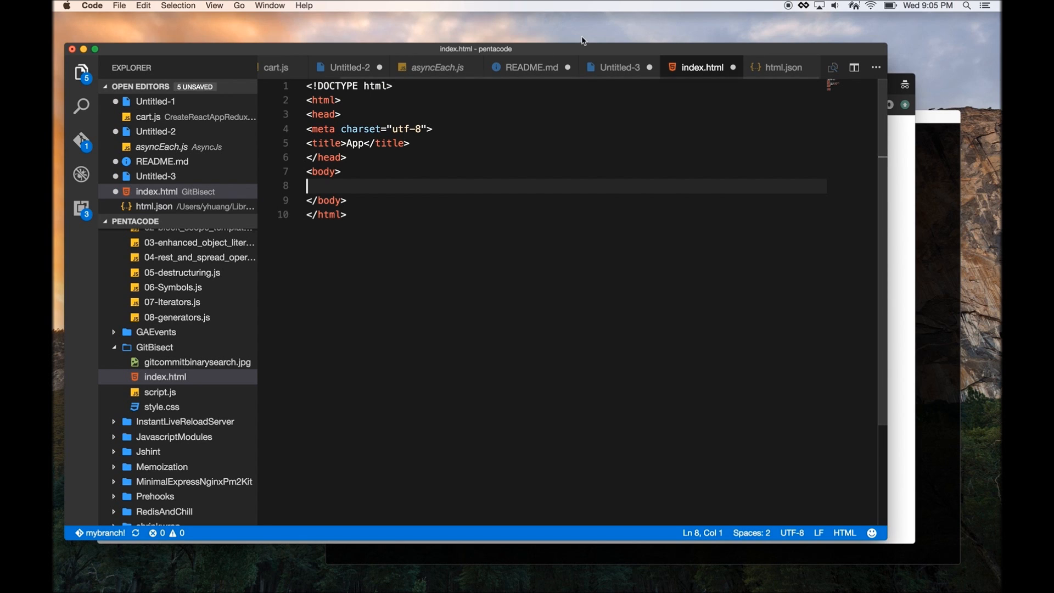
{"action": "mouse_move", "coordinate": [792, 7]}
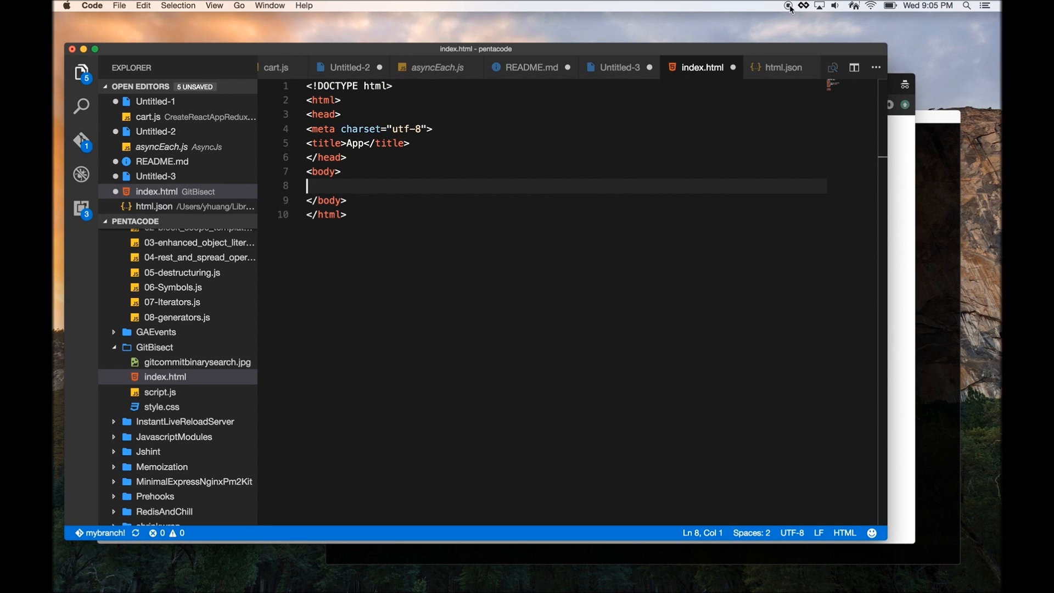